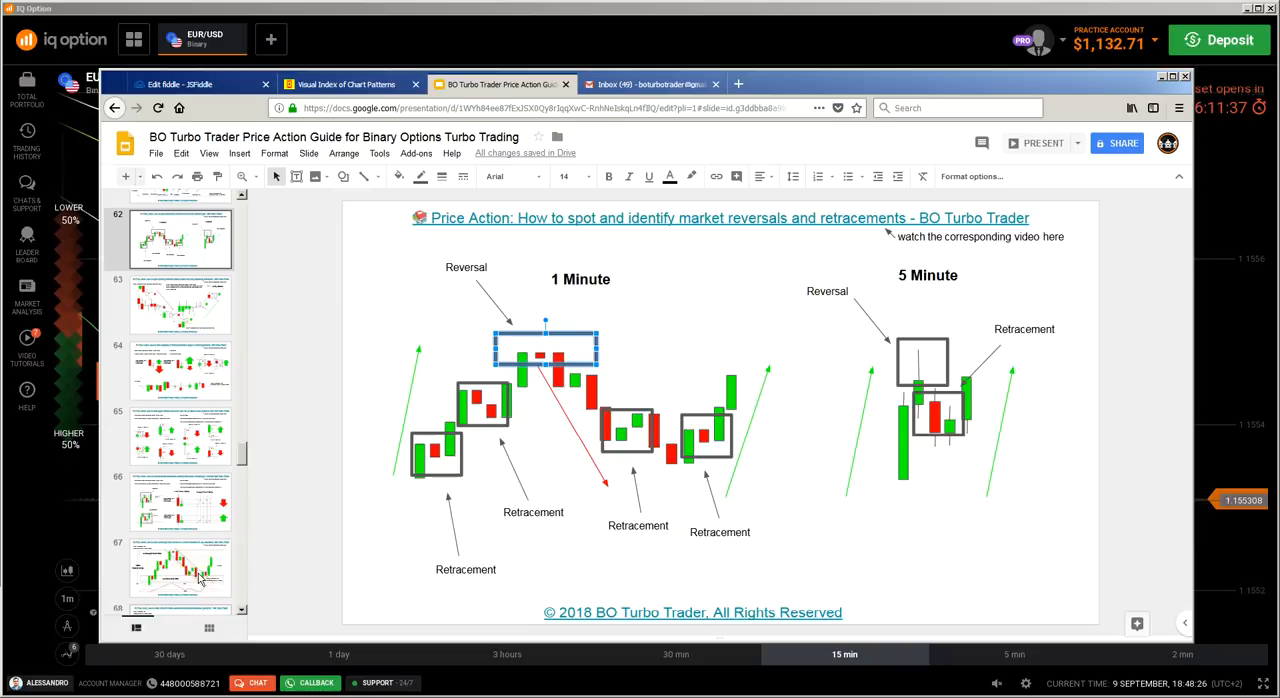
Step through the course slides, ending back on reversals and retracements
{"action": "left_click", "coordinate": [180, 565]}
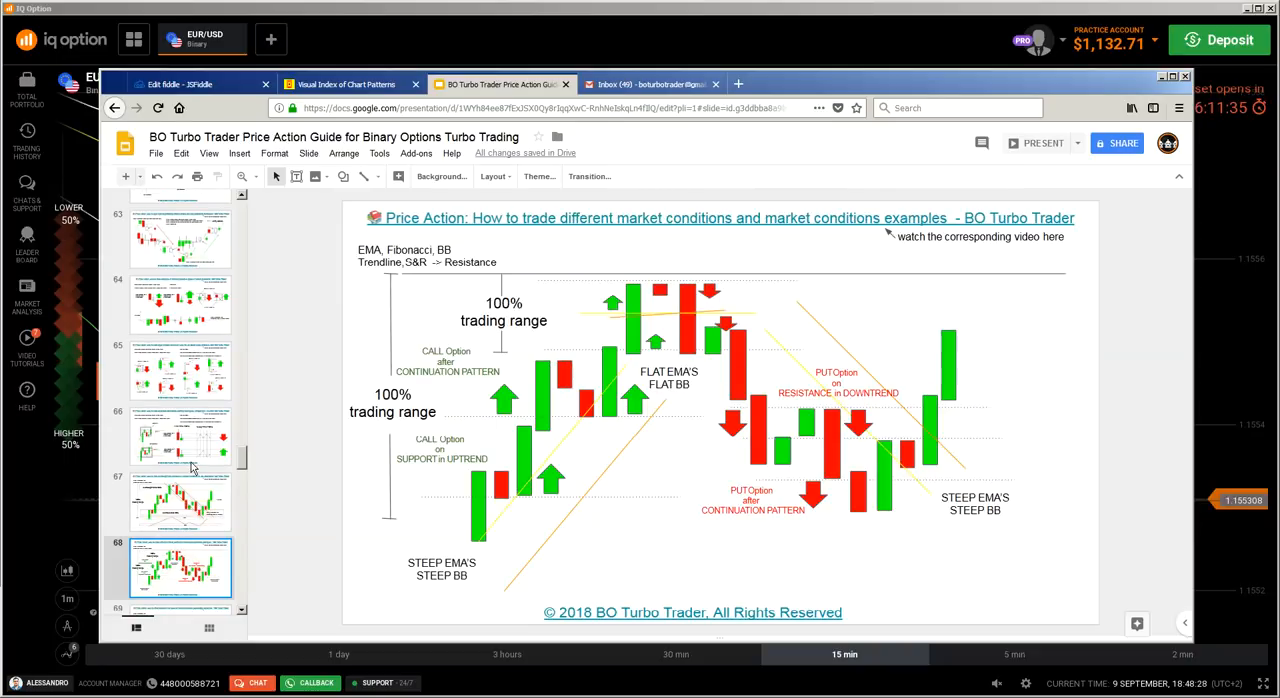
{"action": "left_click", "coordinate": [180, 500]}
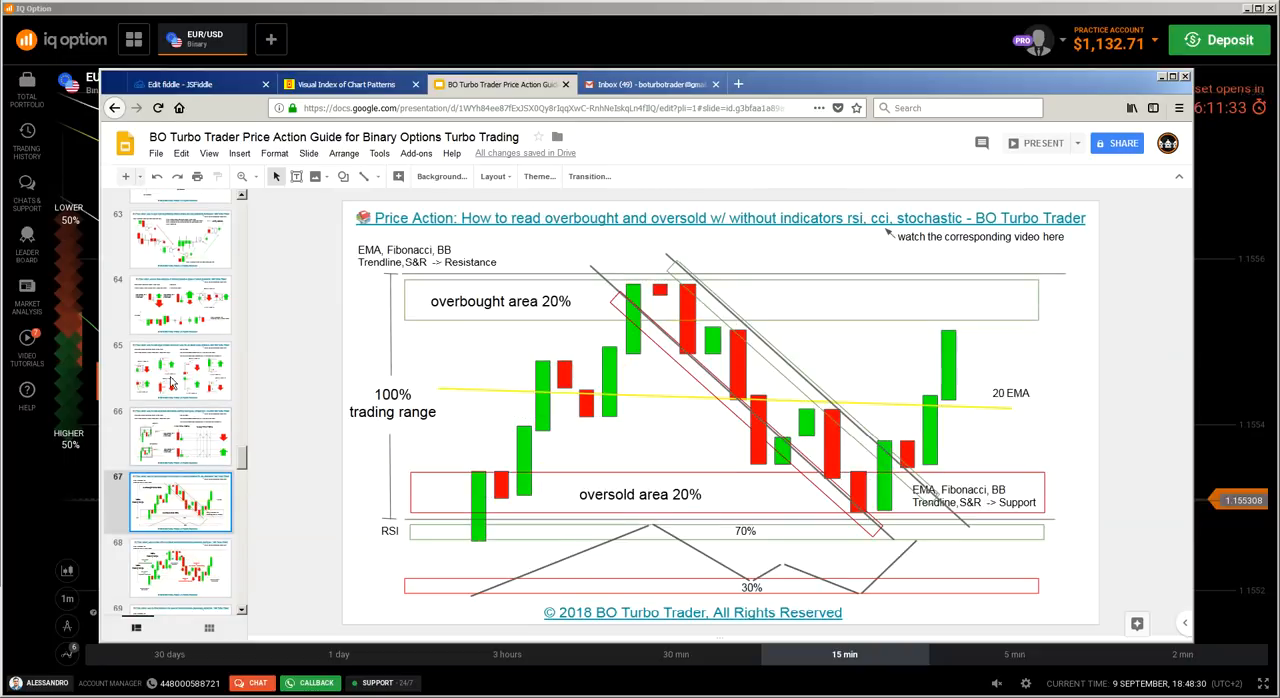
{"action": "left_click", "coordinate": [180, 435]}
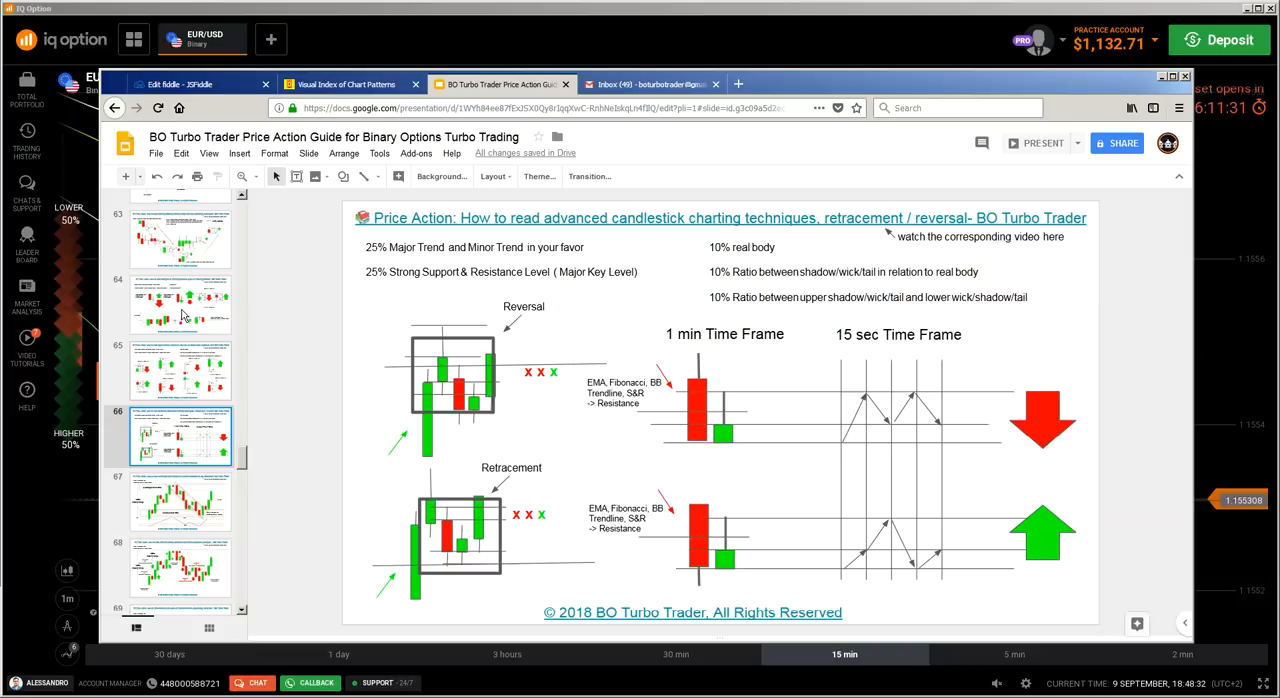
{"action": "left_click", "coordinate": [180, 370]}
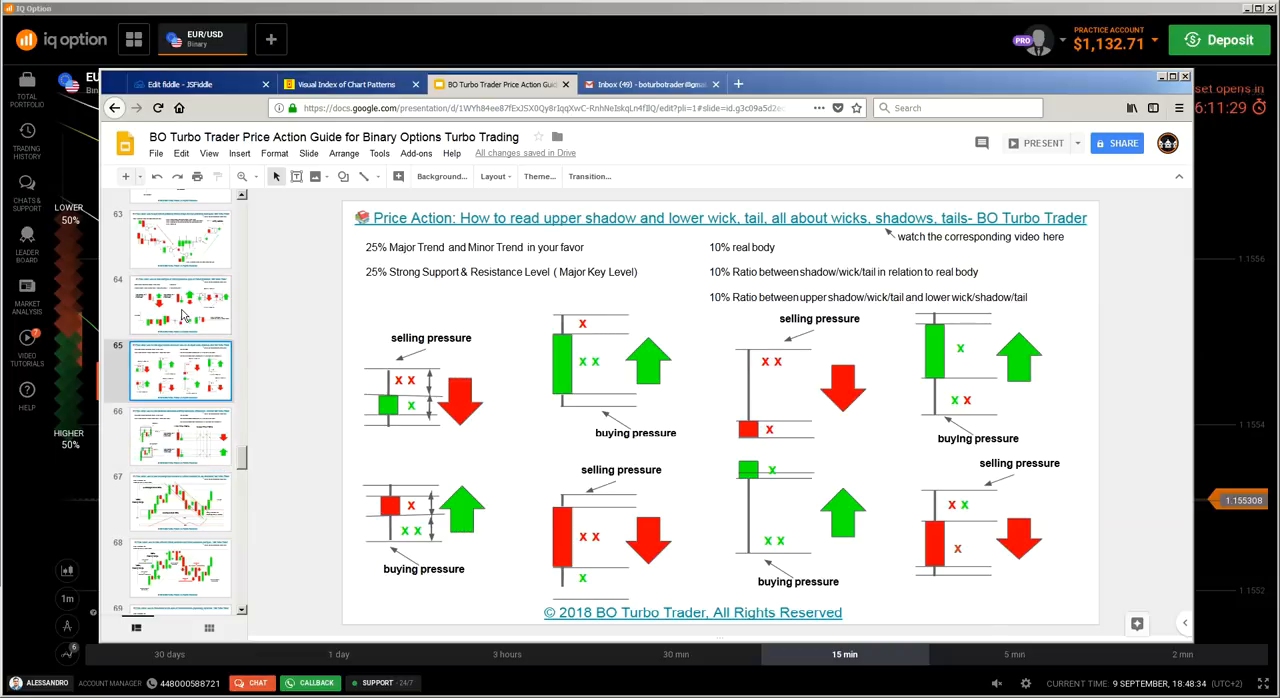
{"action": "left_click", "coordinate": [180, 305]}
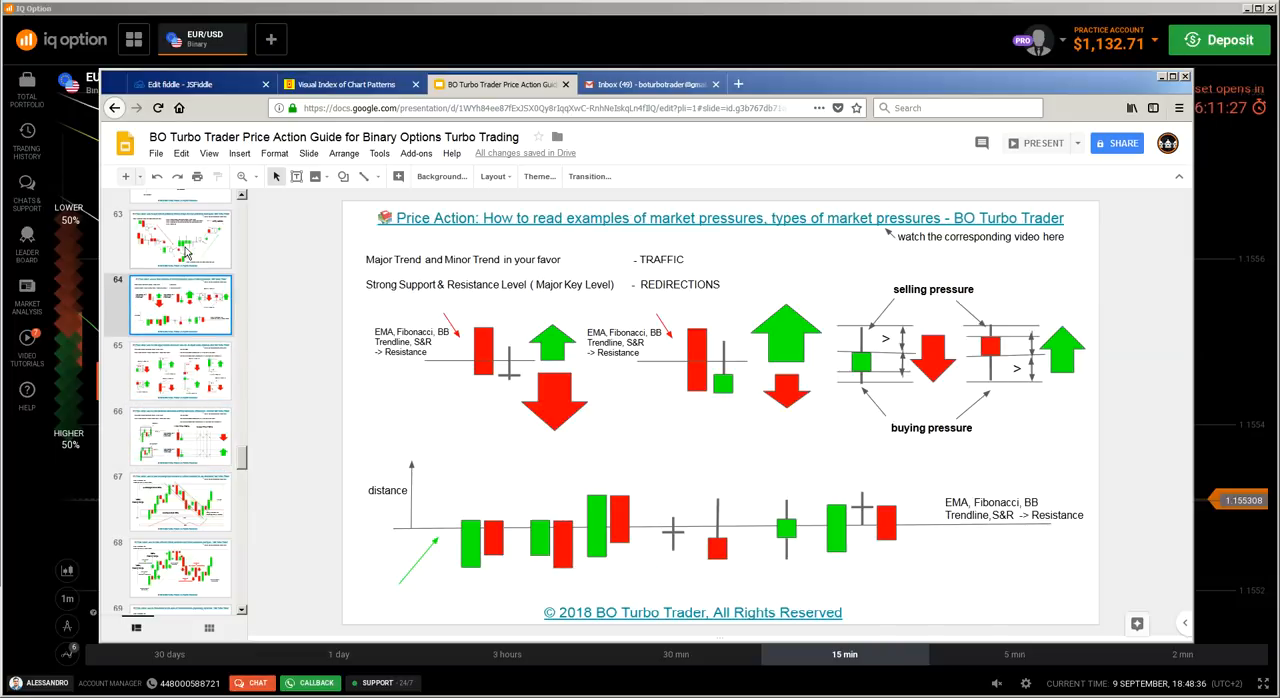
{"action": "left_click", "coordinate": [180, 233]}
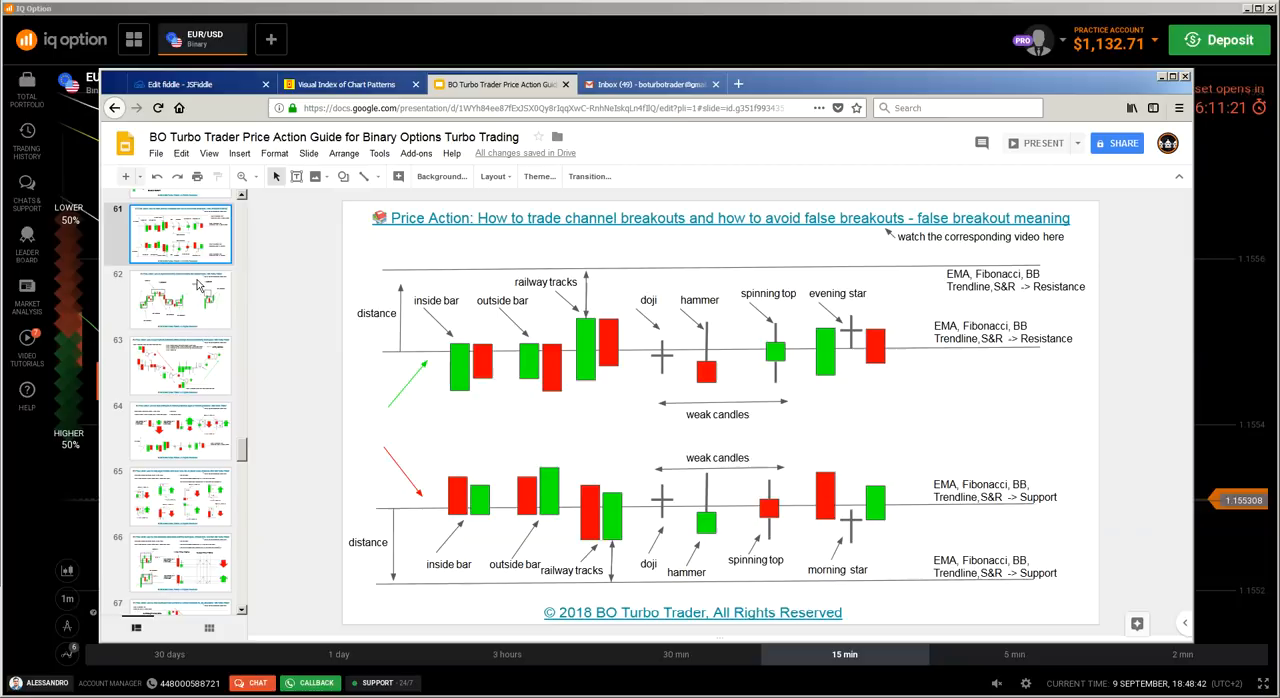
{"action": "left_click", "coordinate": [180, 300]}
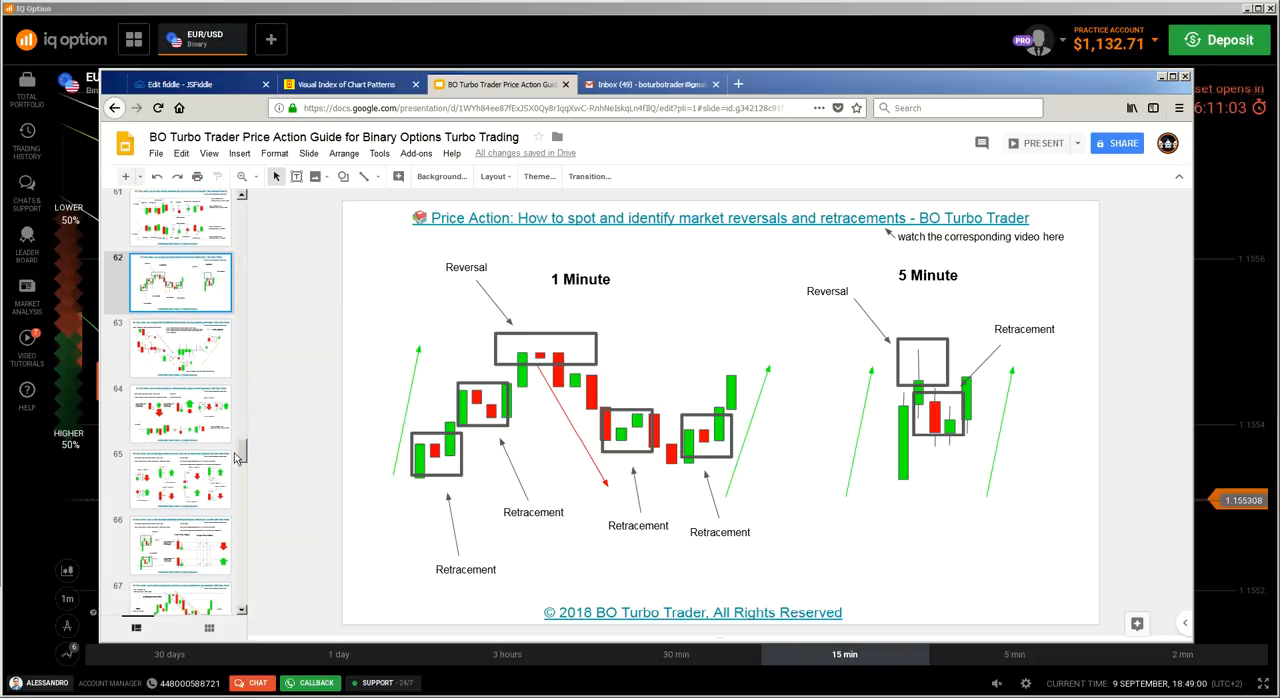
{"action": "mouse_move", "coordinate": [267, 486]}
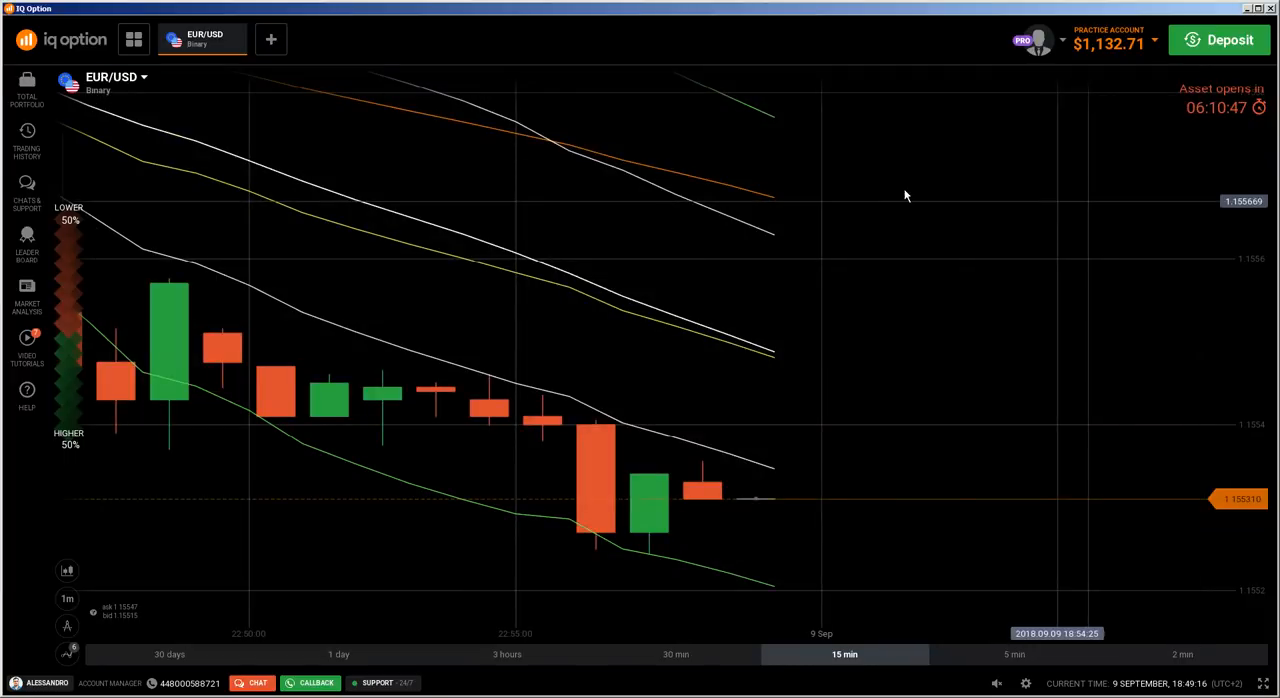
{"action": "mouse_move", "coordinate": [1053, 187]}
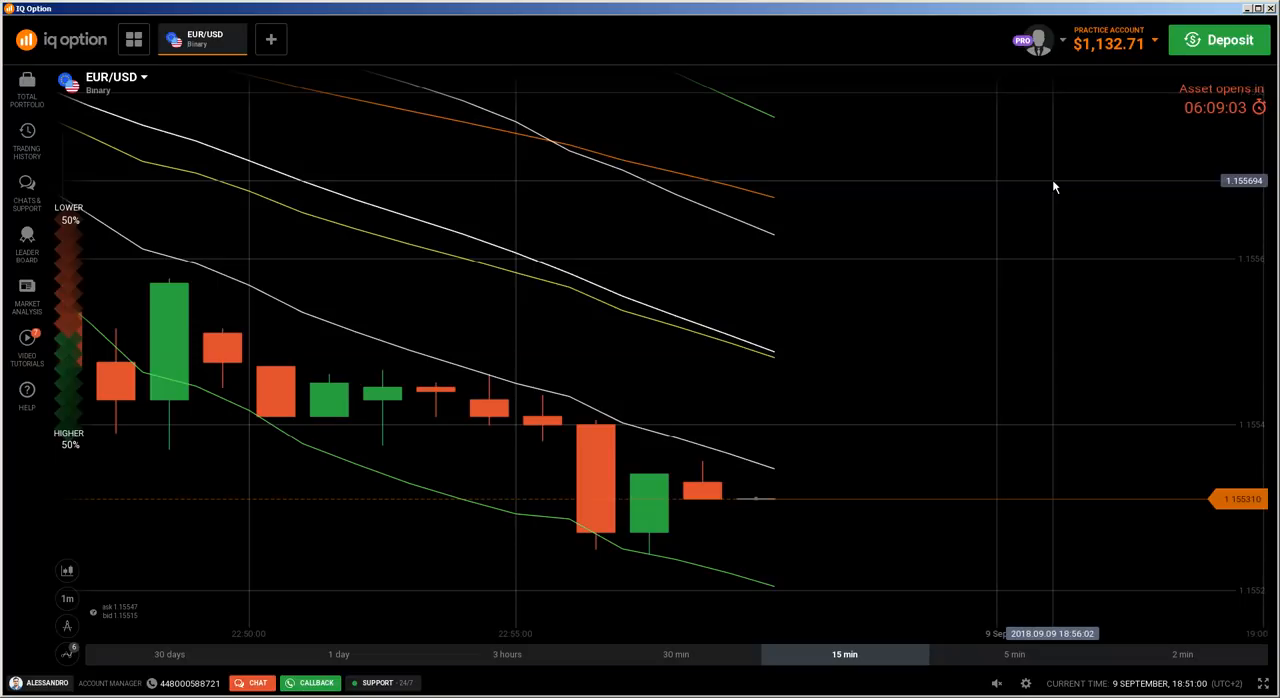
{"action": "mouse_move", "coordinate": [678, 313]}
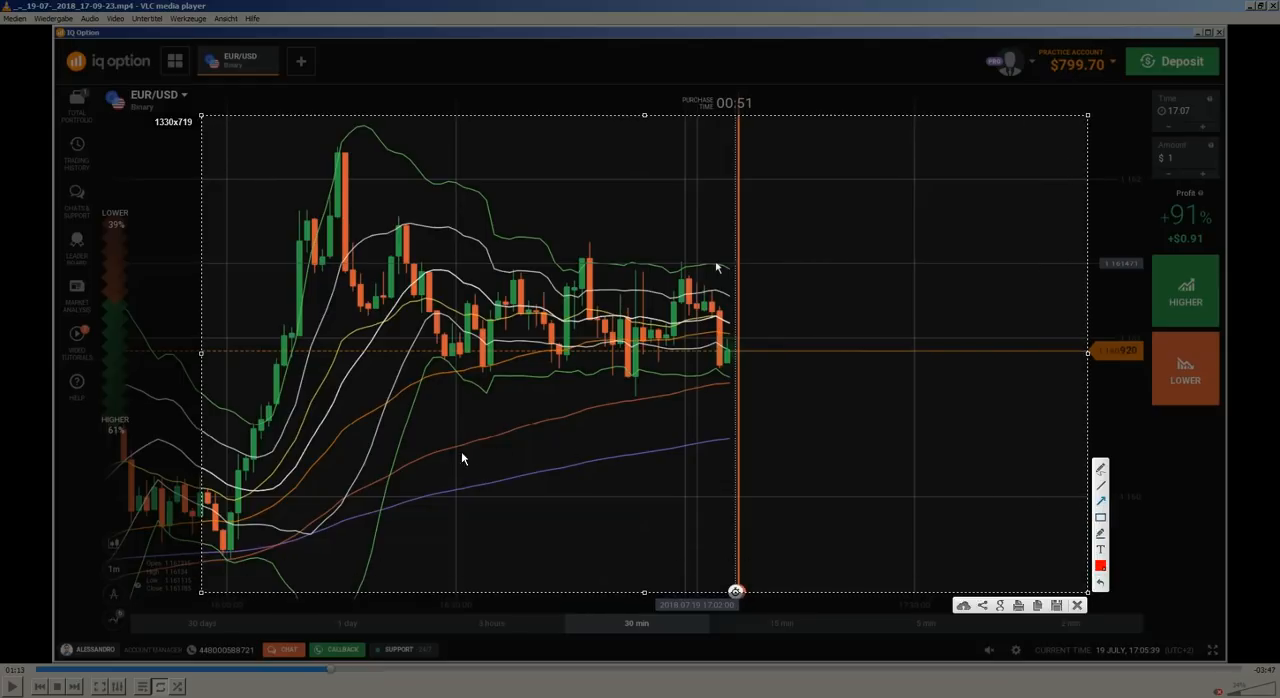
Draw red arrows along the steep rally, the range's lower boundary and toward expiry
{"action": "left_click_drag", "start_coordinate": [228, 512], "coordinate": [305, 162]}
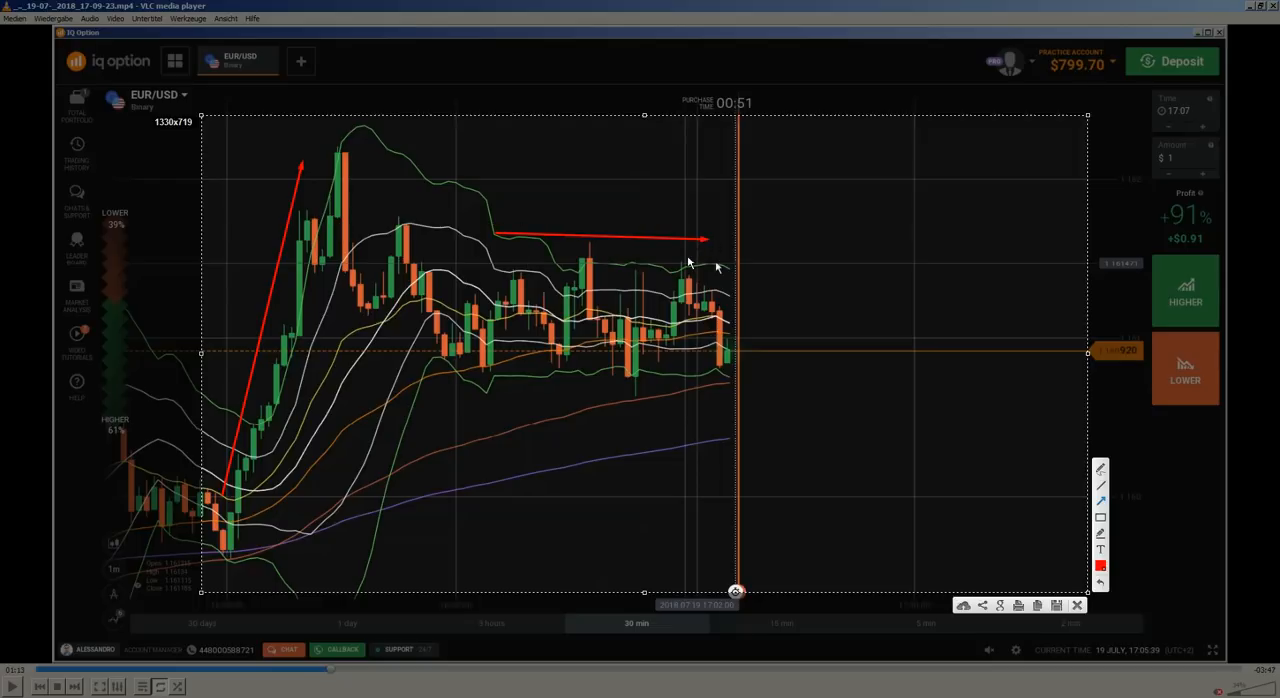
{"action": "left_click_drag", "start_coordinate": [435, 375], "coordinate": [810, 375]}
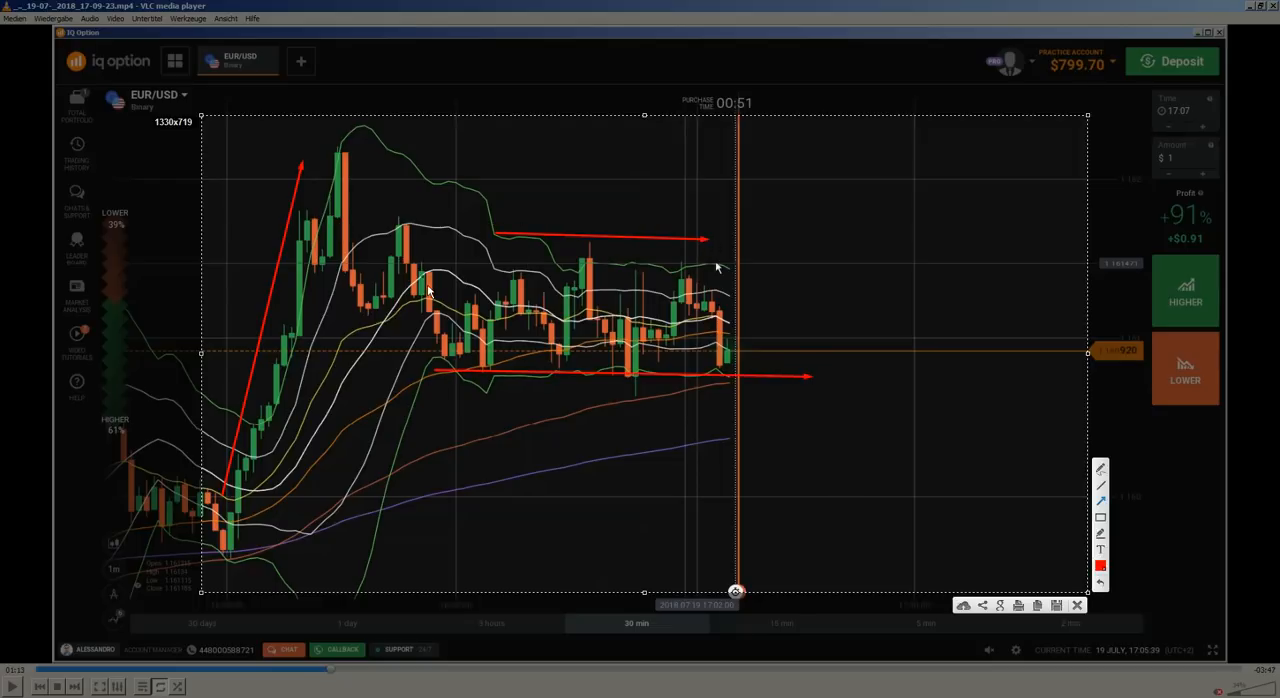
{"action": "mouse_move", "coordinate": [245, 488]}
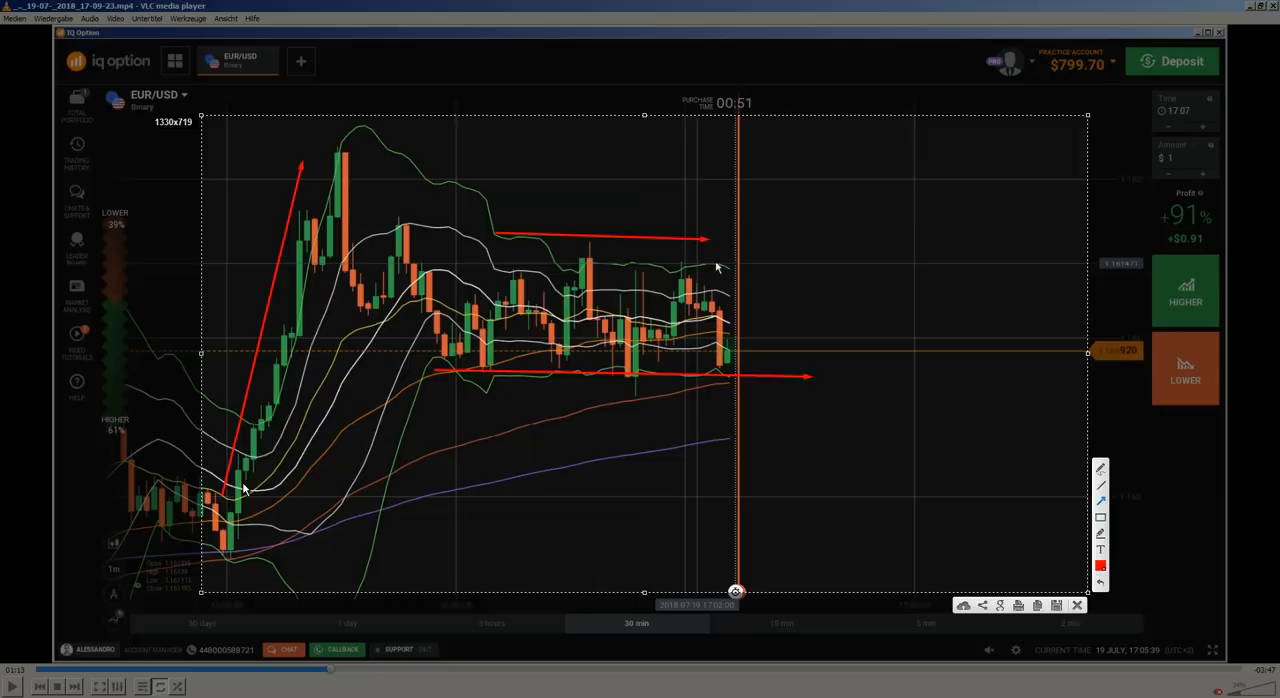
{"action": "left_click_drag", "start_coordinate": [245, 490], "coordinate": [300, 160]}
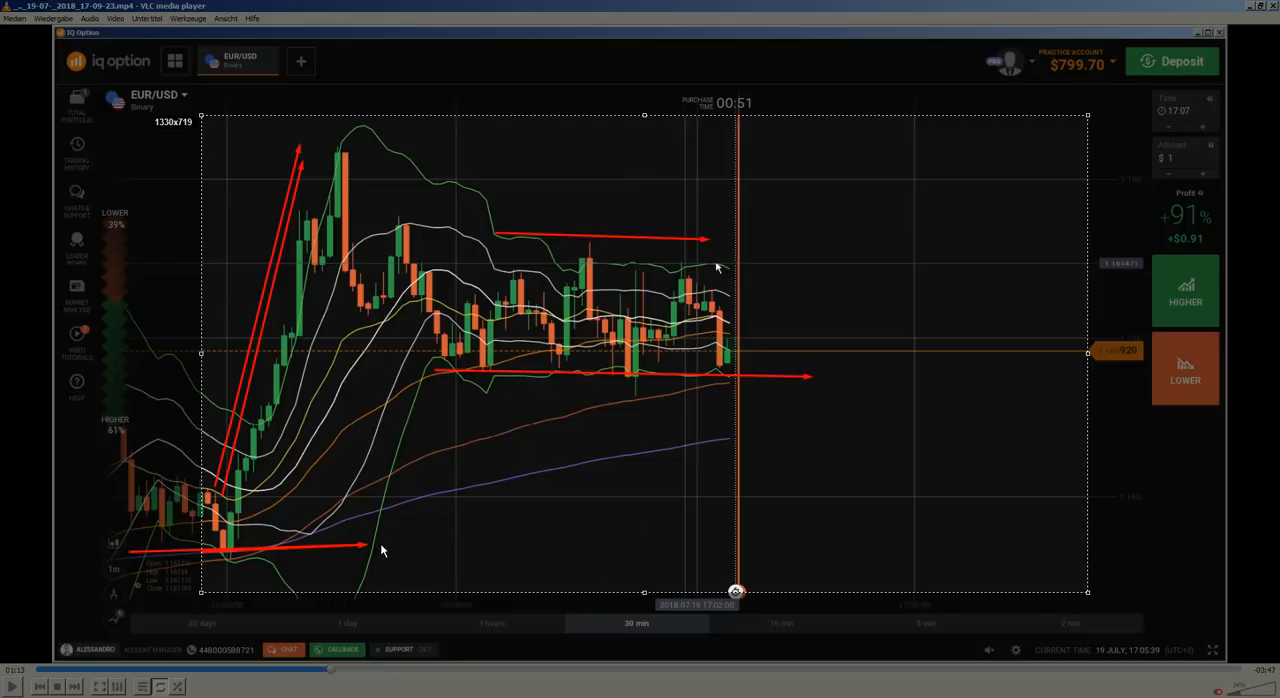
{"action": "left_click_drag", "start_coordinate": [380, 550], "coordinate": [725, 545]}
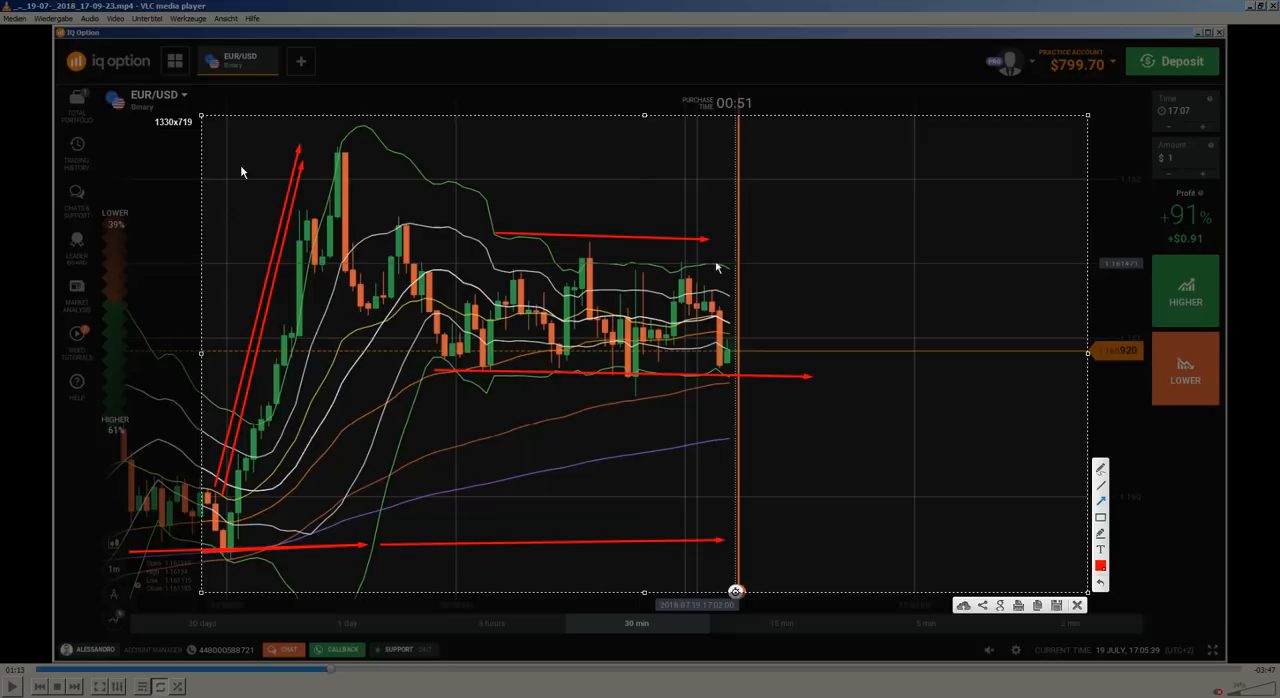
{"action": "mouse_move", "coordinate": [490, 222]}
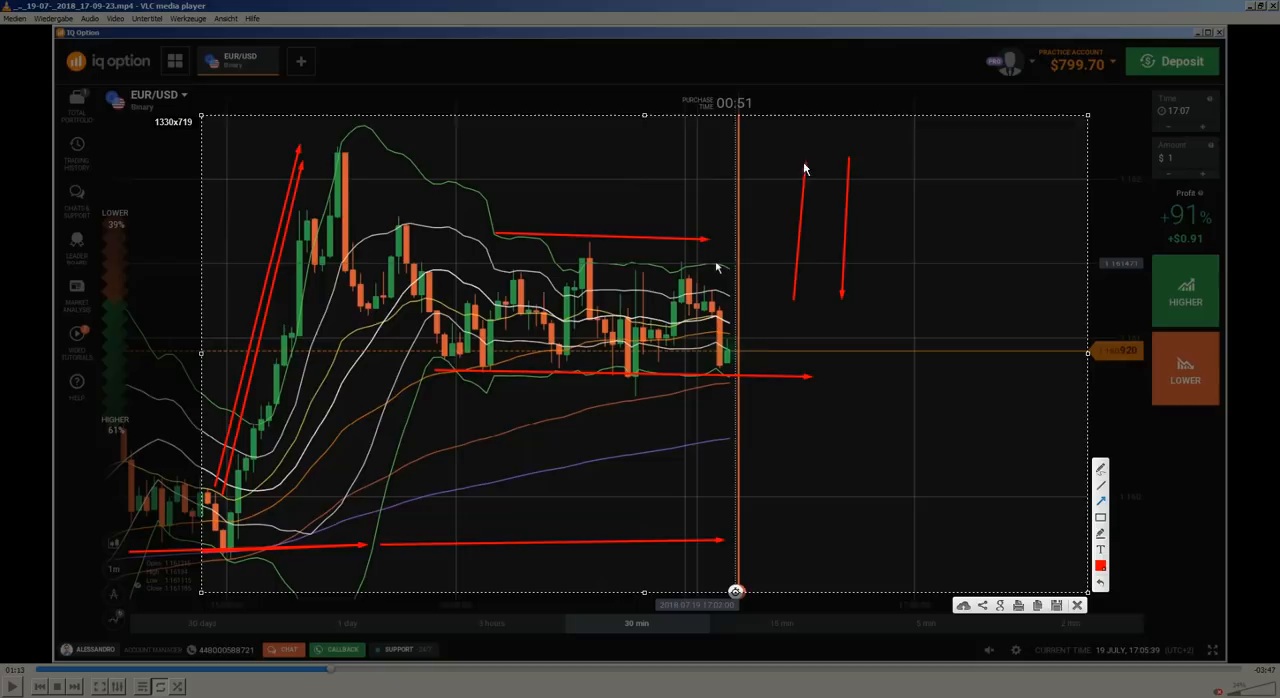
{"action": "mouse_move", "coordinate": [785, 365]}
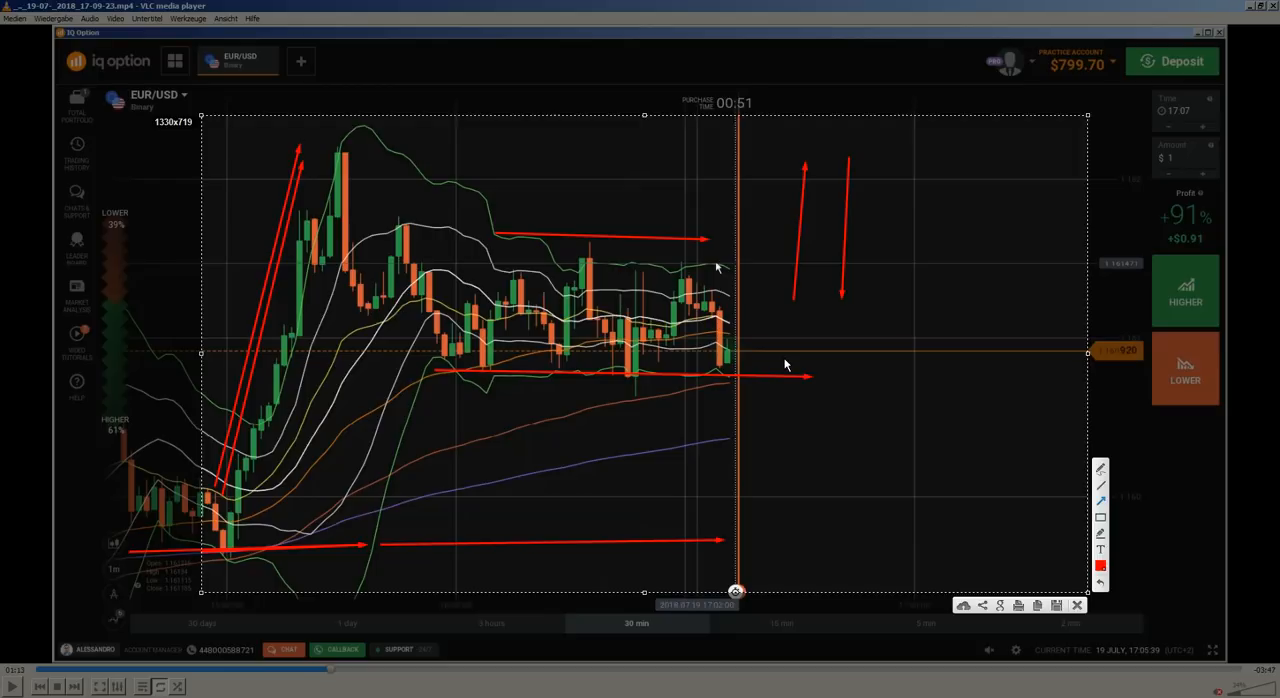
{"action": "mouse_move", "coordinate": [708, 305]}
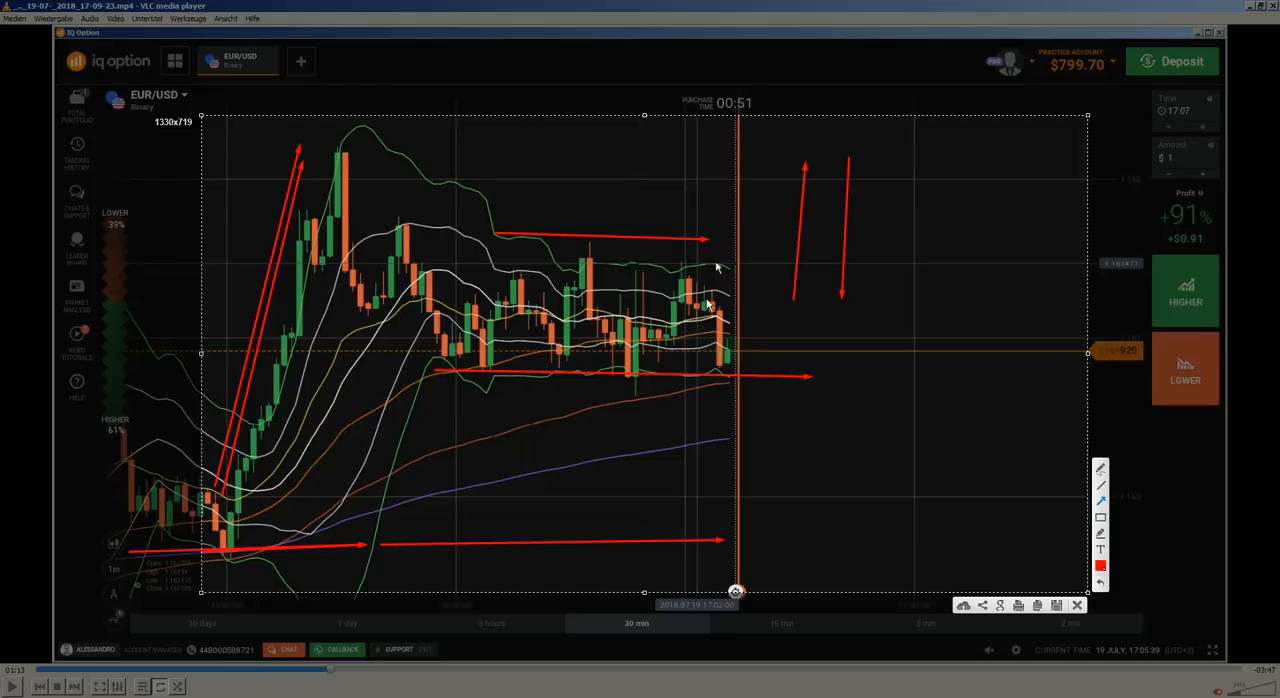
{"action": "mouse_move", "coordinate": [1025, 518]}
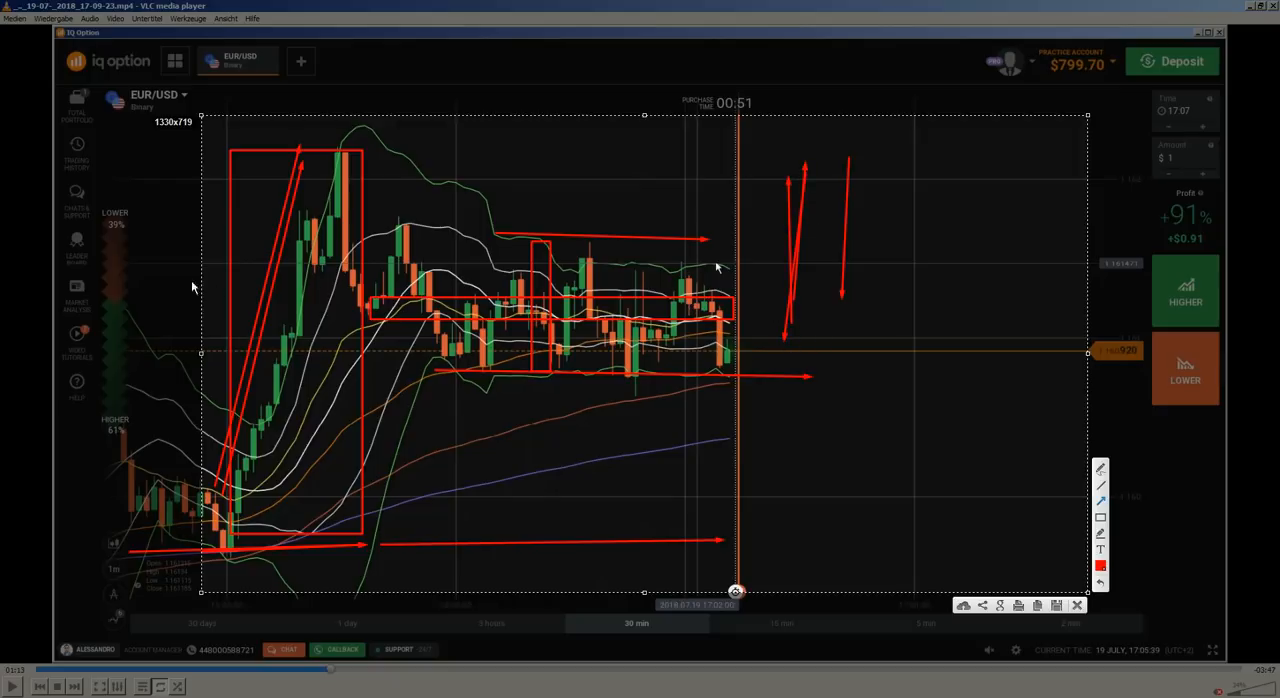
{"action": "mouse_move", "coordinate": [718, 303]}
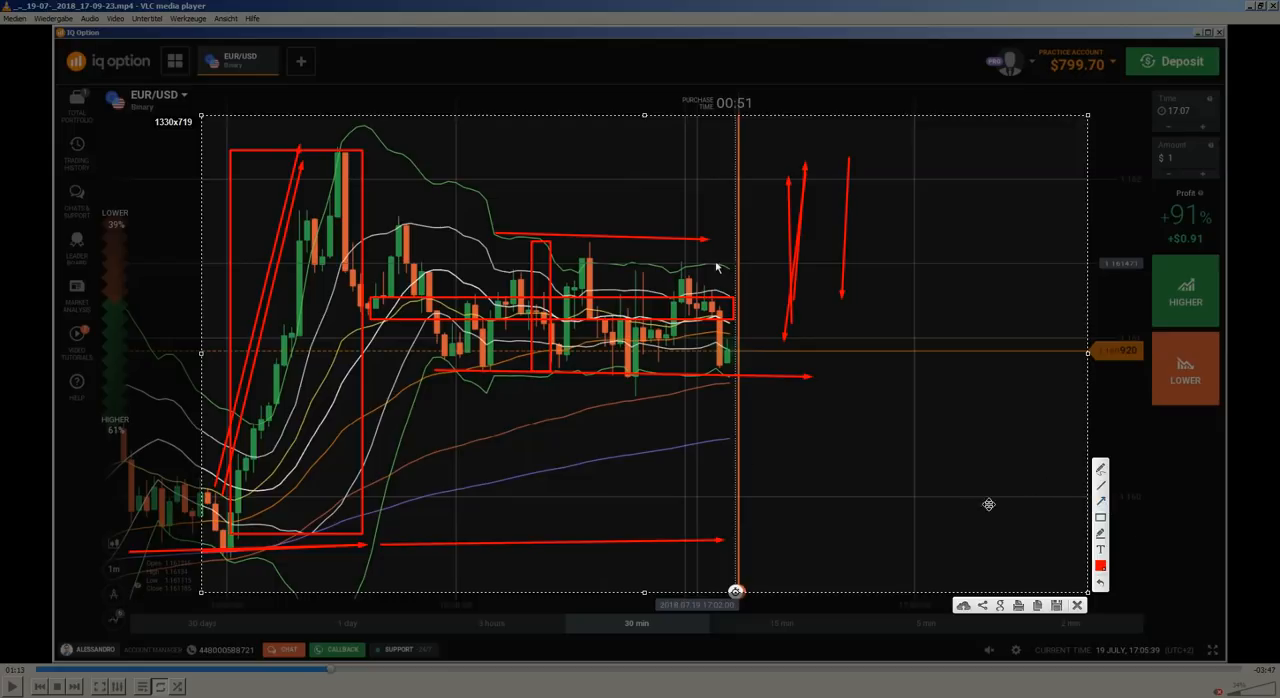
Drag one more red annotation upward near the right edge of the range
{"action": "left_click_drag", "start_coordinate": [730, 347], "coordinate": [815, 275]}
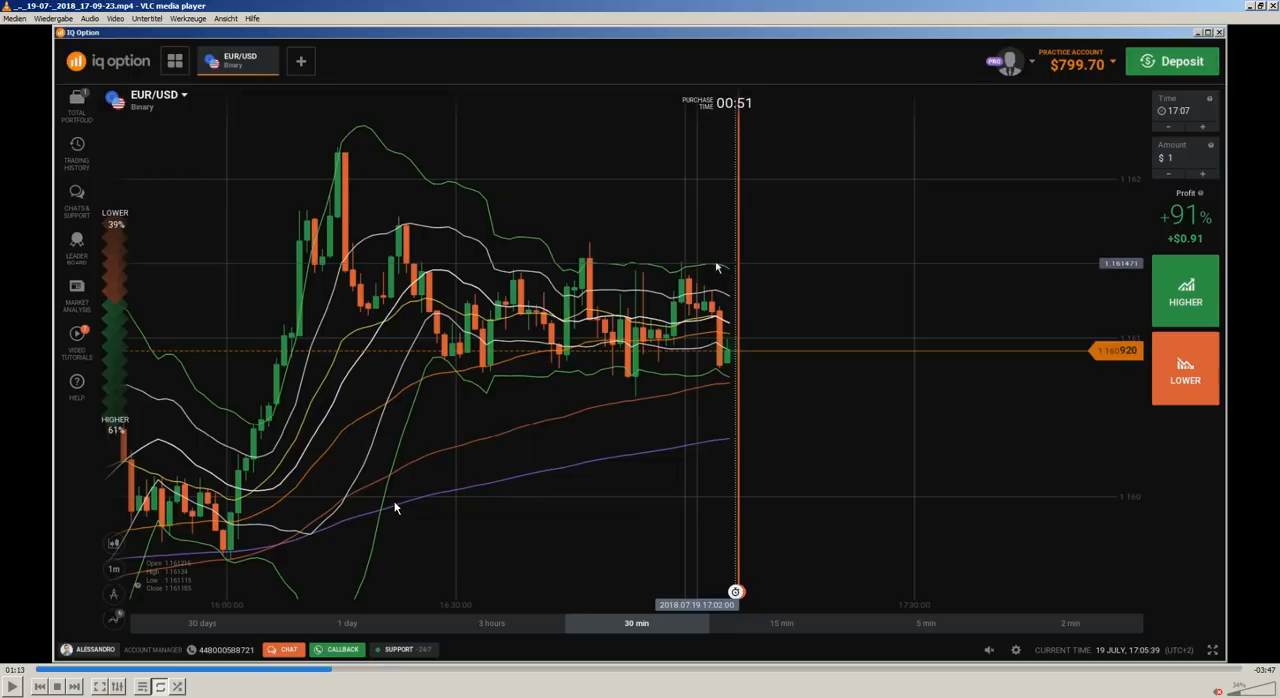
{"action": "mouse_move", "coordinate": [558, 498]}
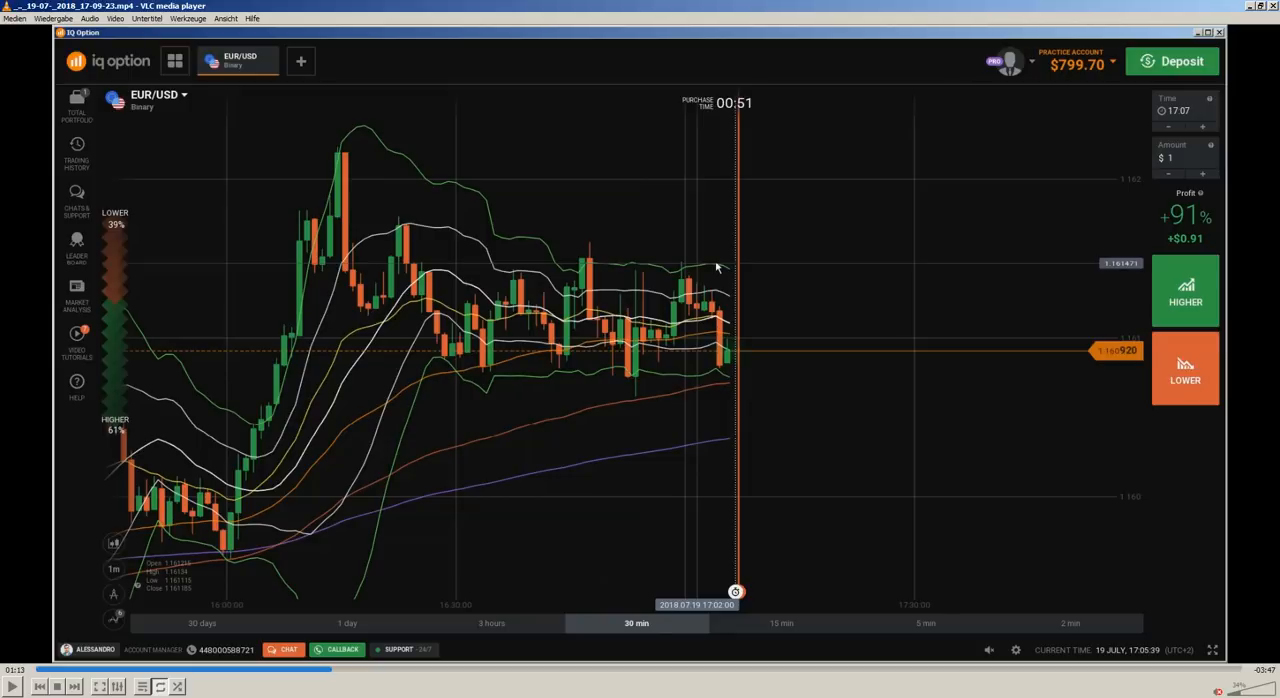
{"action": "mouse_move", "coordinate": [589, 514]}
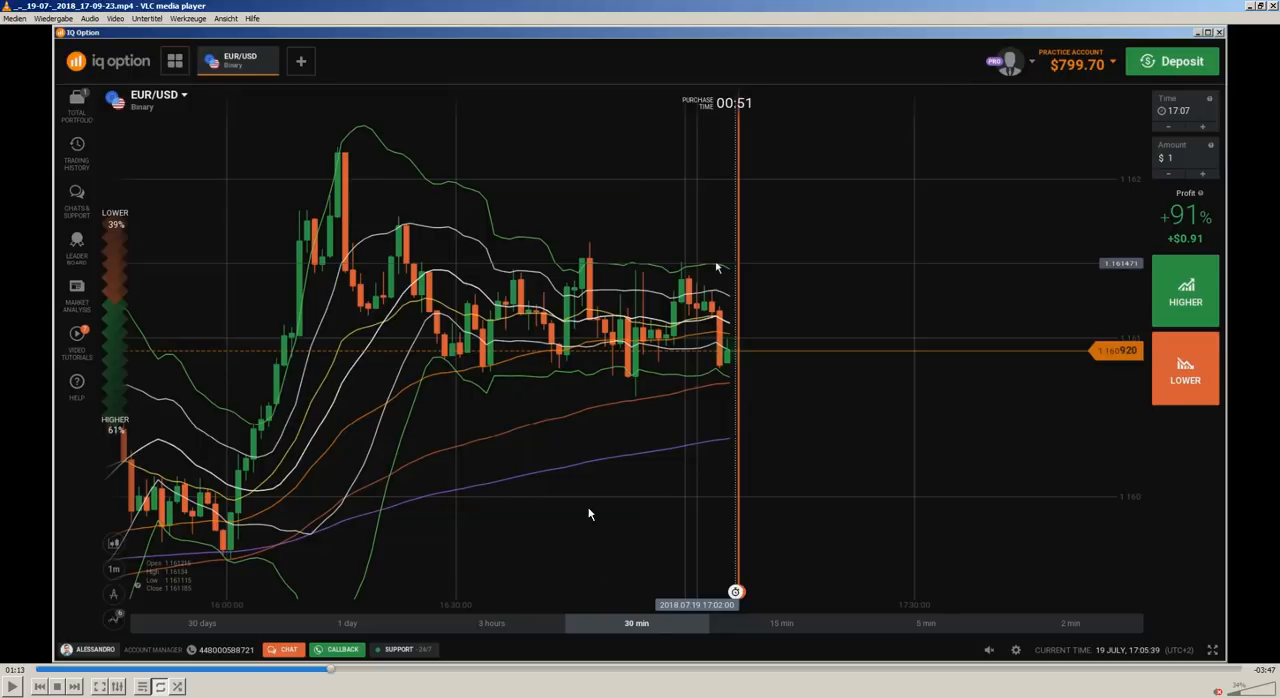
{"action": "mouse_move", "coordinate": [410, 303]}
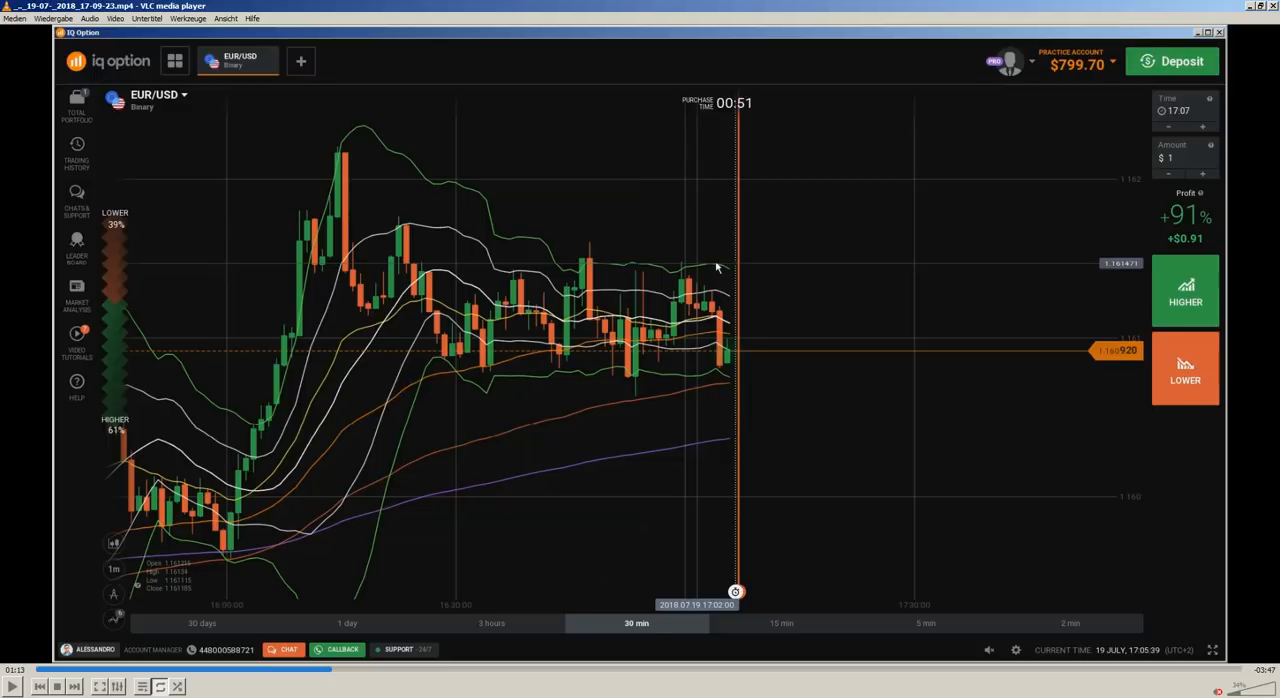
{"action": "mouse_move", "coordinate": [668, 374]}
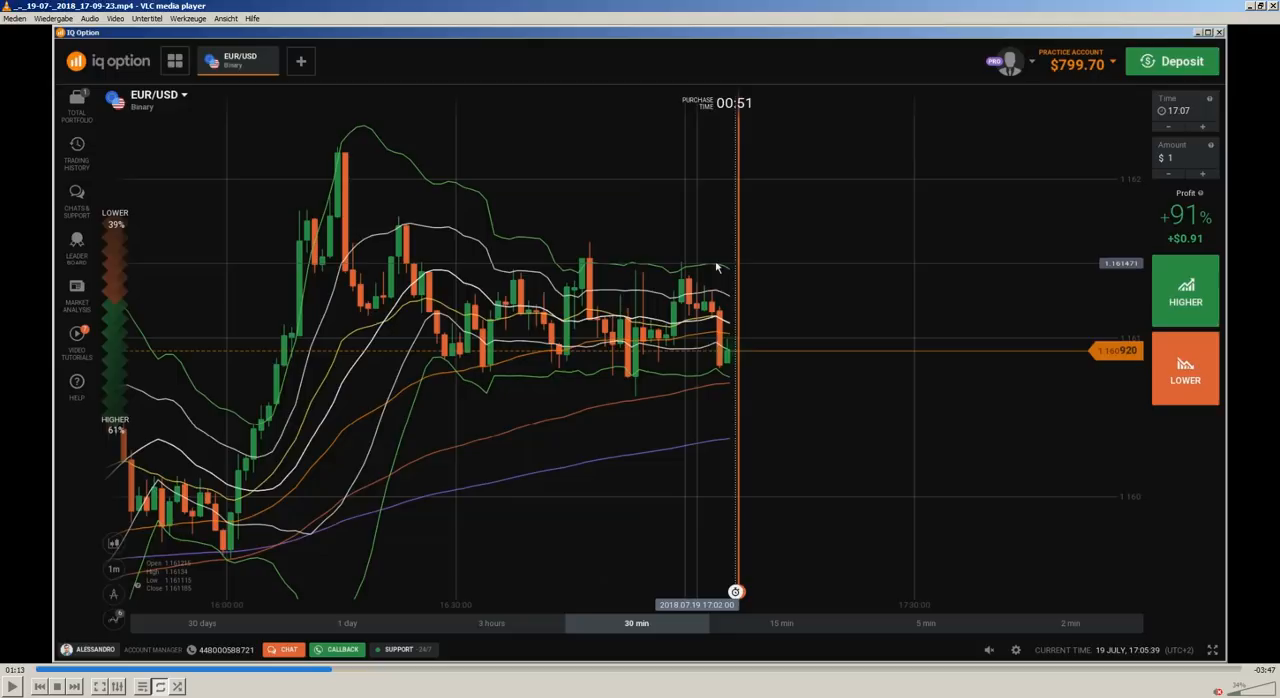
{"action": "mouse_move", "coordinate": [898, 112]}
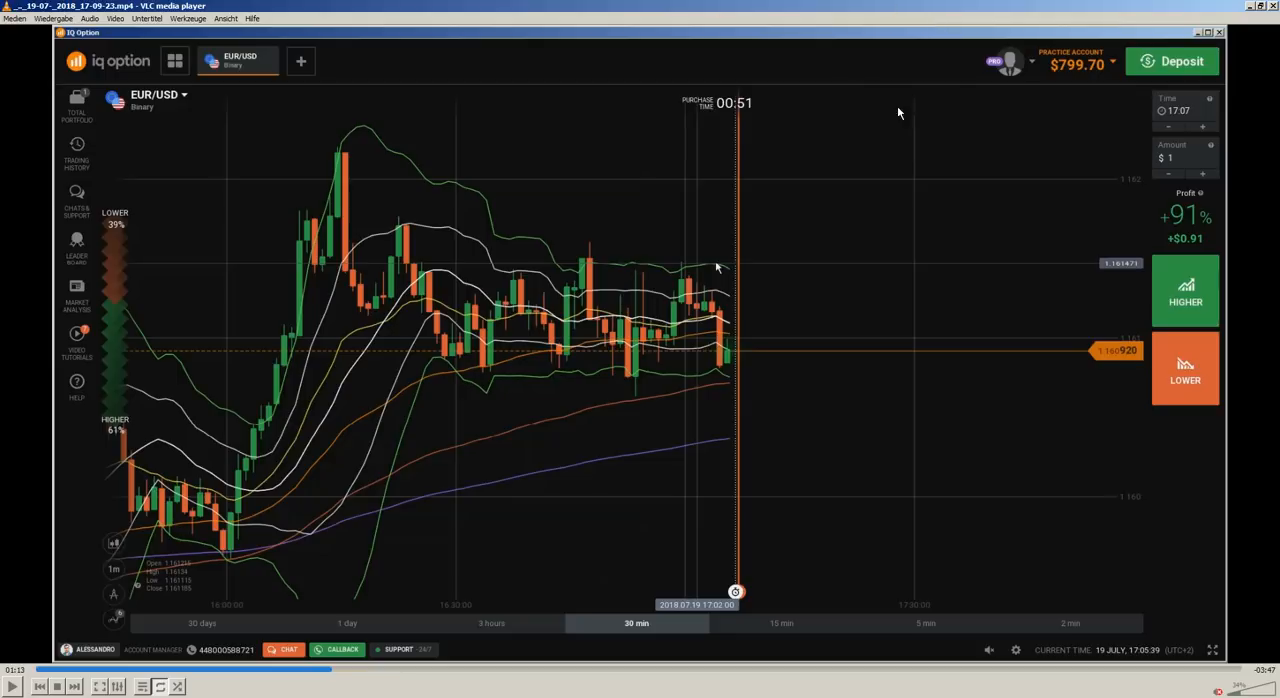
{"action": "mouse_move", "coordinate": [672, 315]}
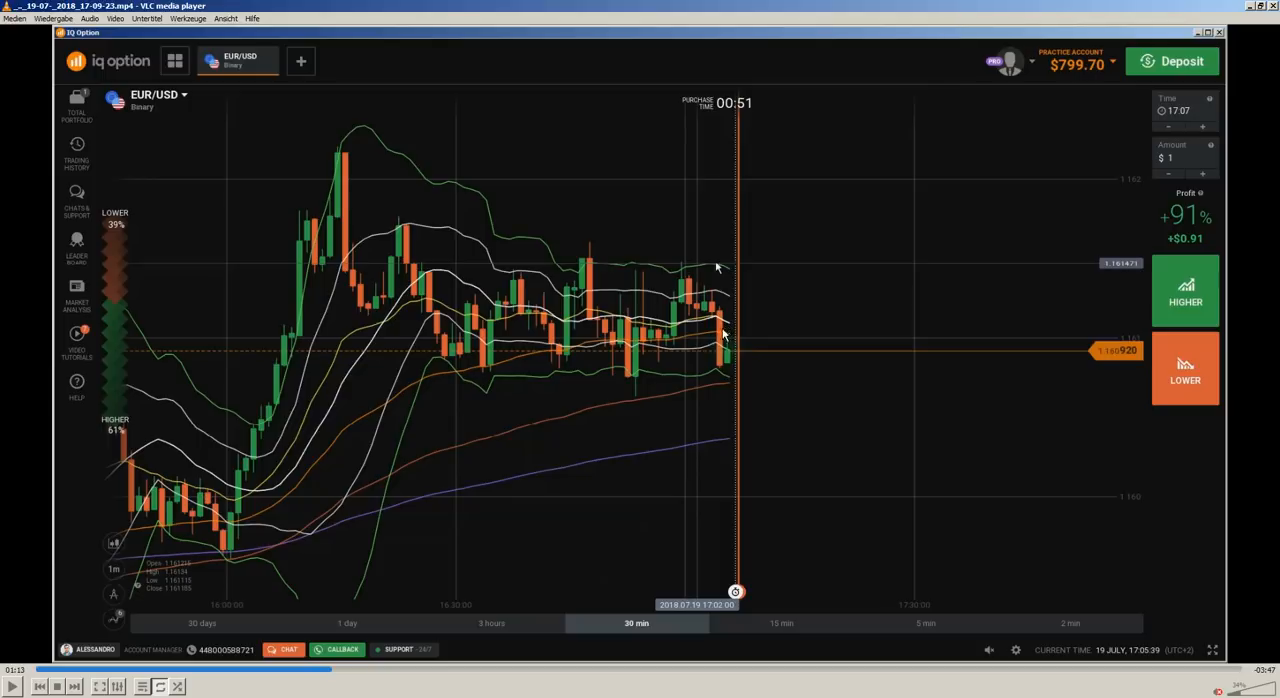
{"action": "mouse_move", "coordinate": [697, 342]}
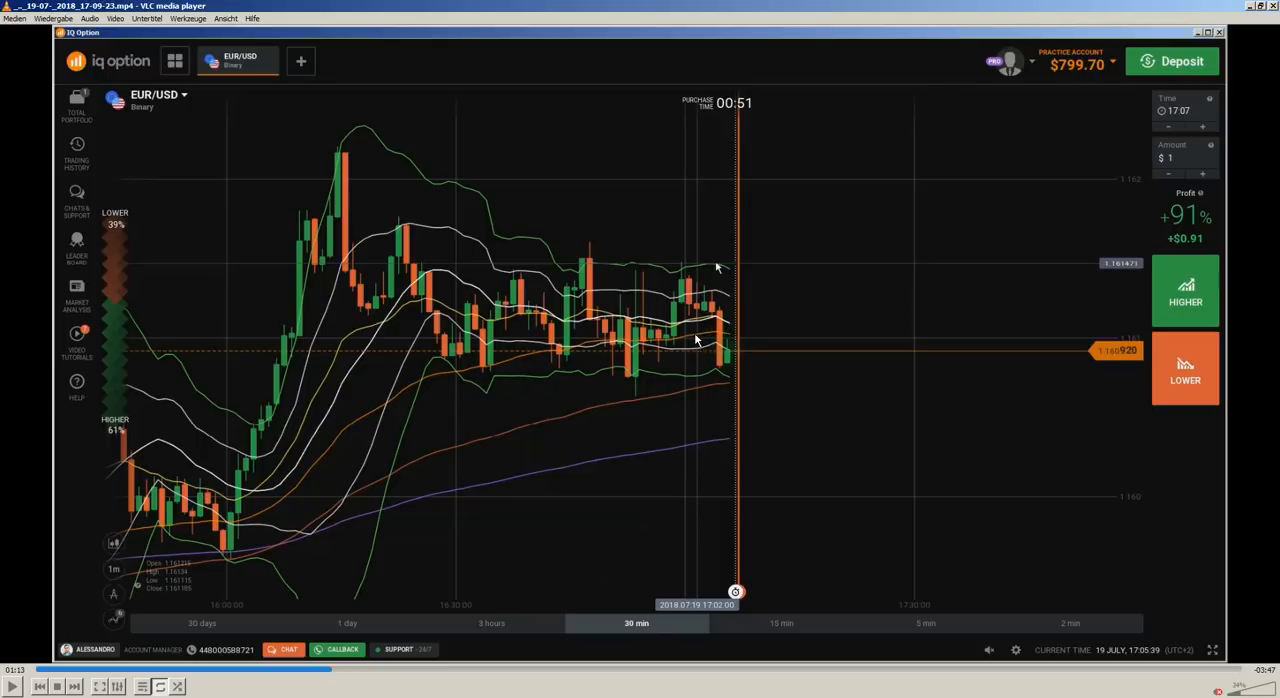
{"action": "mouse_move", "coordinate": [735, 278]}
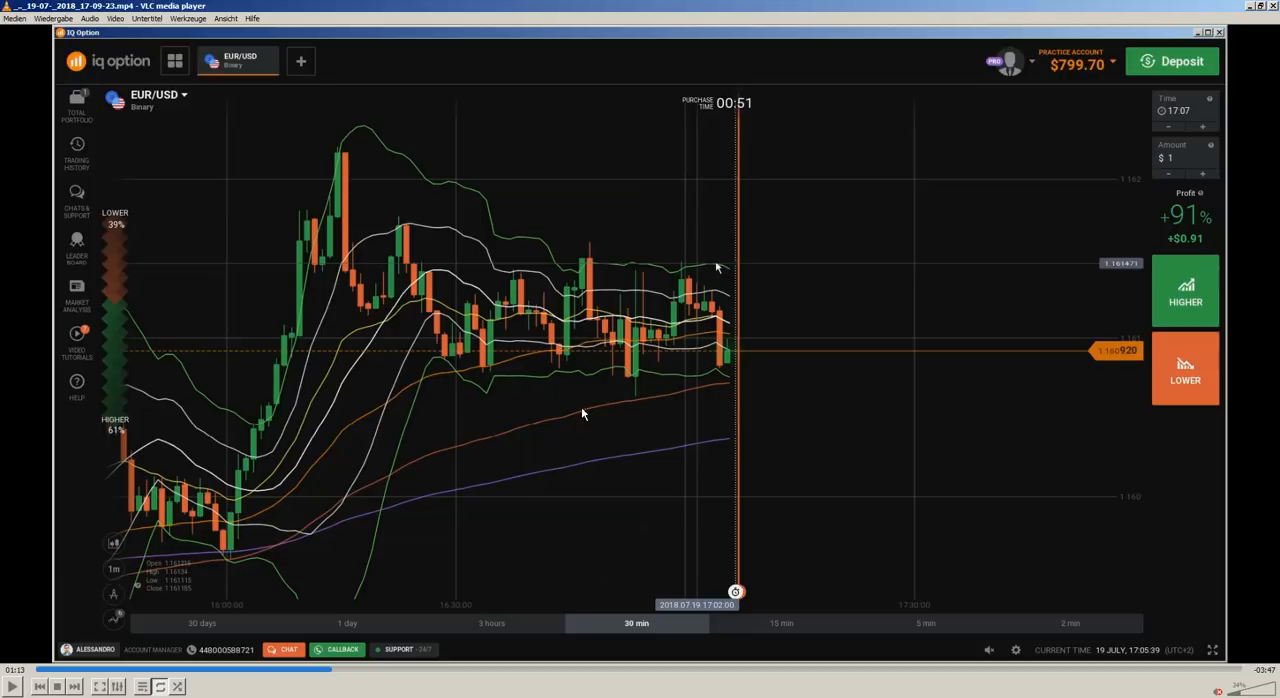
{"action": "mouse_move", "coordinate": [729, 298]}
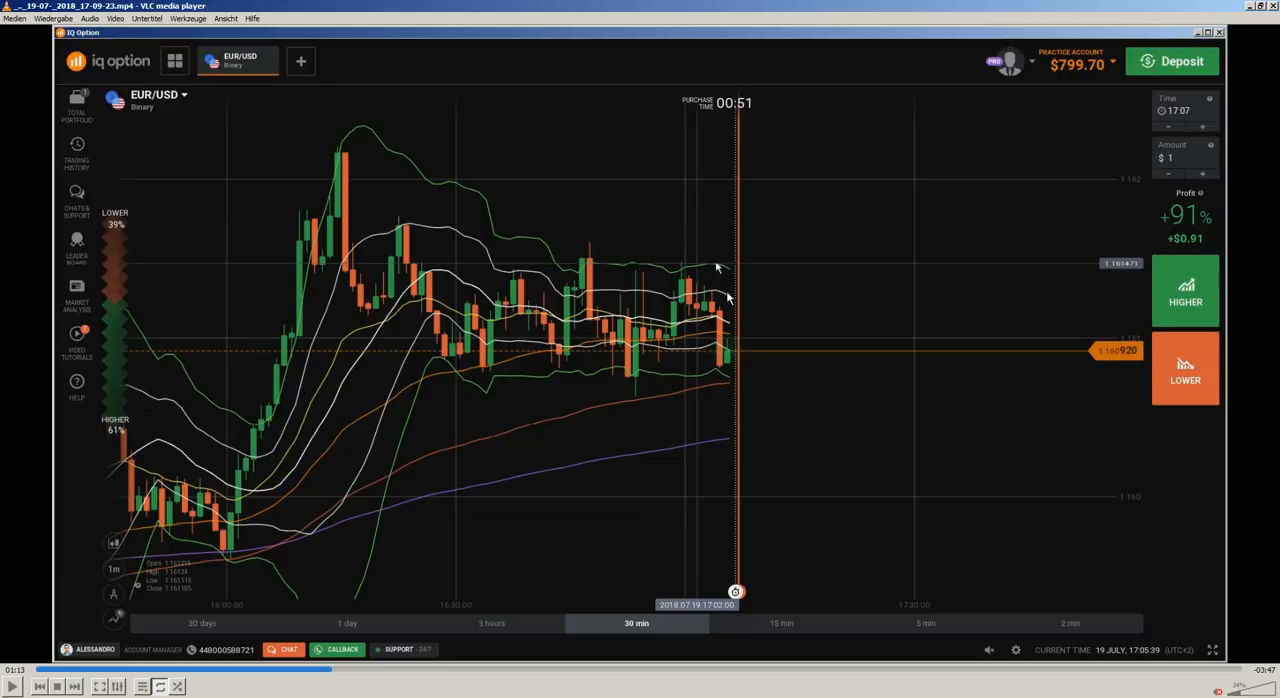
{"action": "mouse_move", "coordinate": [678, 306]}
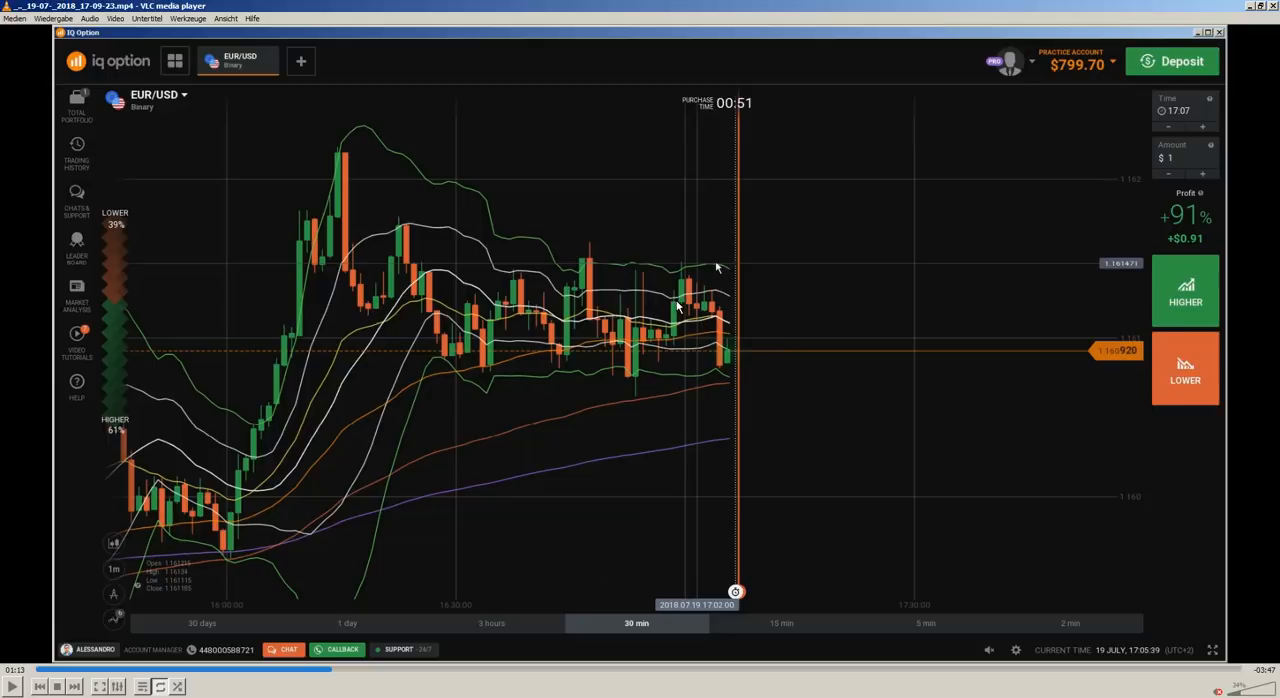
{"action": "mouse_move", "coordinate": [715, 255]}
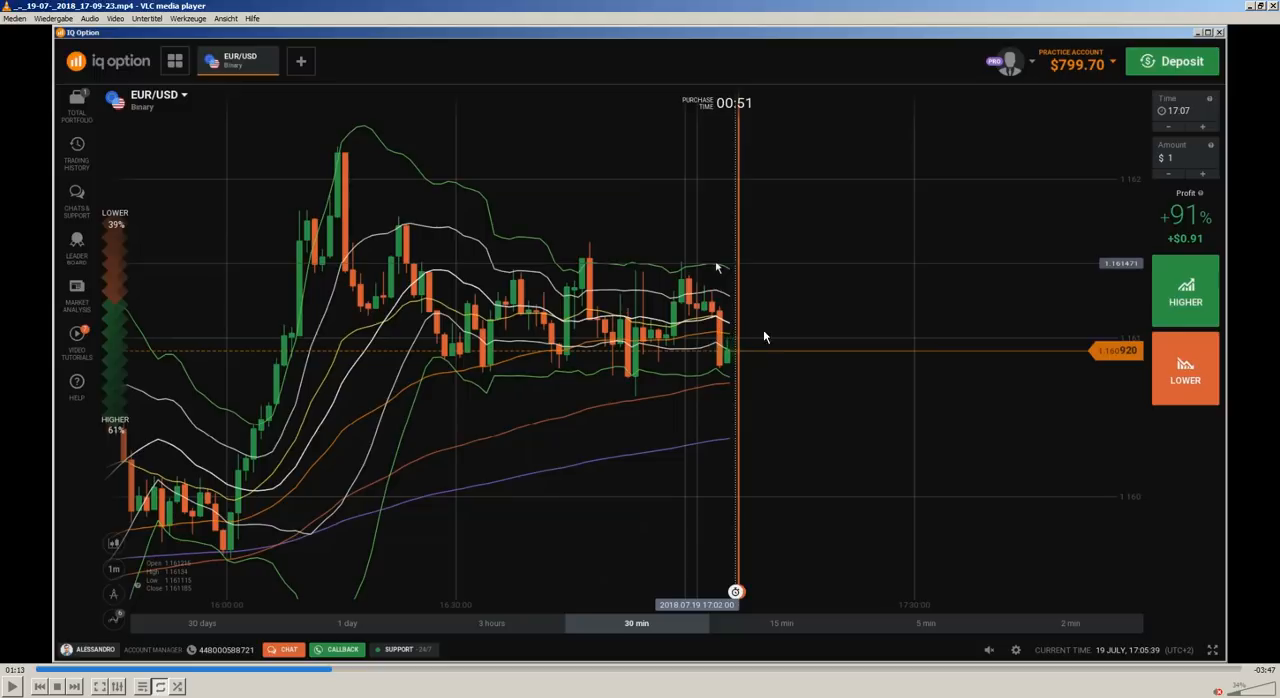
{"action": "mouse_move", "coordinate": [760, 322]}
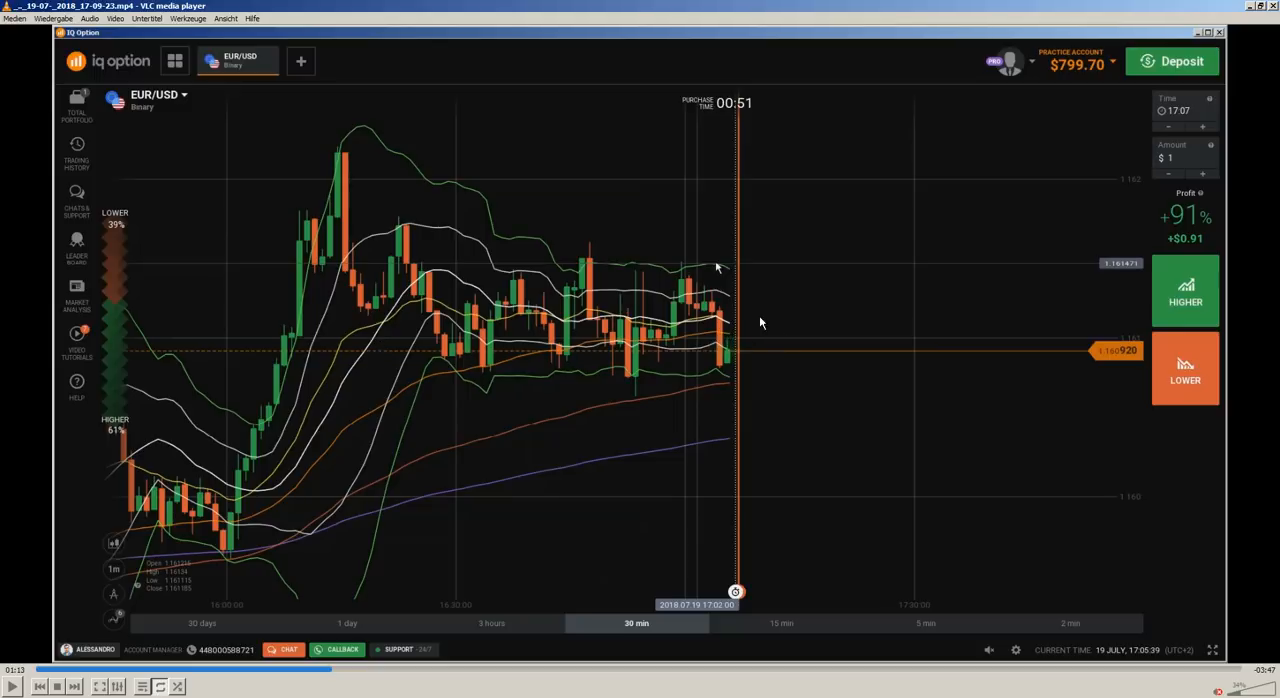
{"action": "mouse_move", "coordinate": [756, 364]}
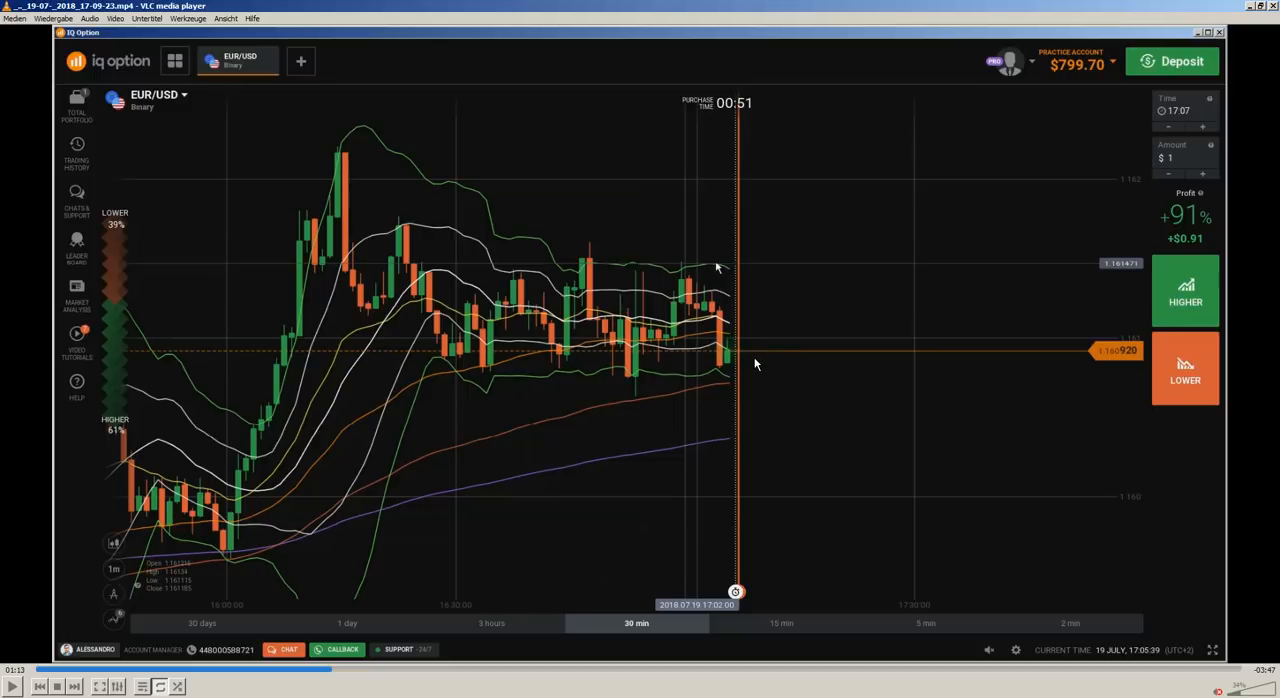
{"action": "mouse_move", "coordinate": [415, 312]}
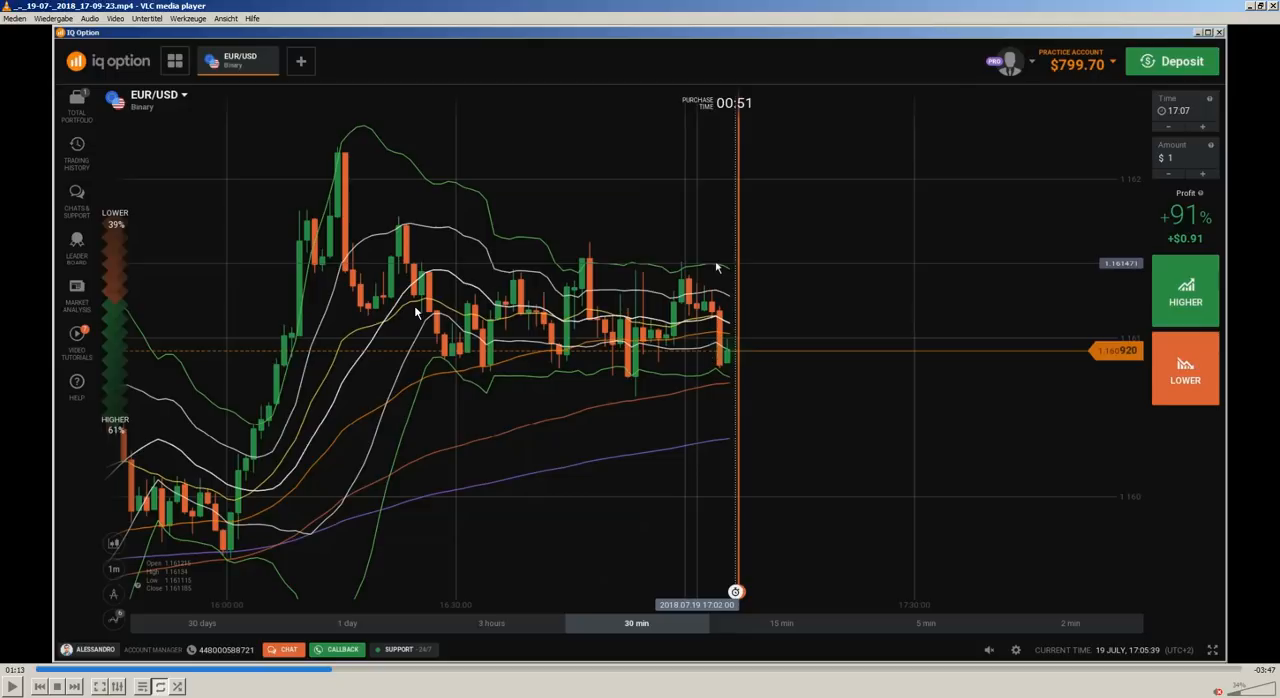
{"action": "mouse_move", "coordinate": [473, 260]}
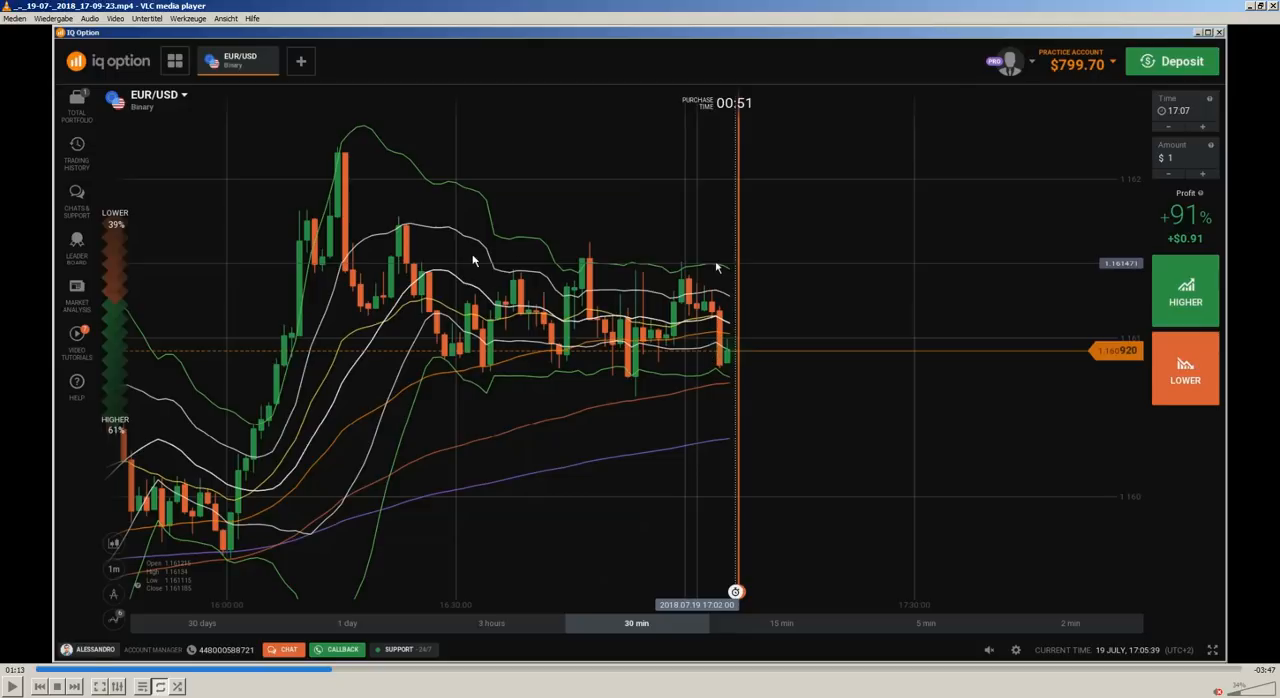
{"action": "mouse_move", "coordinate": [590, 355]}
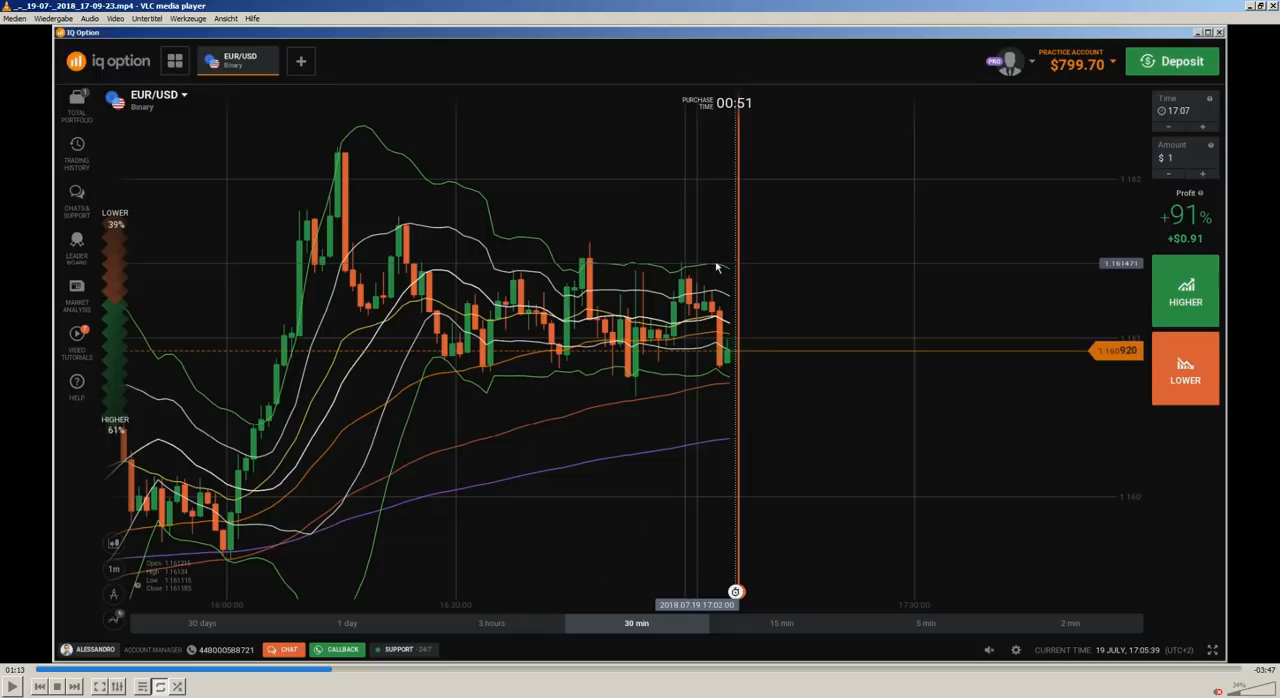
{"action": "mouse_move", "coordinate": [490, 311]}
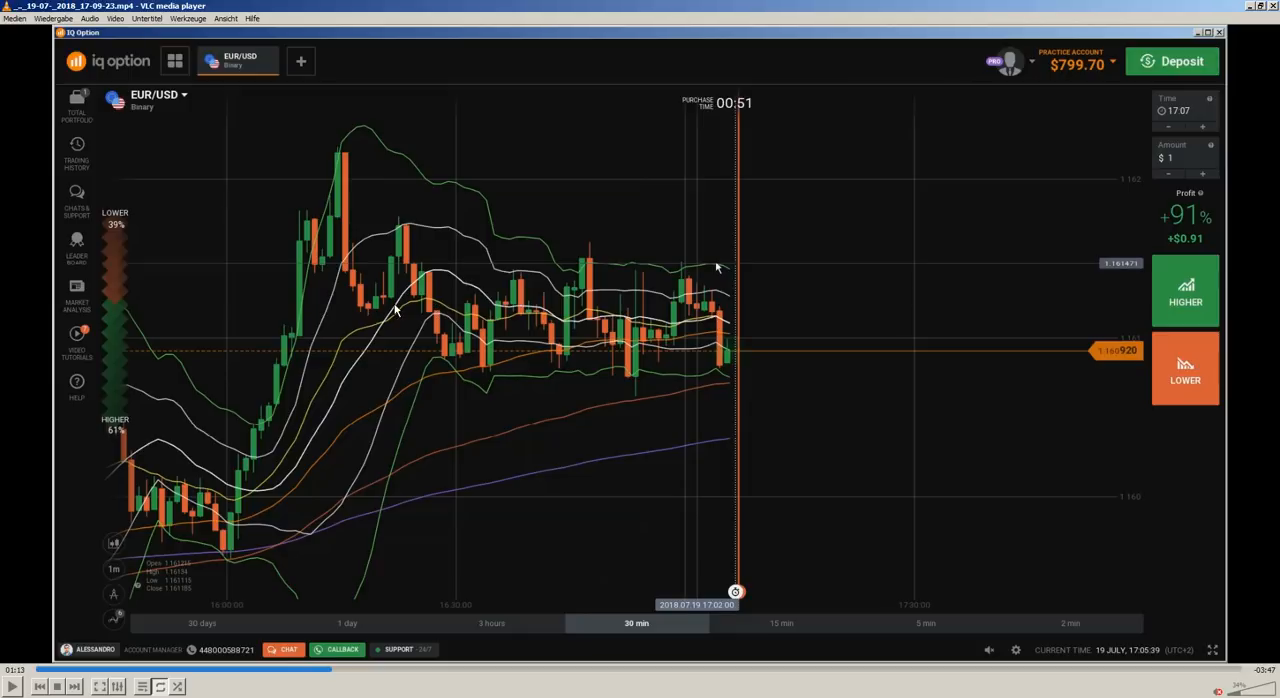
{"action": "mouse_move", "coordinate": [448, 310]}
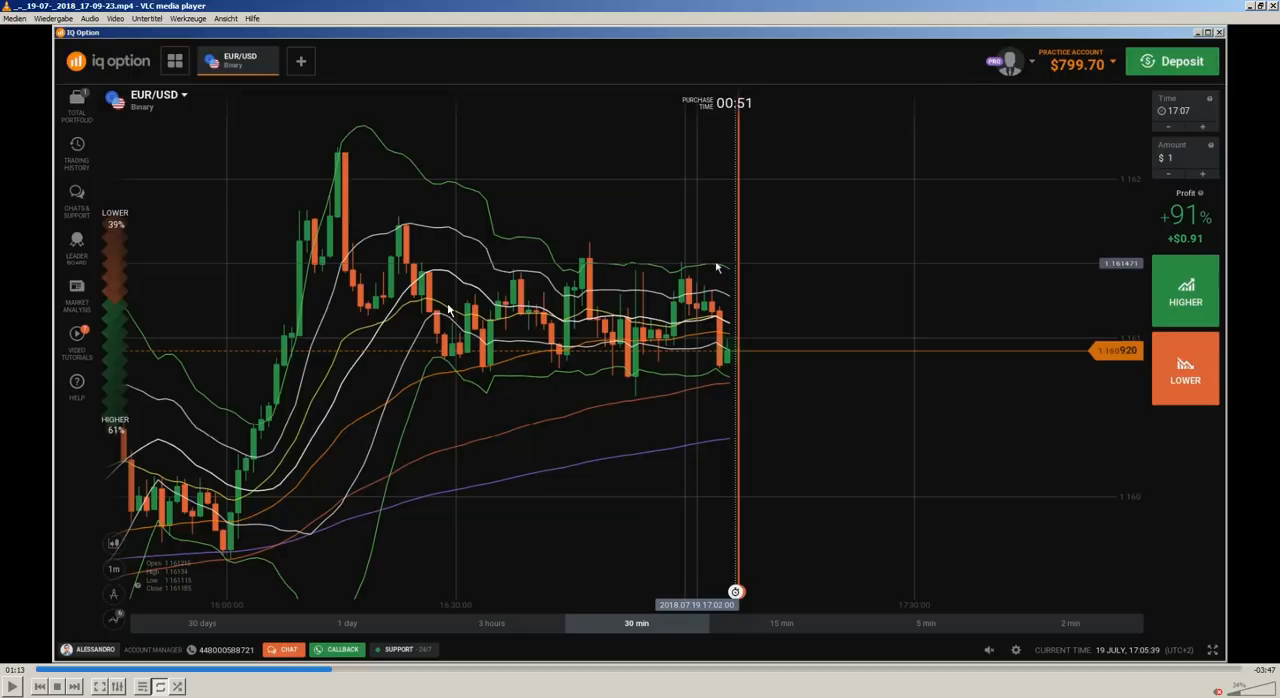
{"action": "mouse_move", "coordinate": [464, 320]}
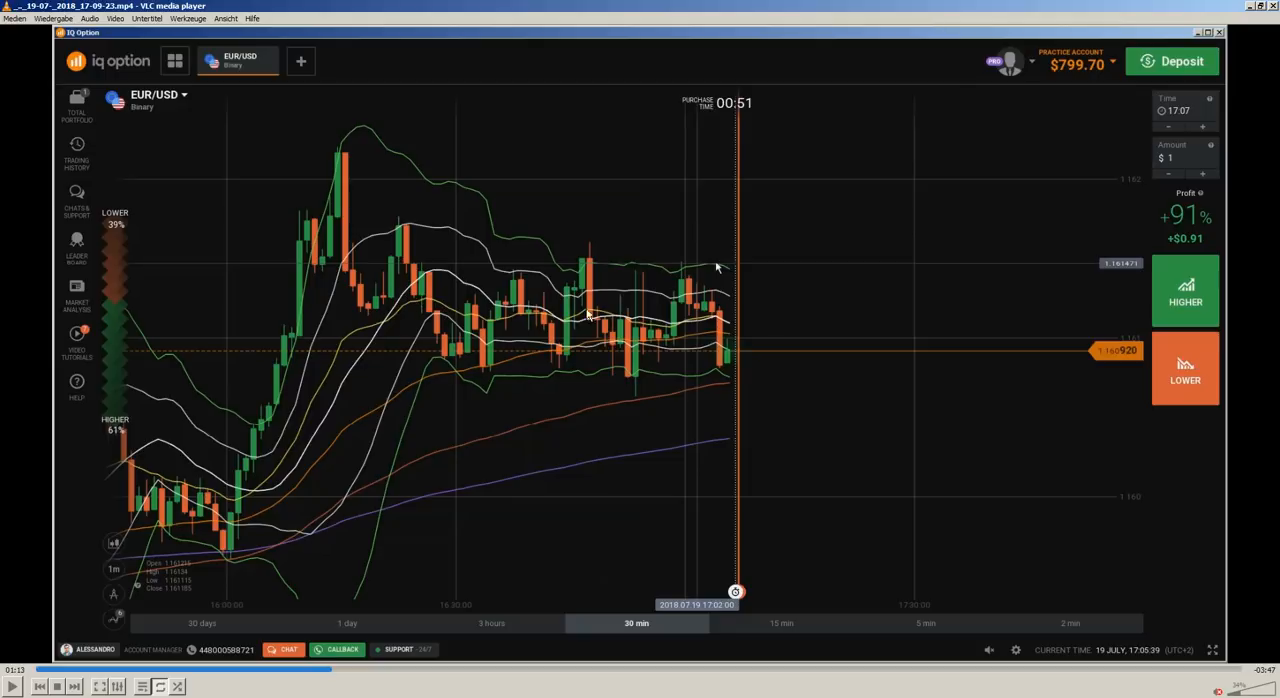
{"action": "mouse_move", "coordinate": [130, 628]}
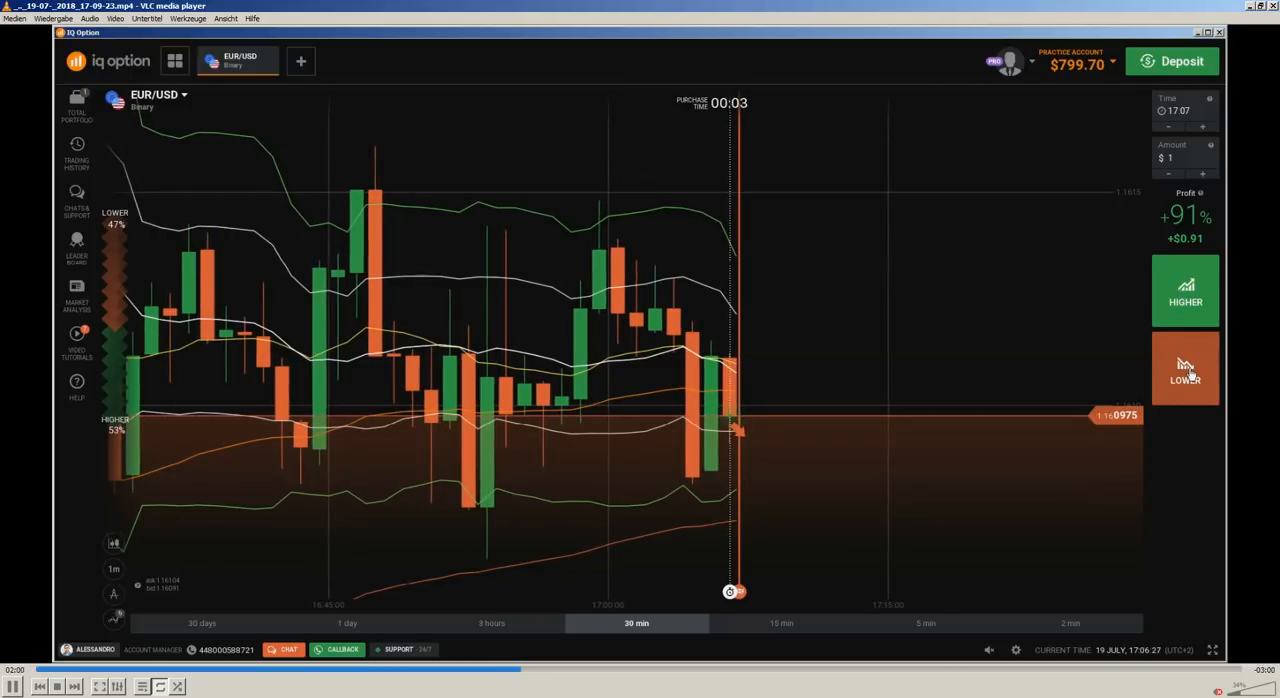
Buy a $1 put option on EUR/USD with $0.91 expected profit
{"action": "left_click", "coordinate": [1185, 368]}
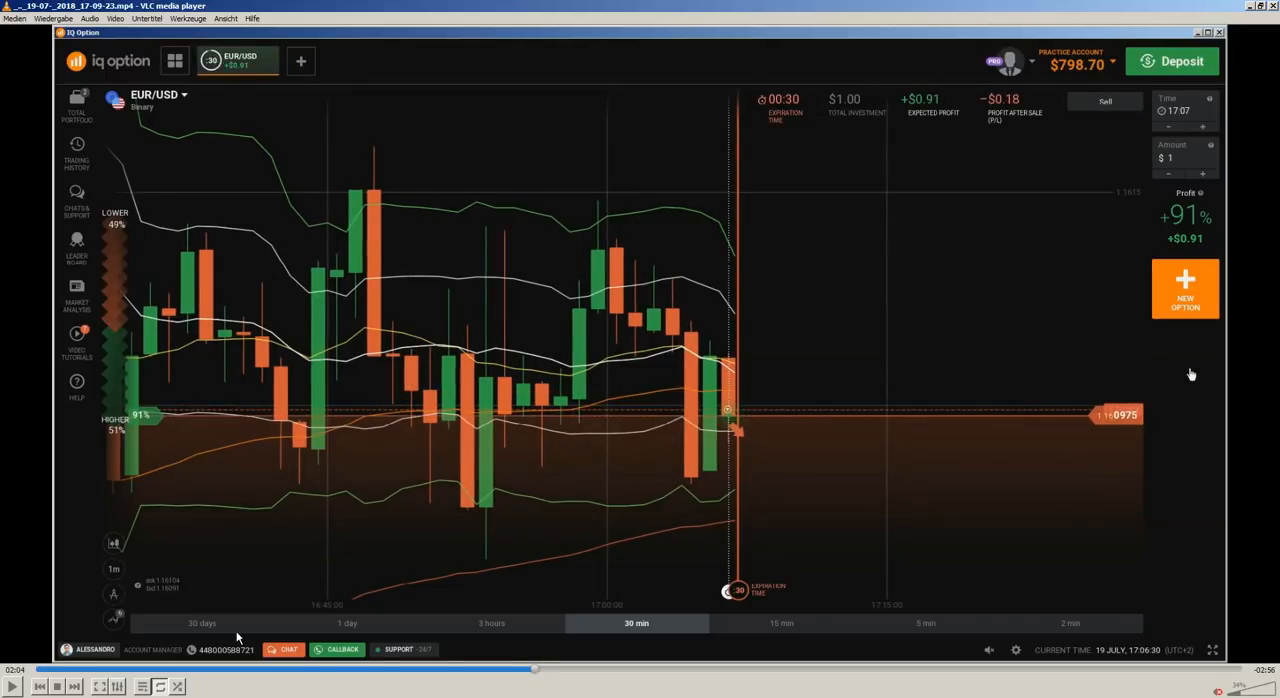
{"action": "mouse_move", "coordinate": [669, 513]}
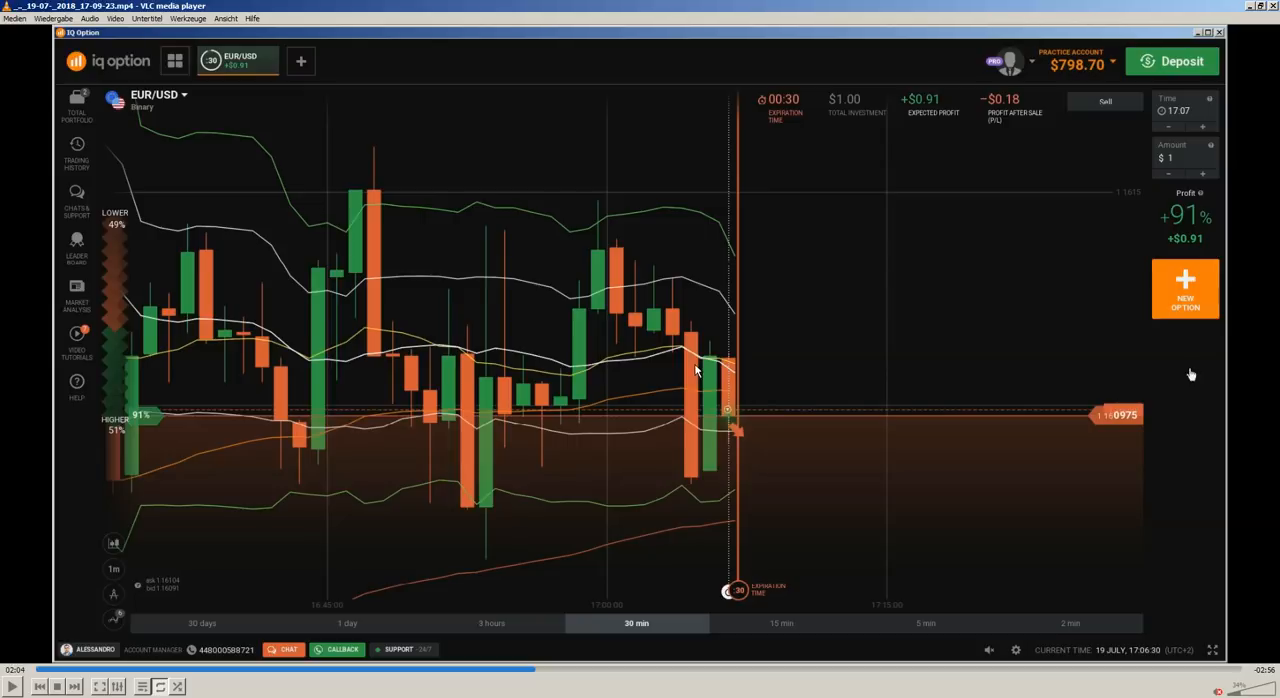
{"action": "mouse_move", "coordinate": [528, 263]}
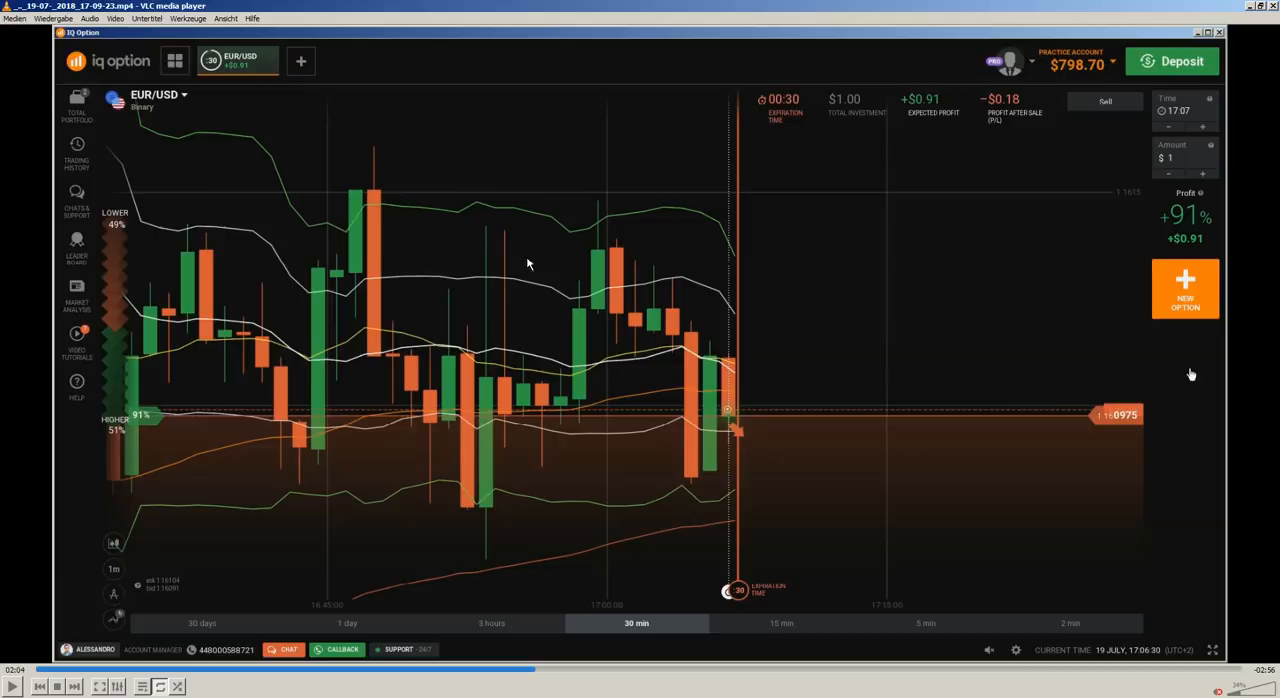
{"action": "mouse_move", "coordinate": [387, 277]}
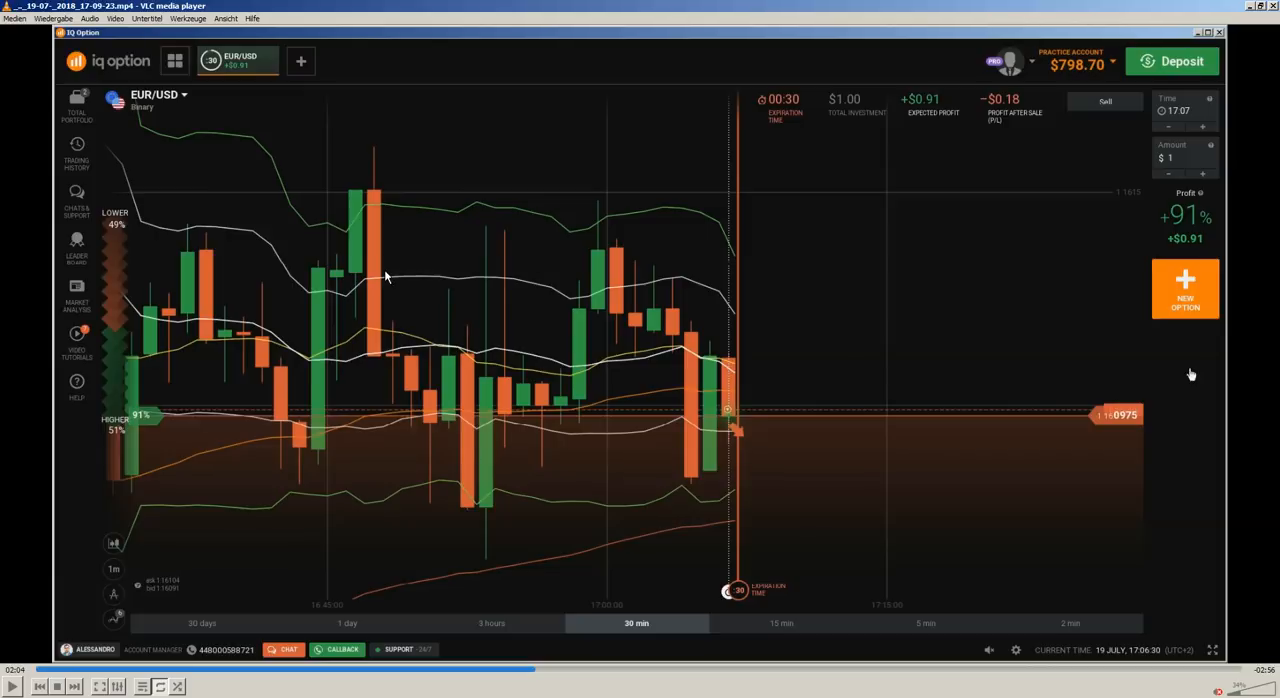
{"action": "mouse_move", "coordinate": [615, 380]}
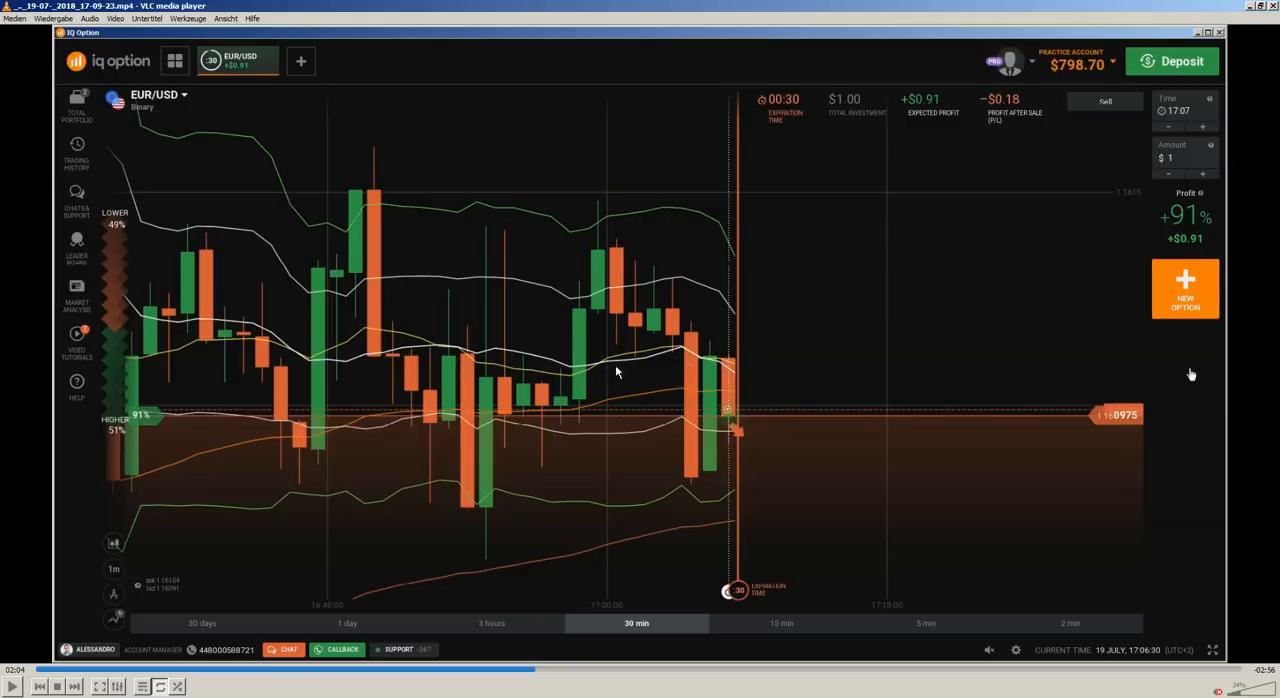
{"action": "mouse_move", "coordinate": [755, 401]}
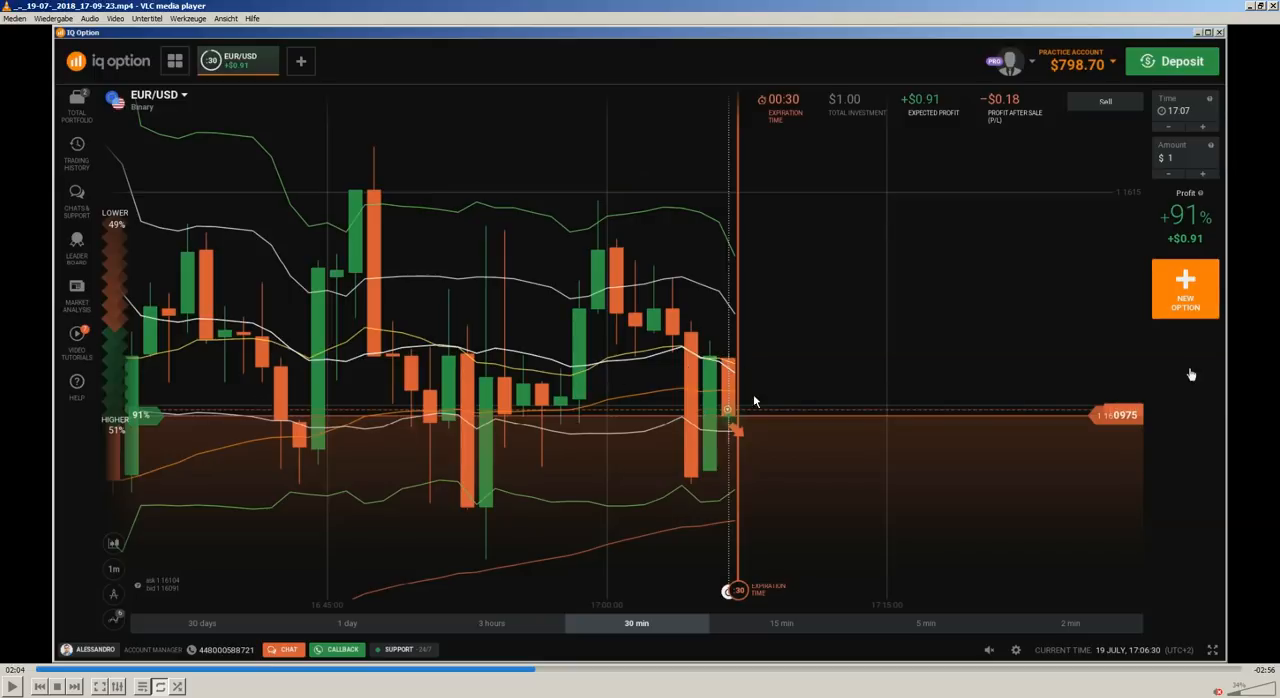
{"action": "mouse_move", "coordinate": [718, 360]}
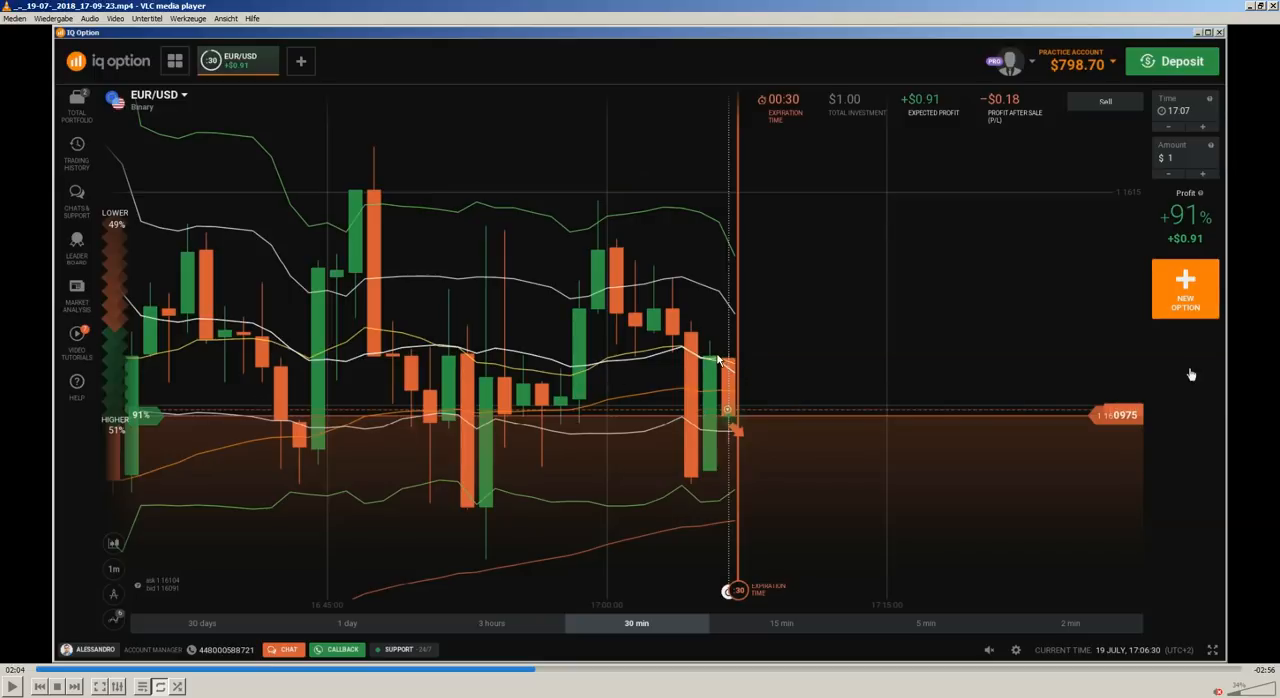
{"action": "mouse_move", "coordinate": [708, 390]}
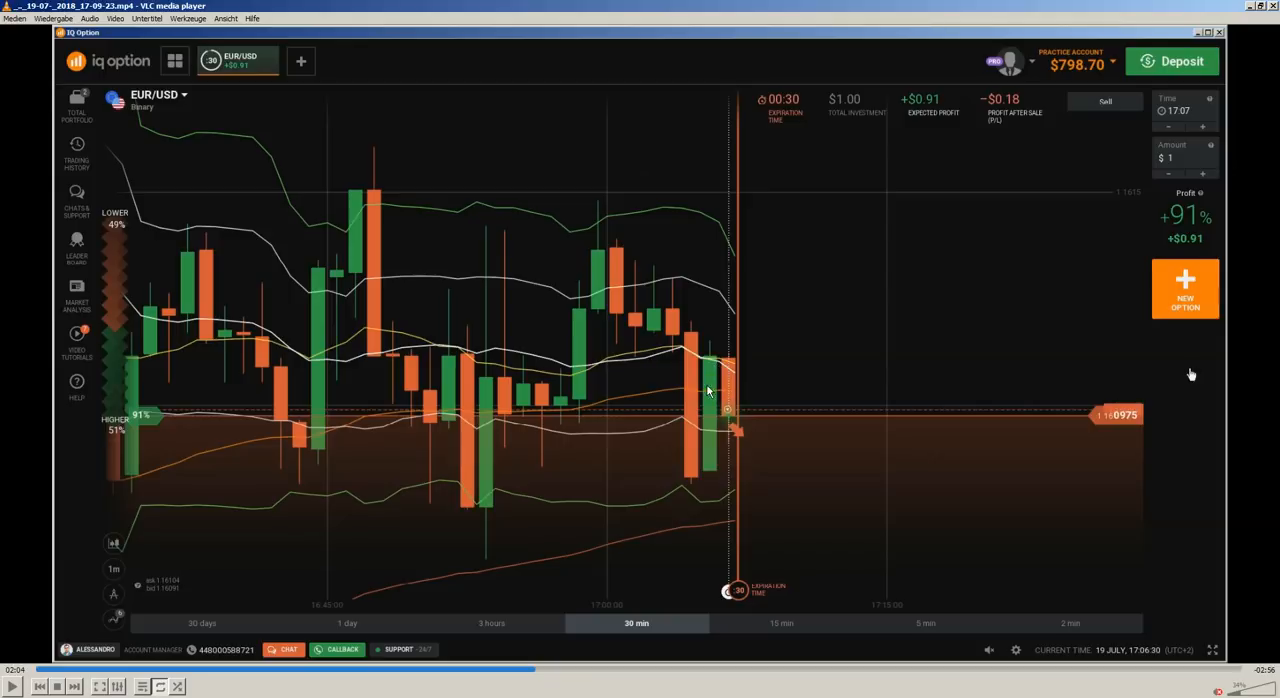
{"action": "mouse_move", "coordinate": [757, 364]}
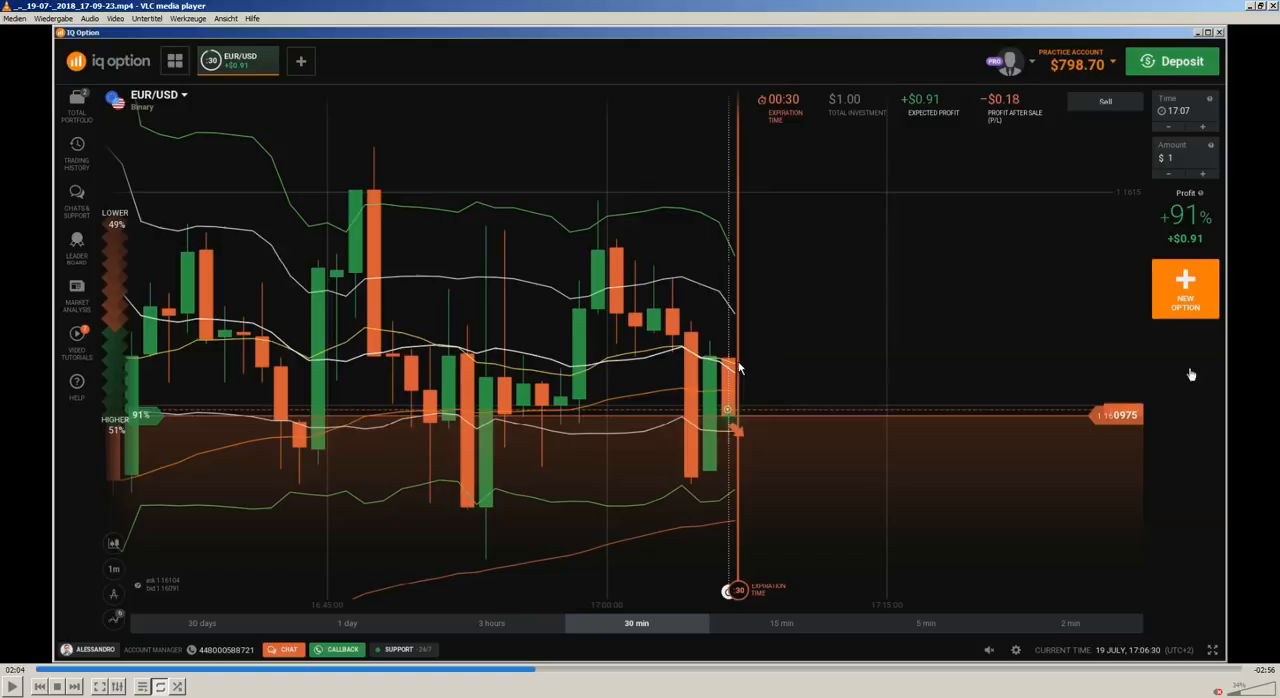
{"action": "mouse_move", "coordinate": [545, 450]}
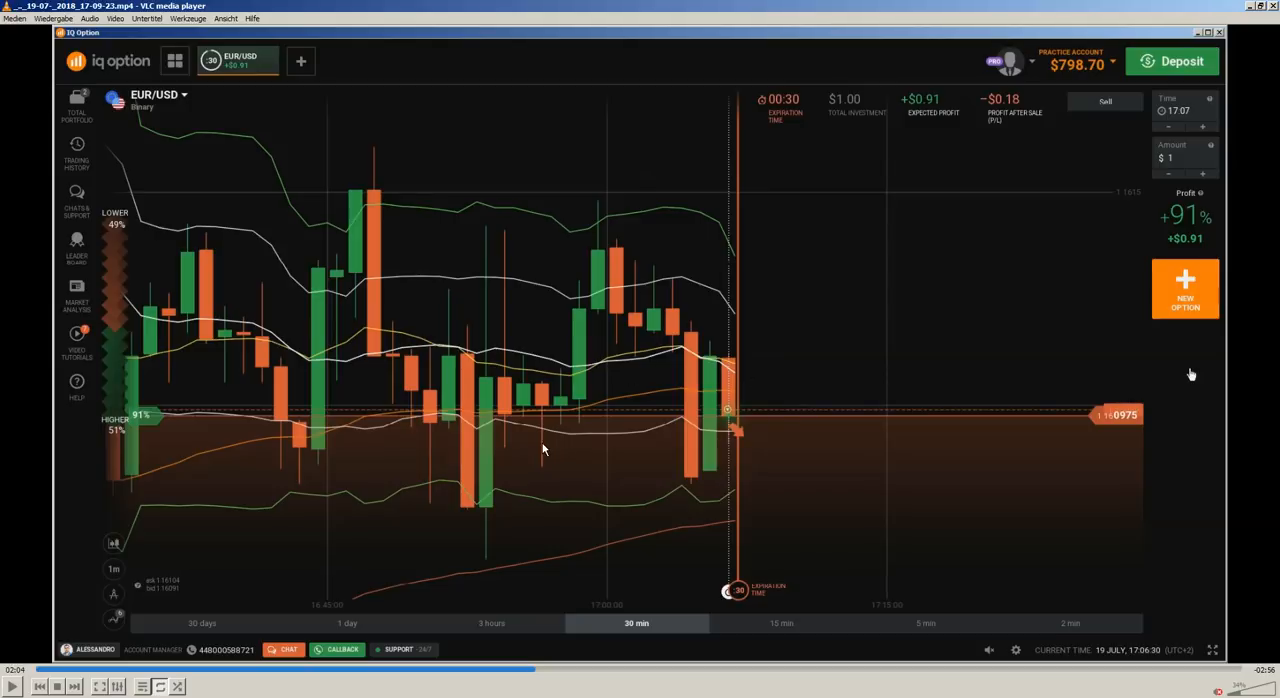
{"action": "mouse_move", "coordinate": [270, 422]}
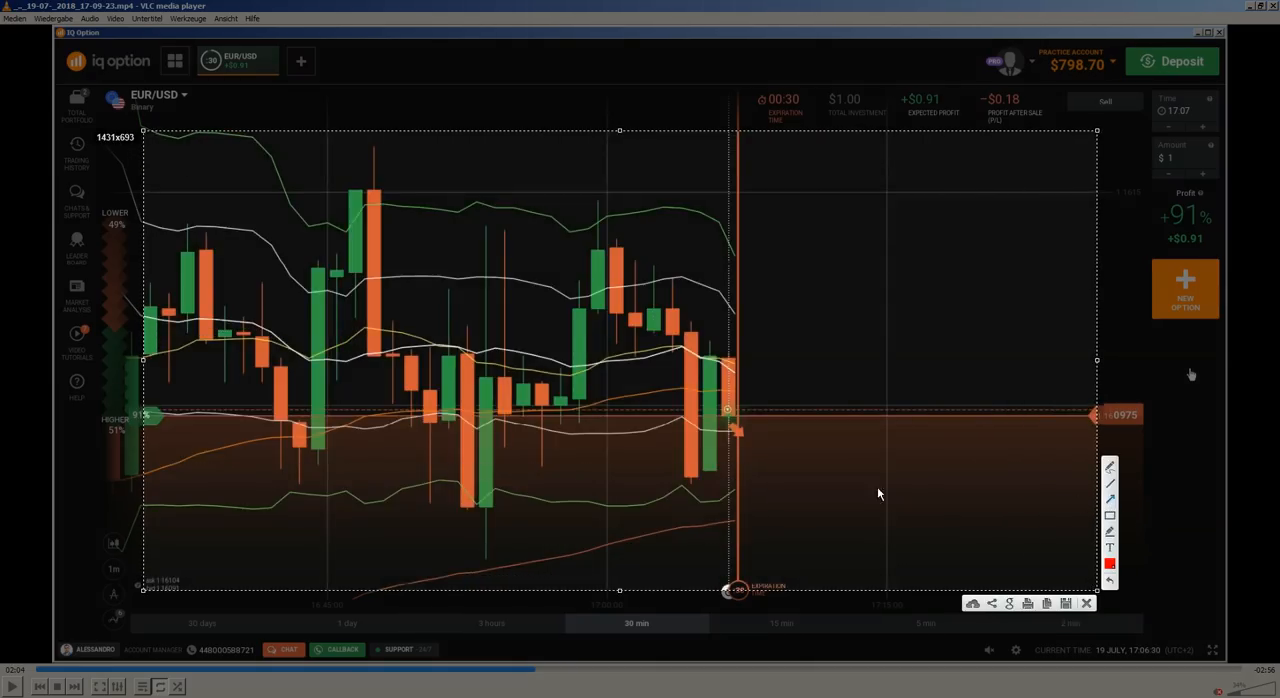
Draw red arrows over the early rise, the top highs, the recent drop and two horizontal levels
{"action": "left_click_drag", "start_coordinate": [150, 413], "coordinate": [825, 413]}
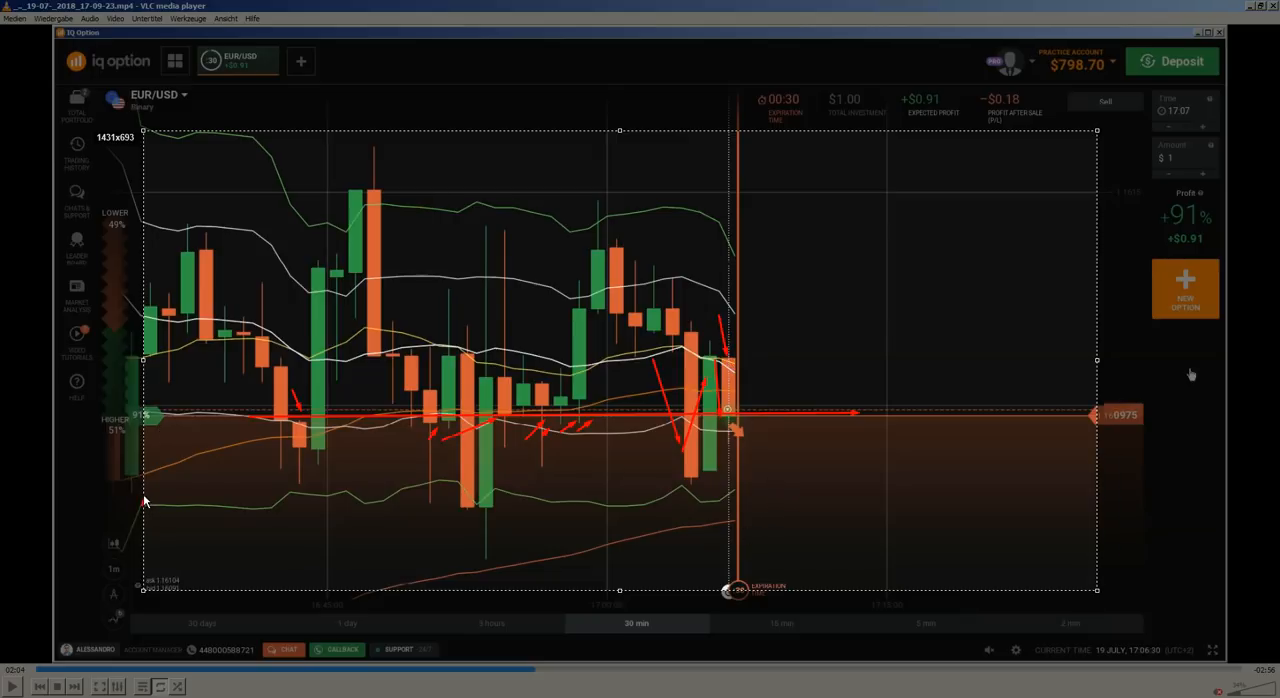
{"action": "left_click_drag", "start_coordinate": [145, 500], "coordinate": [375, 195]}
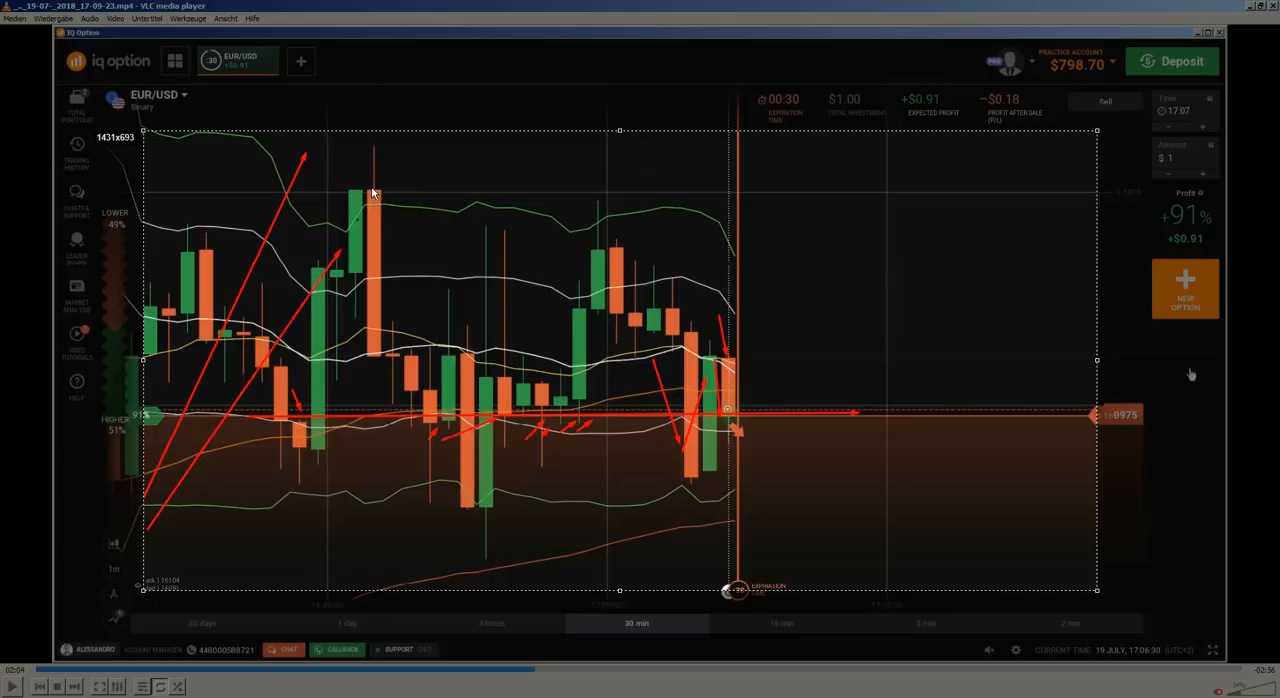
{"action": "left_click_drag", "start_coordinate": [345, 178], "coordinate": [630, 173]}
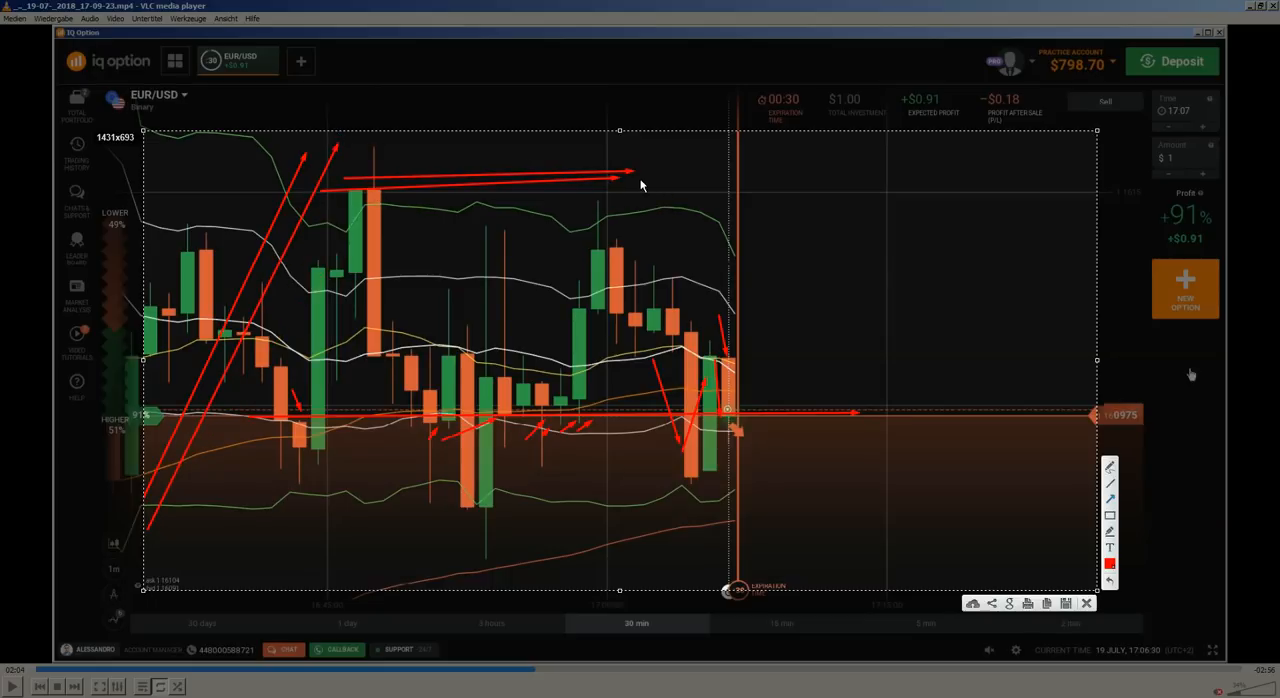
{"action": "left_click_drag", "start_coordinate": [645, 185], "coordinate": [660, 295]}
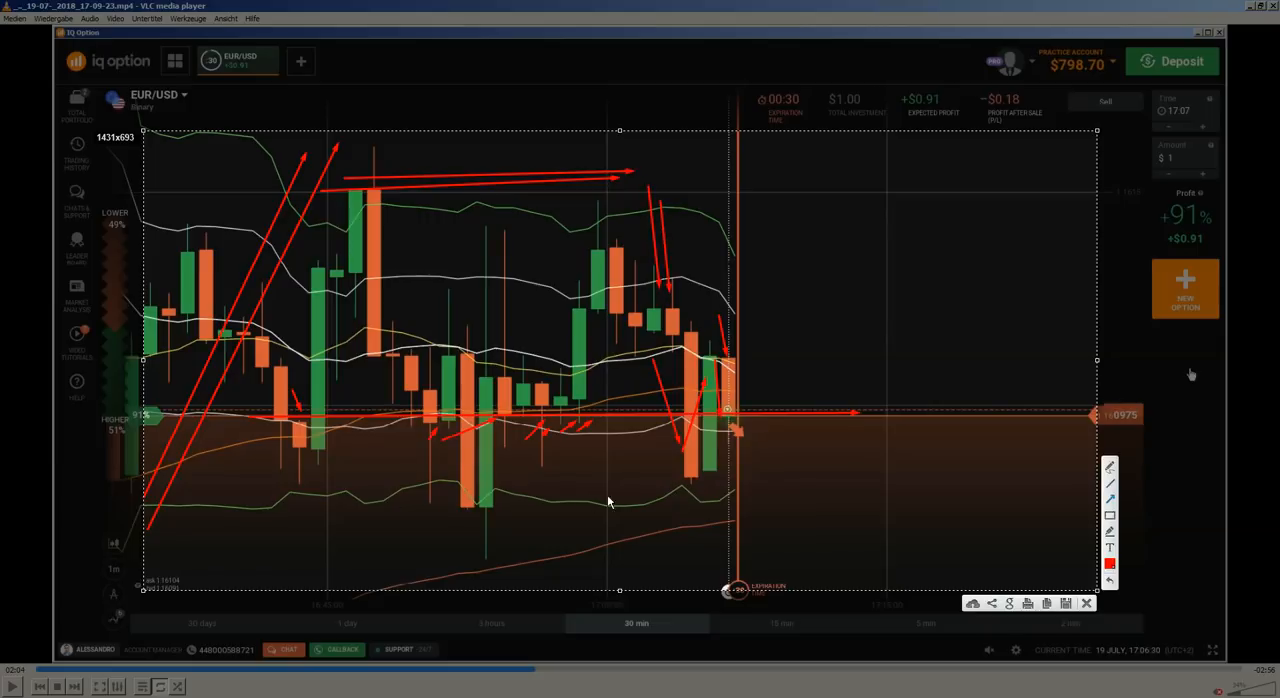
{"action": "left_click_drag", "start_coordinate": [180, 516], "coordinate": [850, 510]}
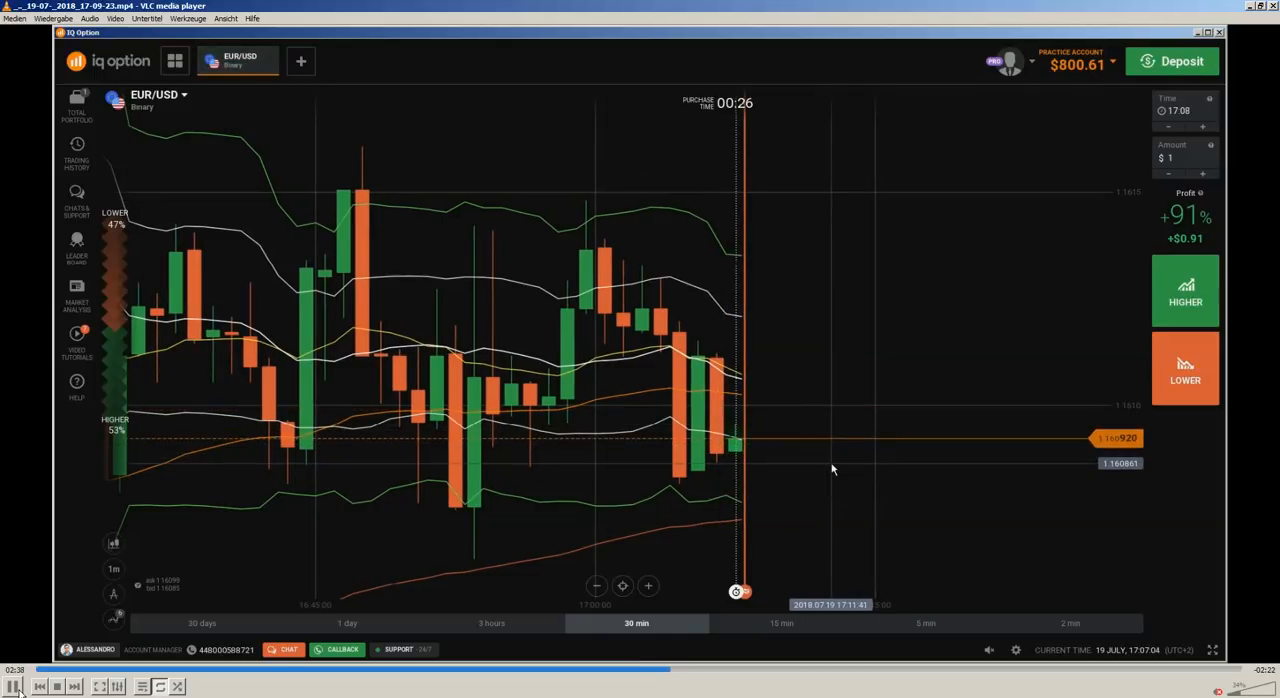
{"action": "mouse_move", "coordinate": [733, 422]}
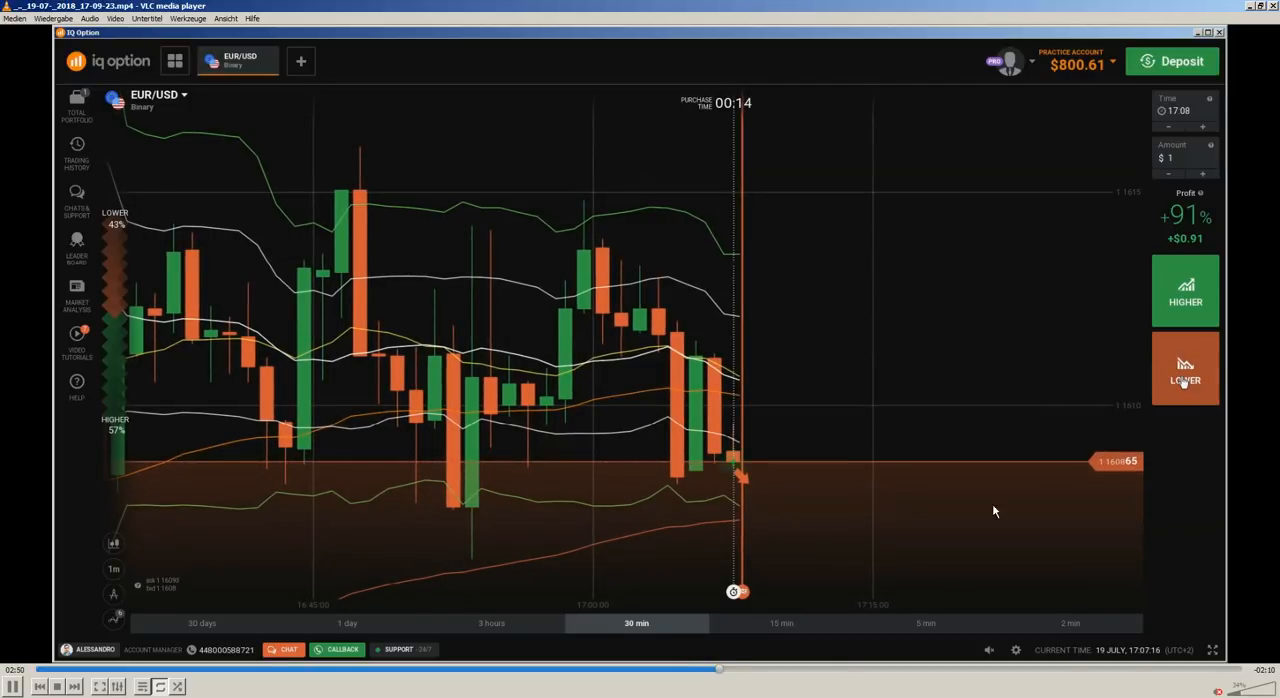
{"action": "mouse_move", "coordinate": [1160, 409]}
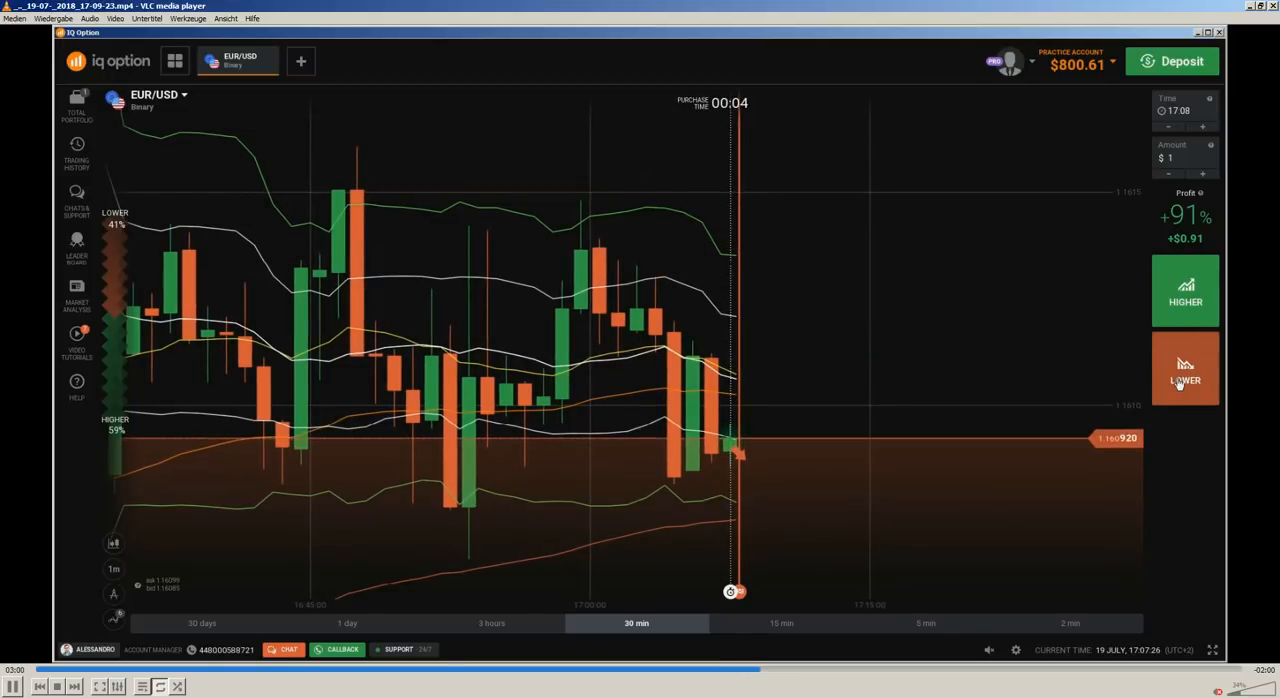
Buy a $1 lower option on EUR/USD and start the chart markup
{"action": "left_click", "coordinate": [1185, 370]}
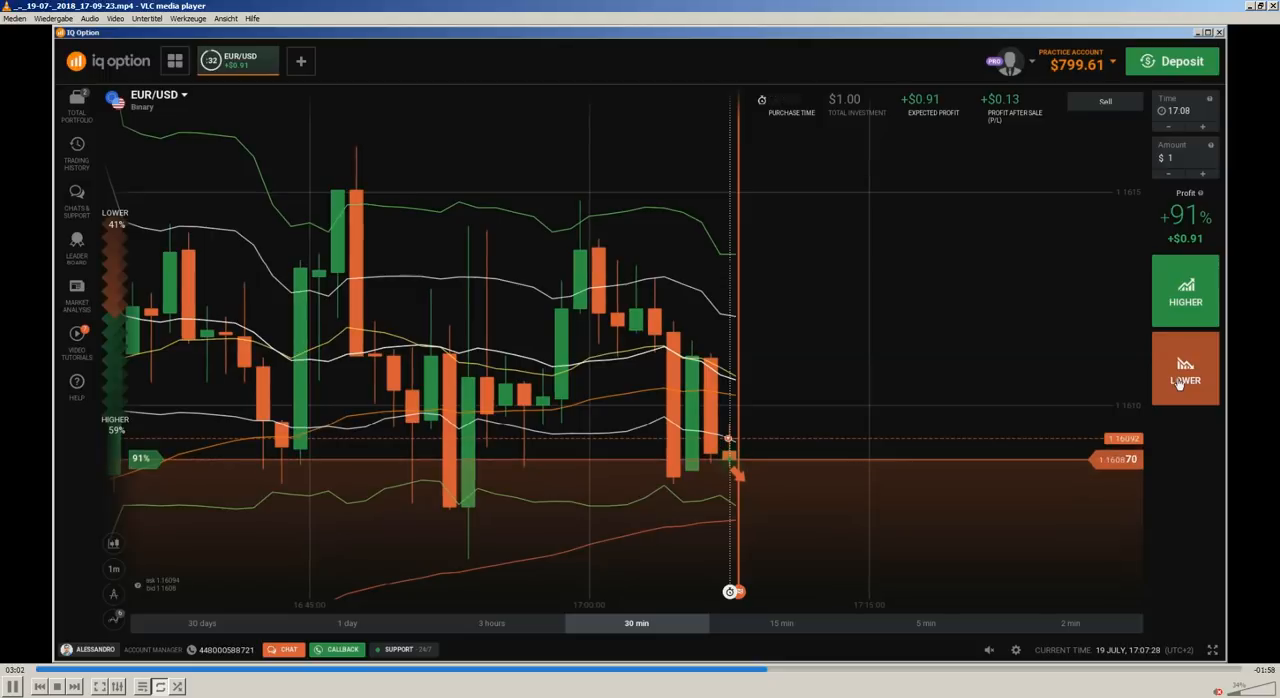
{"action": "left_click", "coordinate": [1185, 368]}
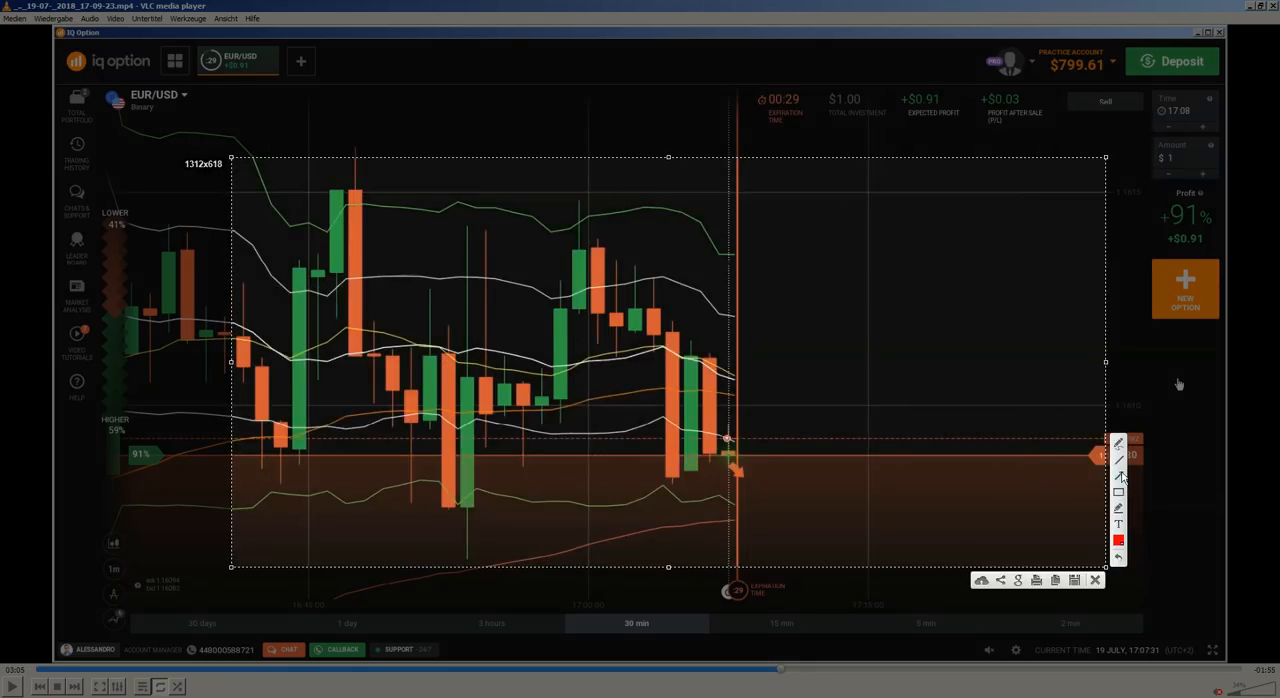
Draw a horizontal red arrow along the entry price level
{"action": "left_click_drag", "start_coordinate": [560, 462], "coordinate": [800, 450]}
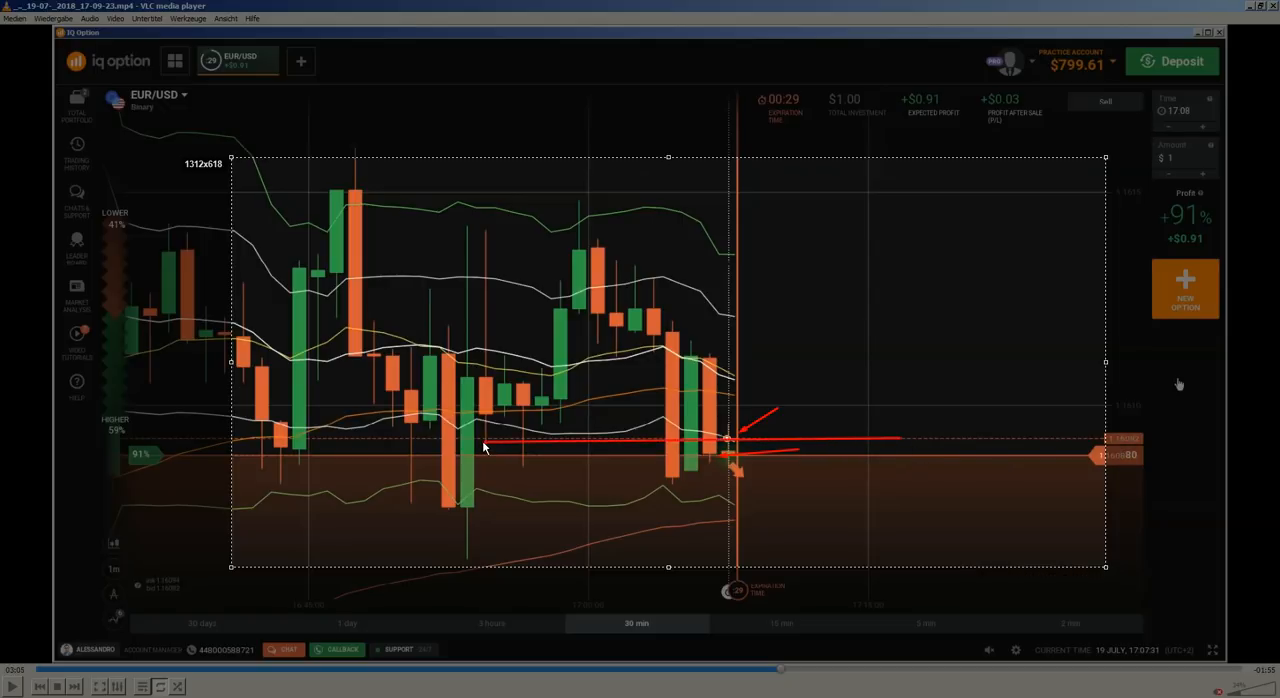
{"action": "mouse_move", "coordinate": [882, 464]}
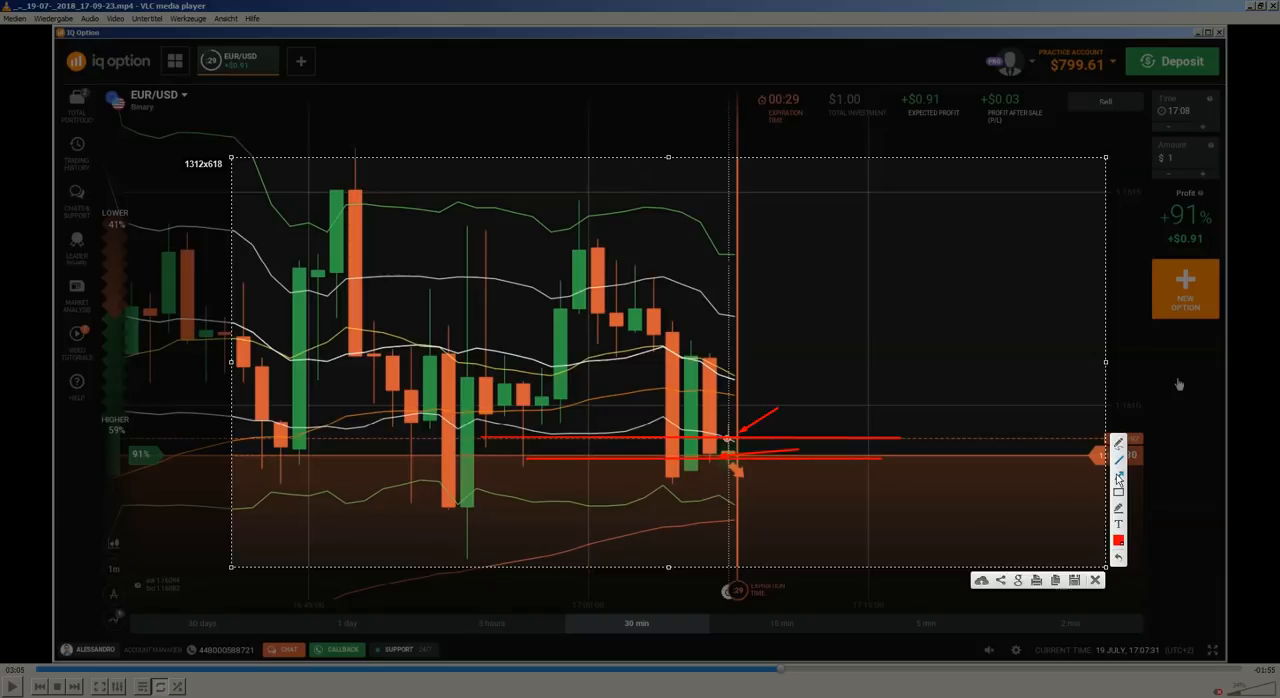
{"action": "mouse_move", "coordinate": [770, 487]}
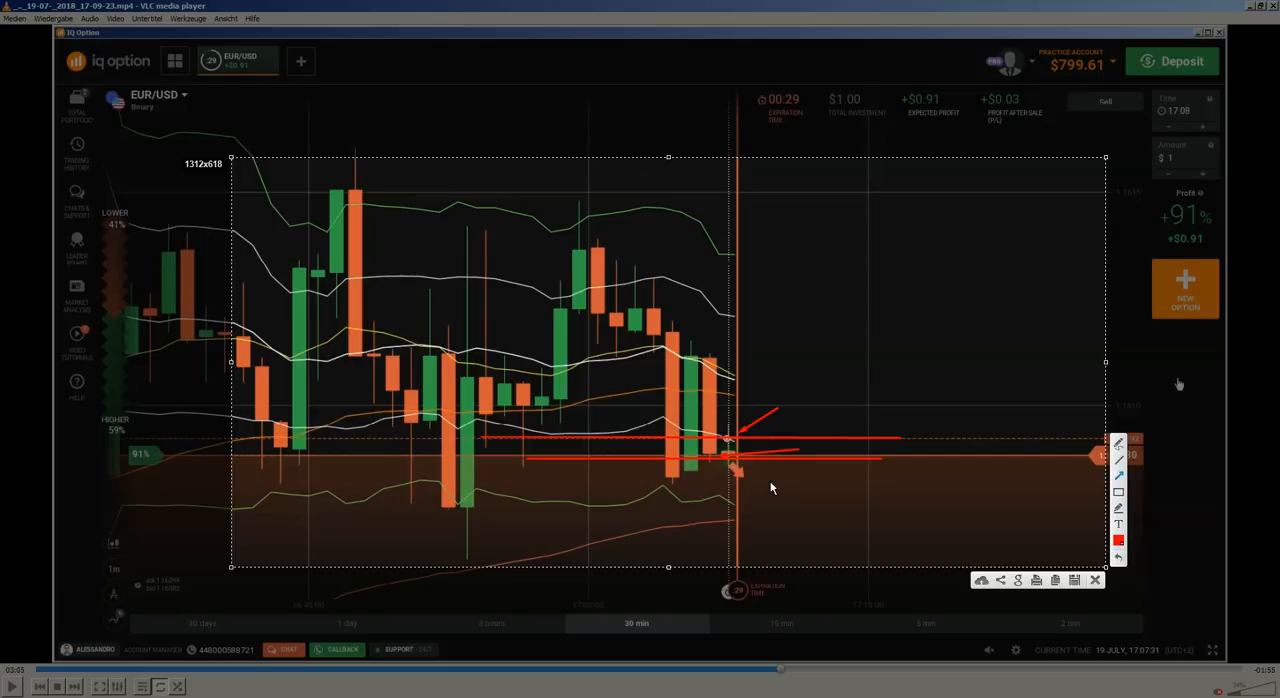
{"action": "mouse_move", "coordinate": [738, 443]}
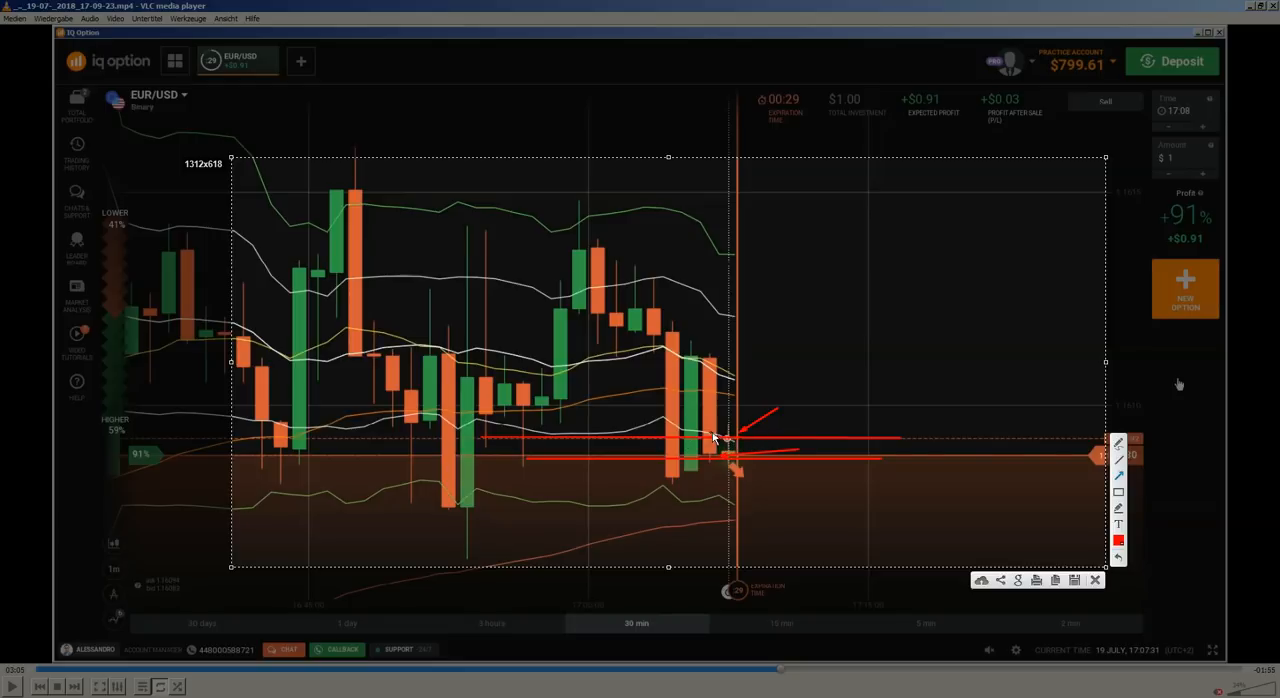
{"action": "mouse_move", "coordinate": [730, 445]}
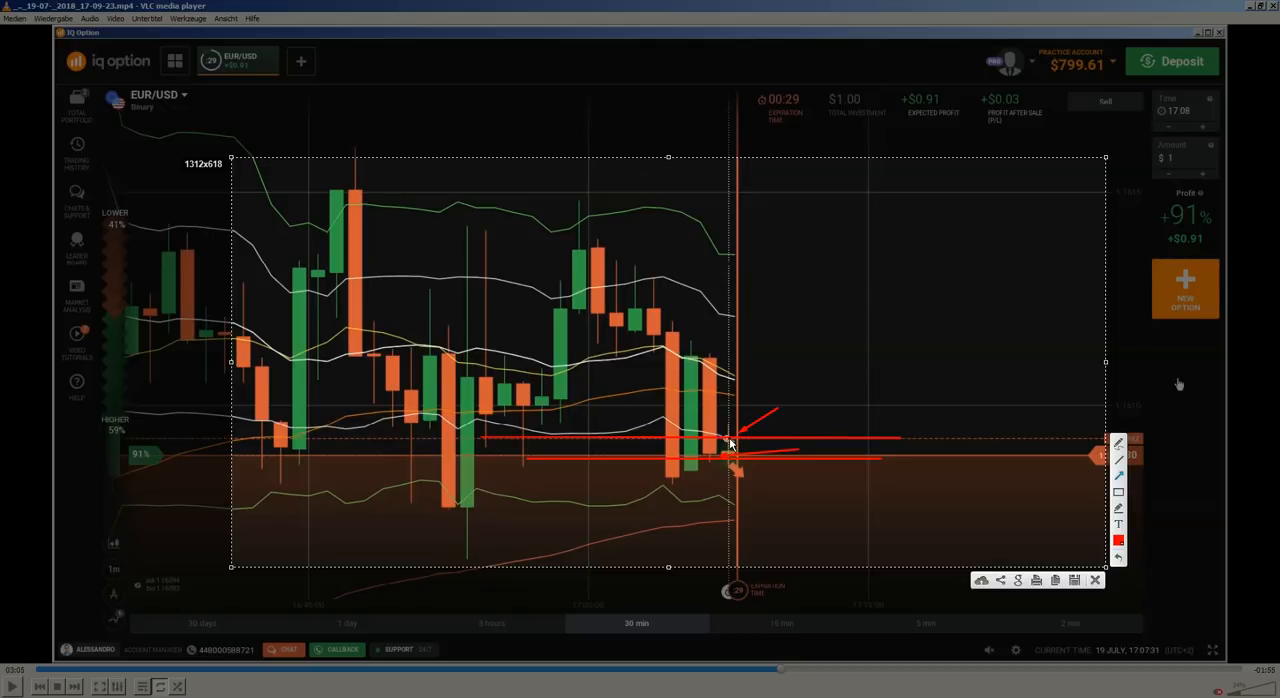
{"action": "mouse_move", "coordinate": [965, 390]}
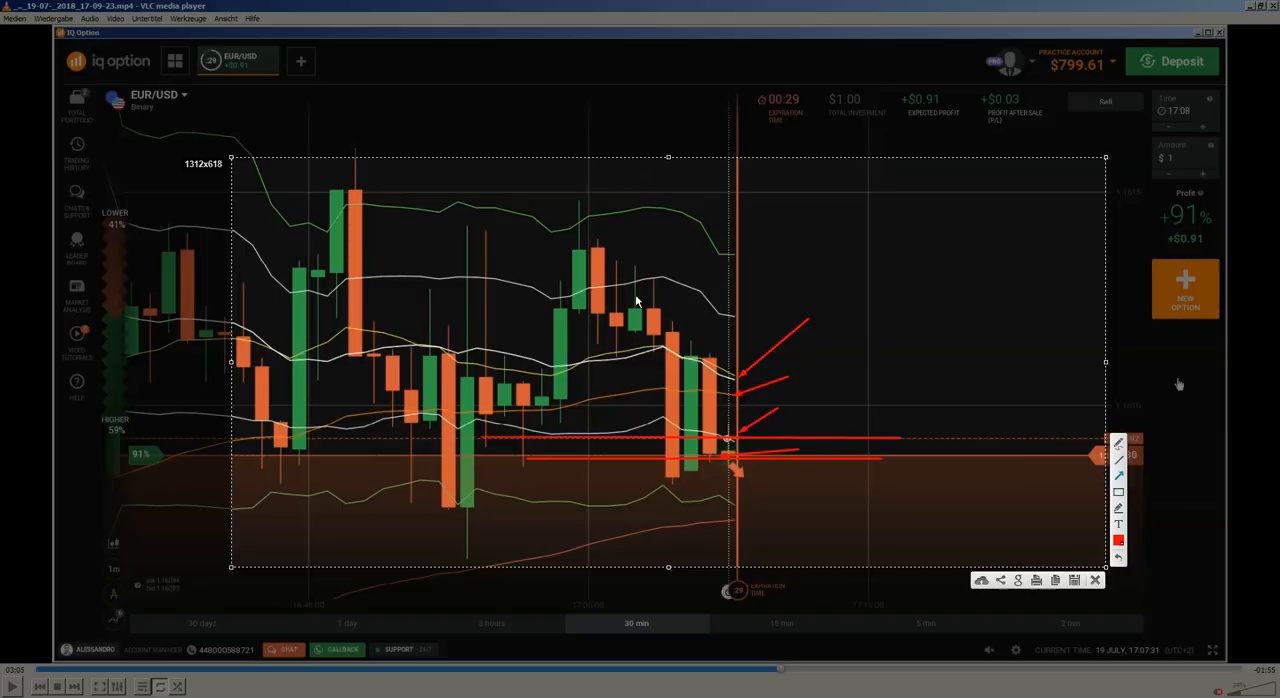
{"action": "mouse_move", "coordinate": [738, 492]}
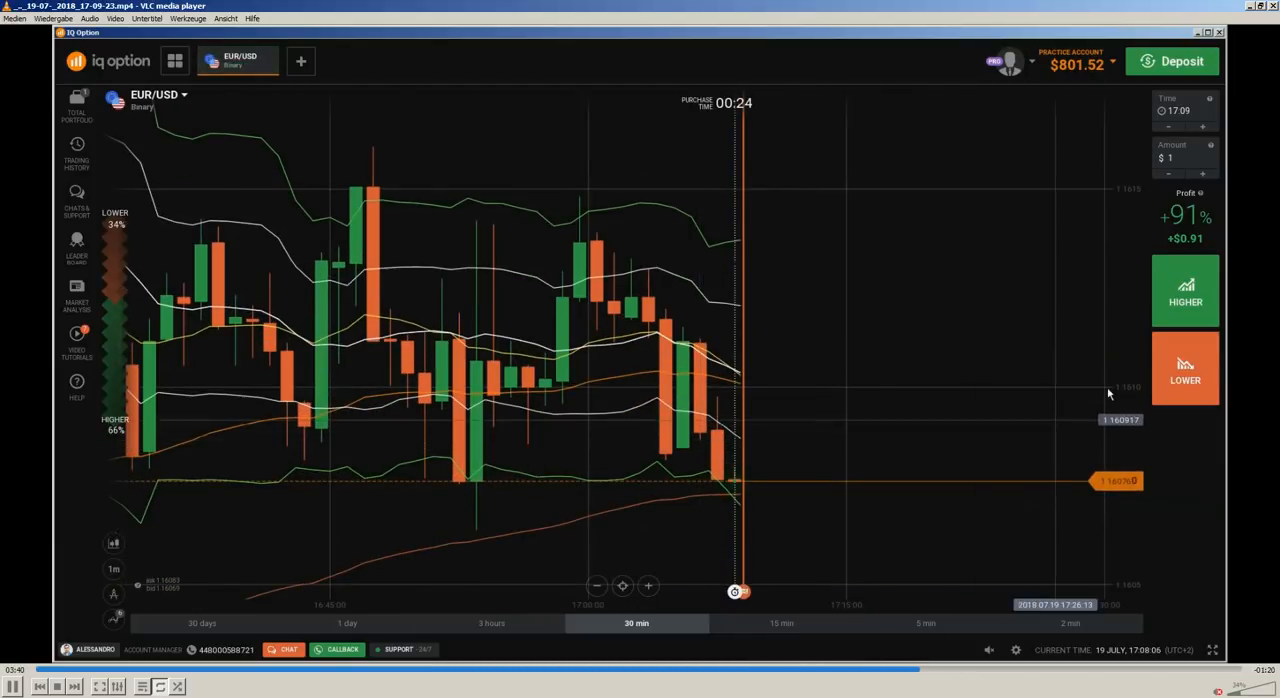
Buy another $1 lower option on EUR/USD, which settles at +$0.91
{"action": "left_click", "coordinate": [1185, 368]}
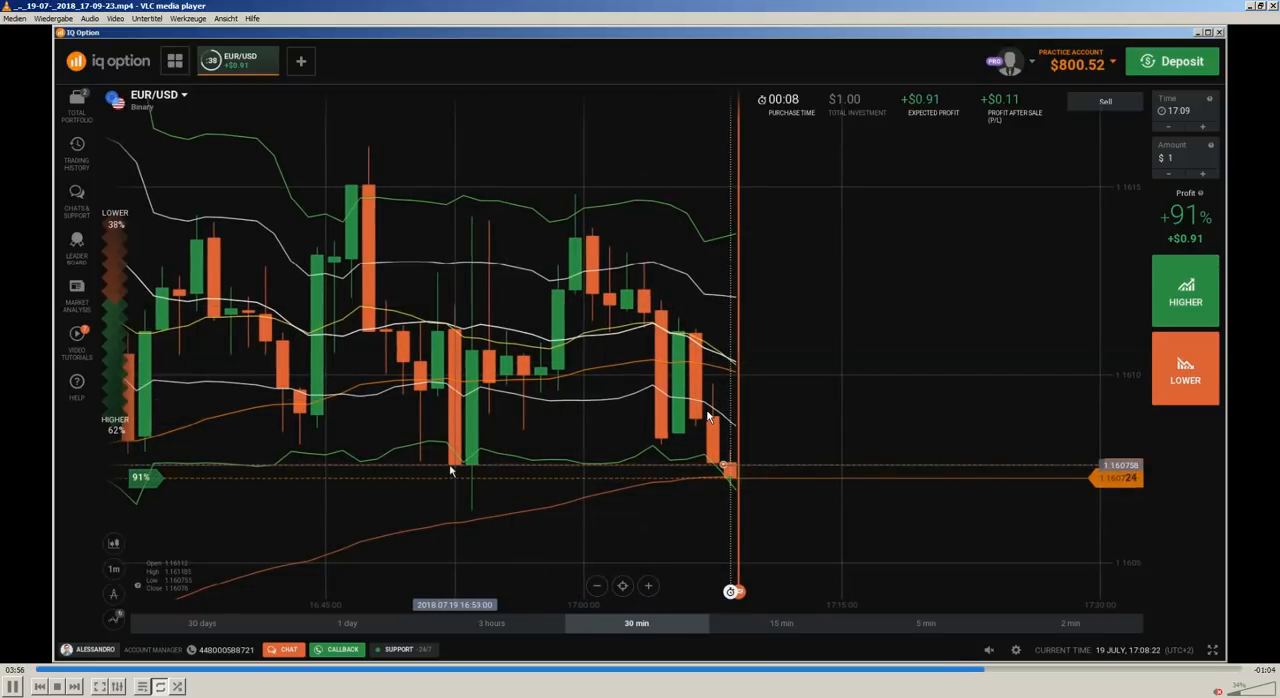
{"action": "mouse_move", "coordinate": [693, 471]}
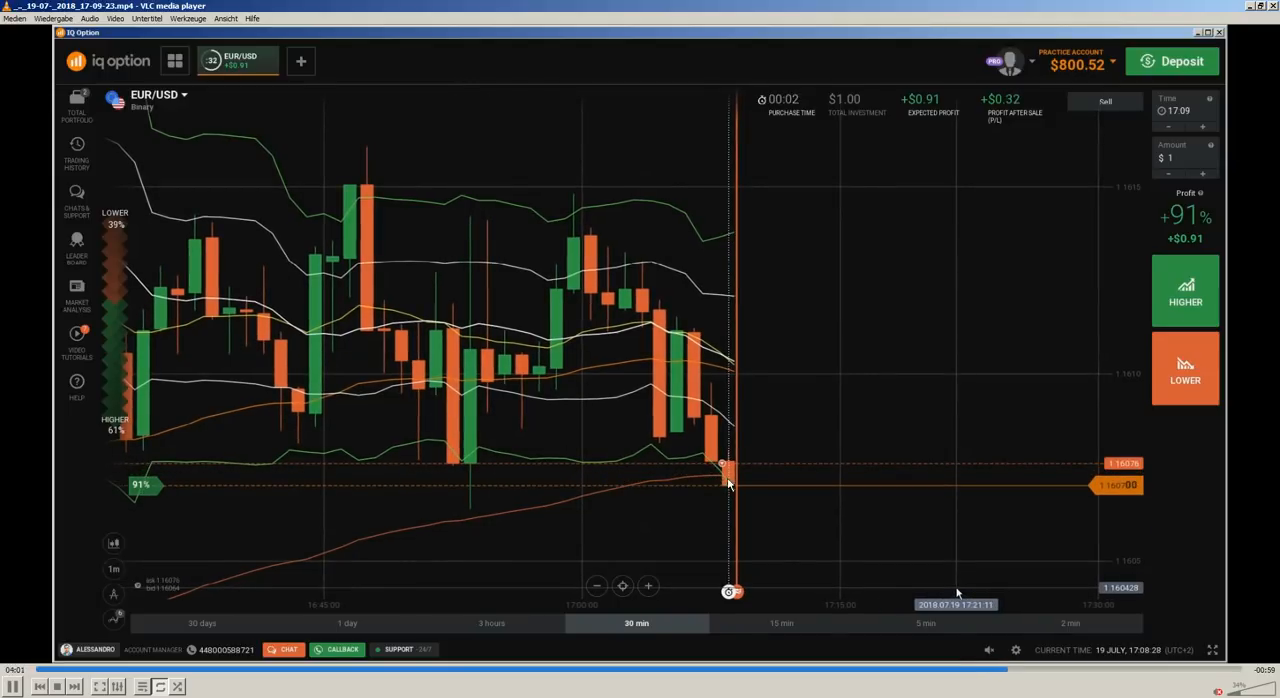
{"action": "left_click", "coordinate": [1185, 290]}
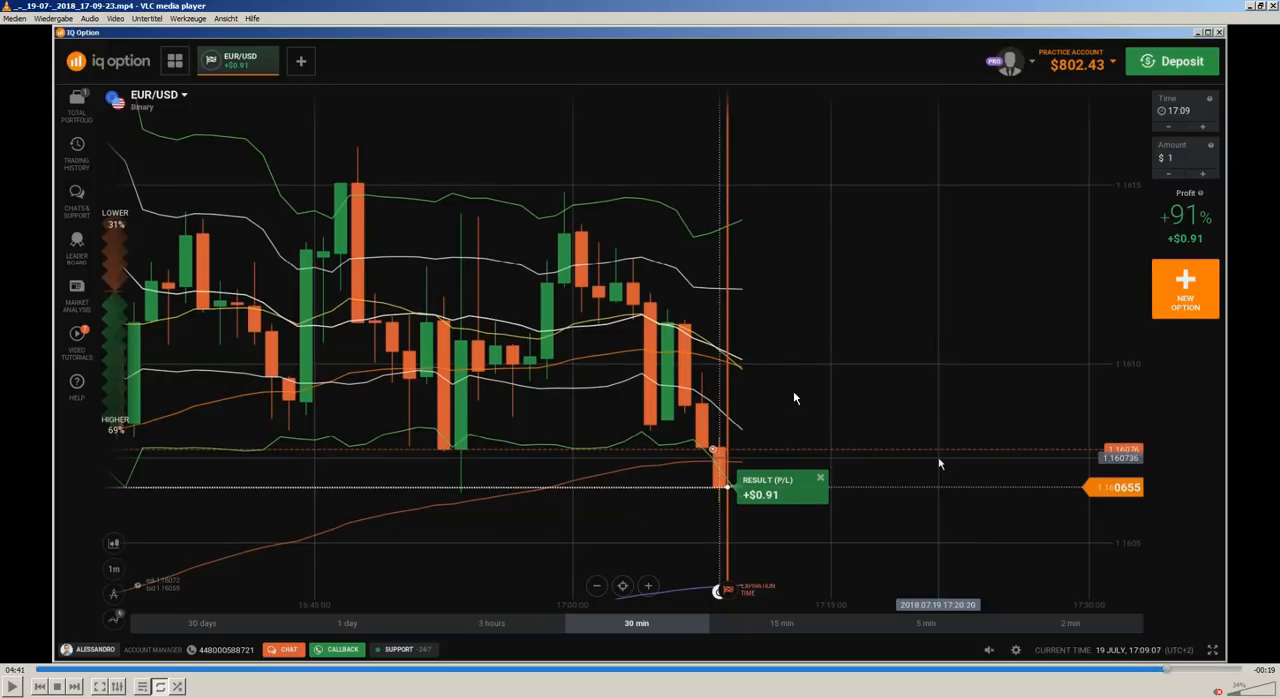
{"action": "mouse_move", "coordinate": [817, 292]}
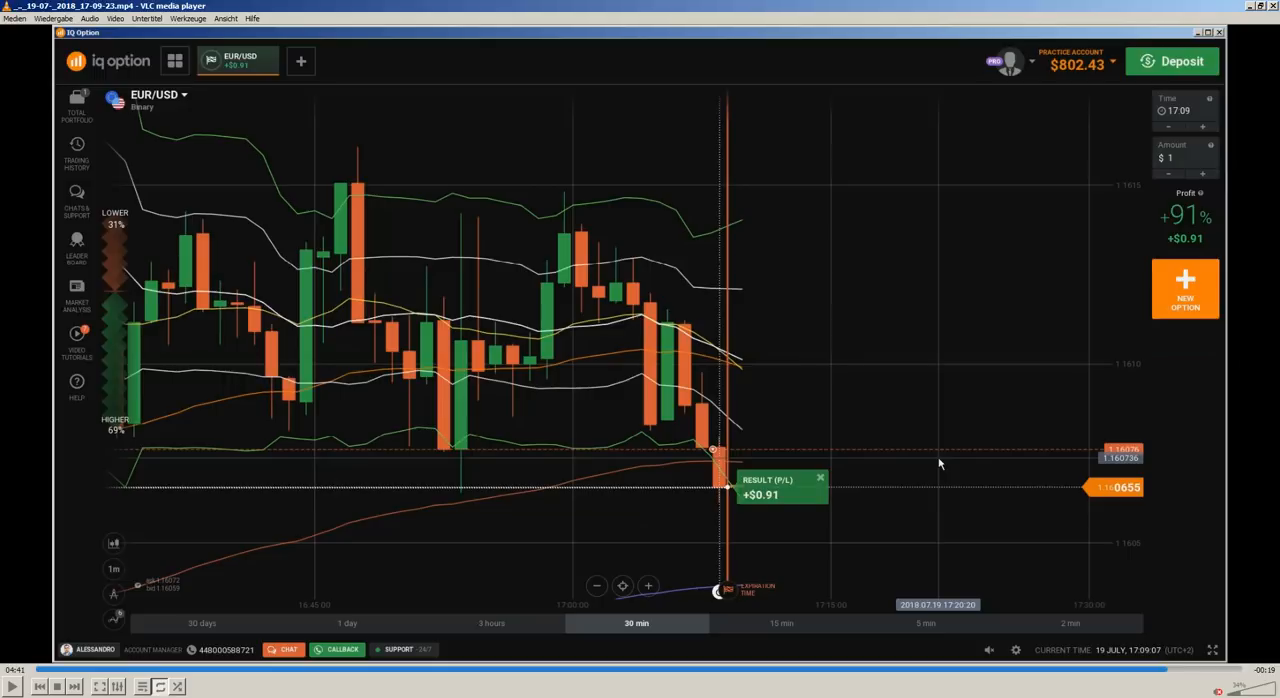
{"action": "mouse_move", "coordinate": [756, 349]}
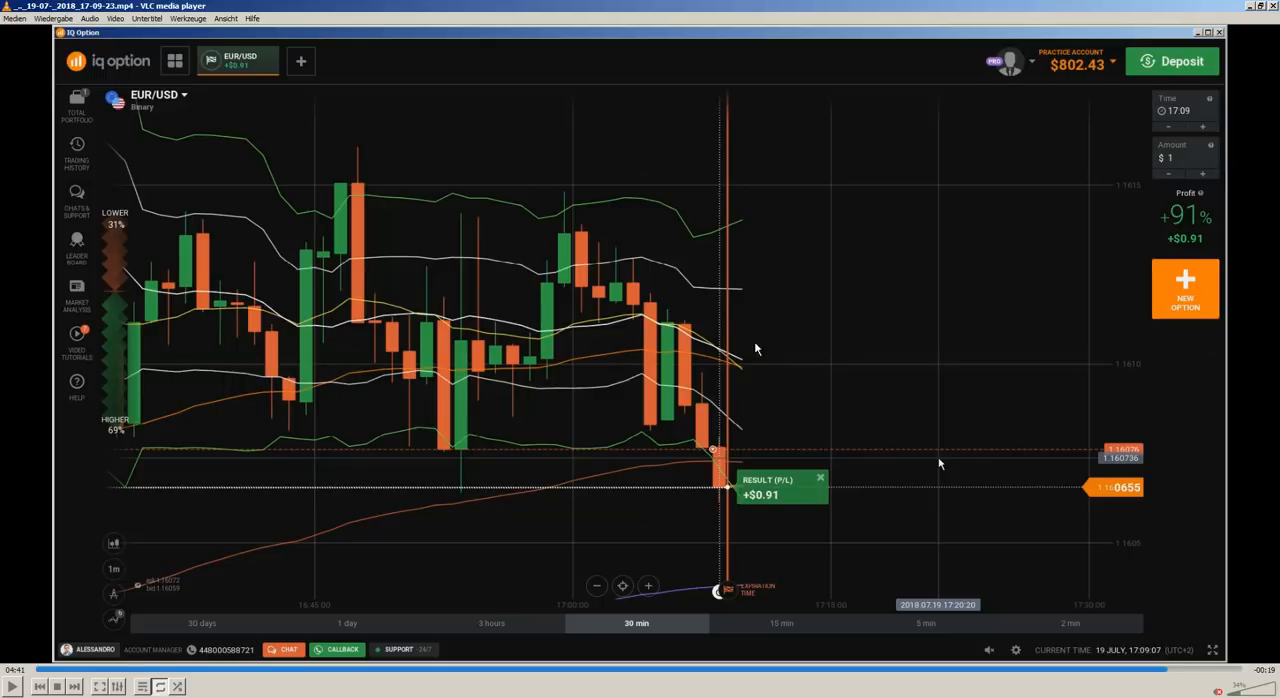
{"action": "mouse_move", "coordinate": [720, 442]}
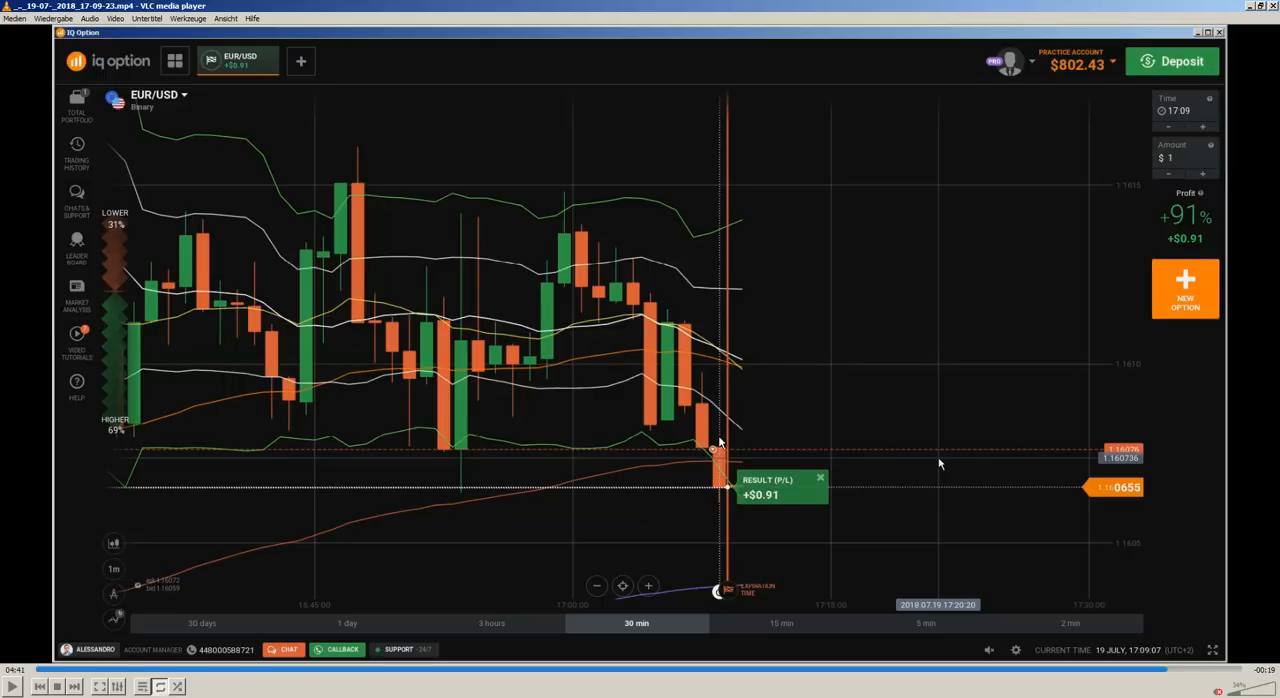
{"action": "mouse_move", "coordinate": [715, 455]}
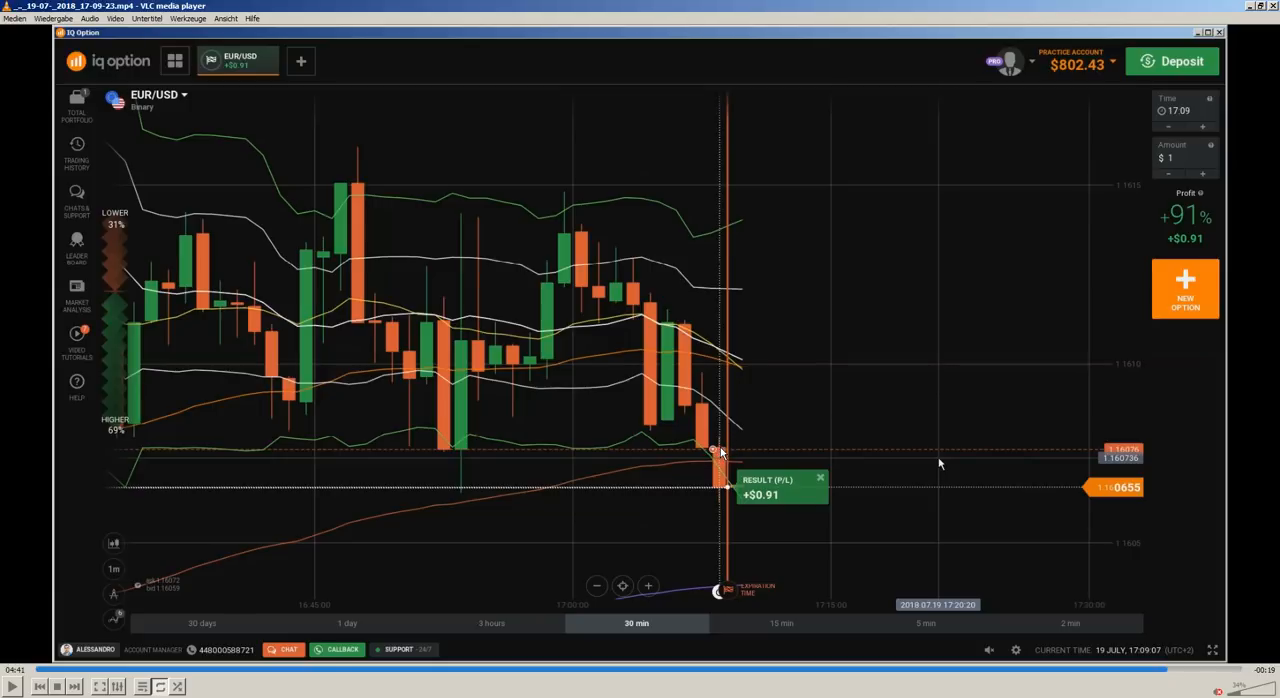
{"action": "mouse_move", "coordinate": [727, 449]}
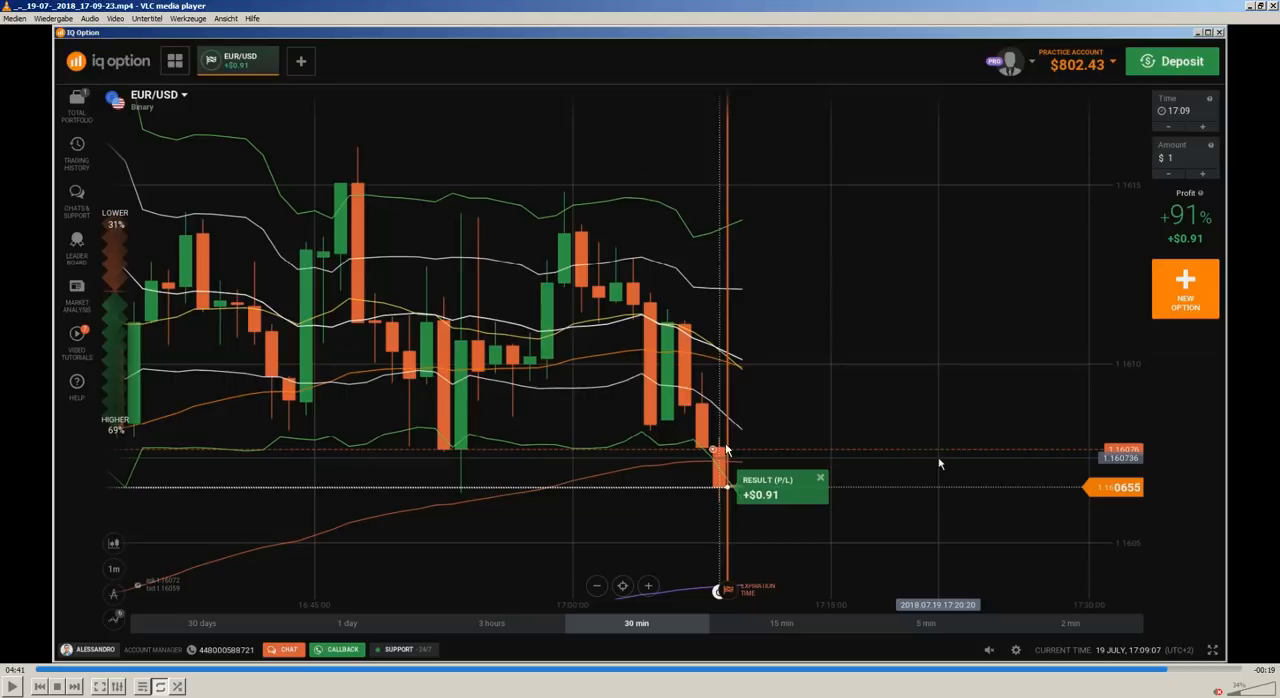
{"action": "mouse_move", "coordinate": [727, 490]}
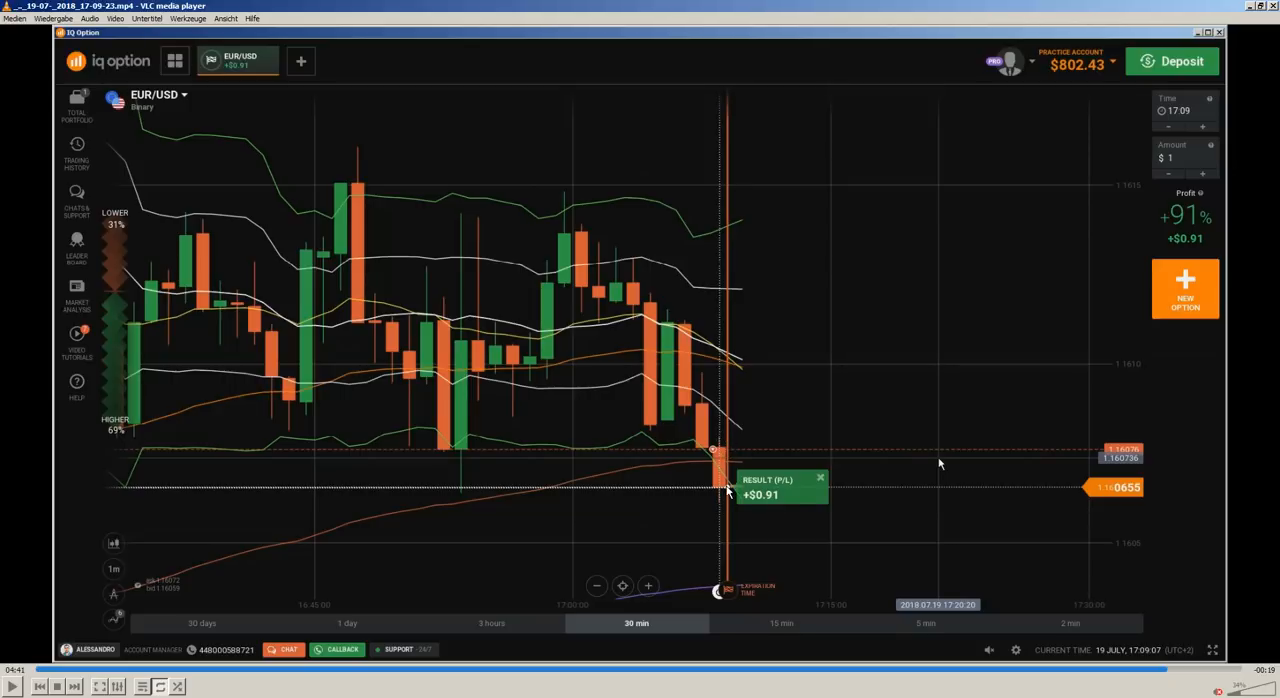
{"action": "mouse_move", "coordinate": [728, 491]}
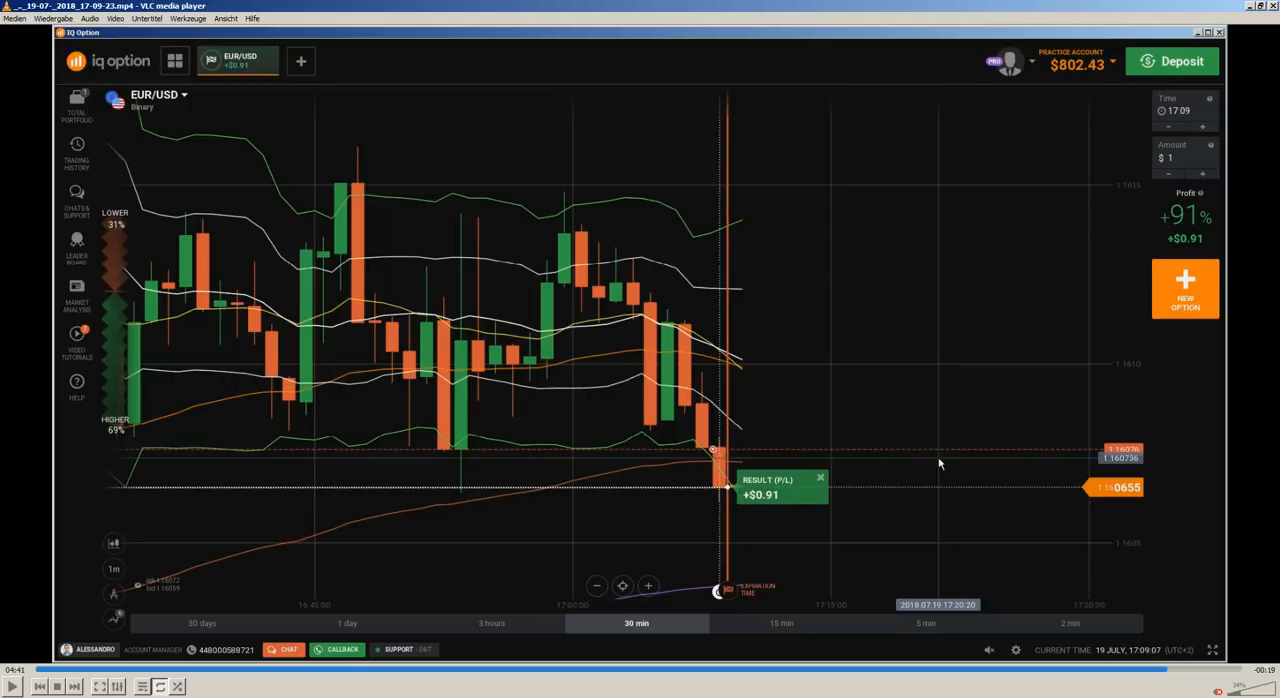